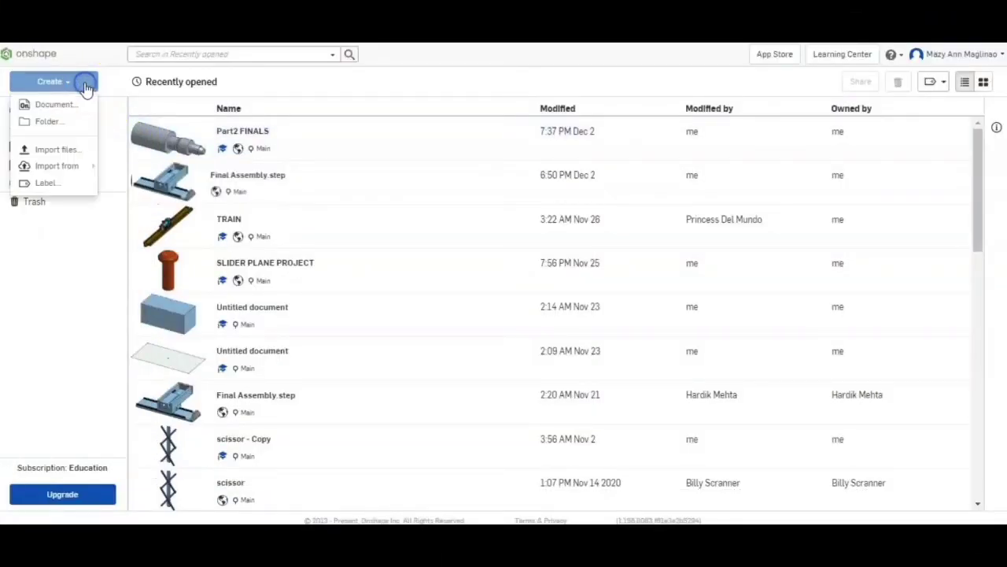
pyautogui.moveTo(113, 120)
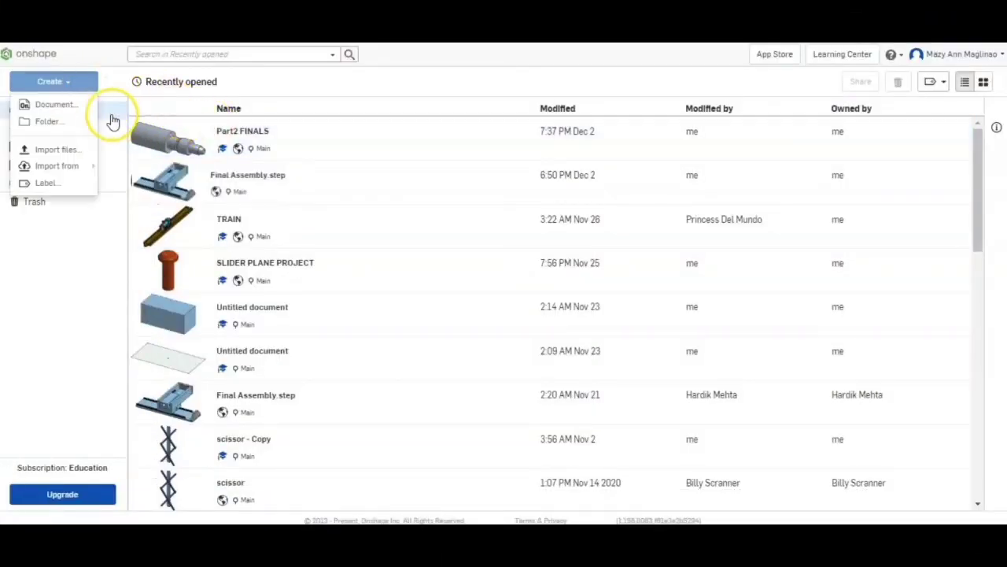
# Create a new Onshape document titled 'WHEEL RIM'.
pyautogui.click(56, 104)
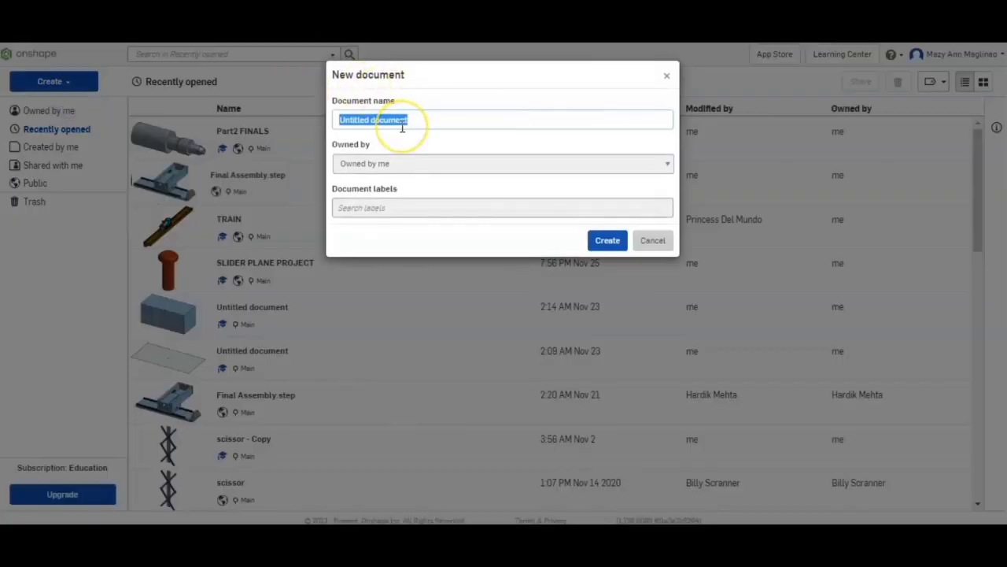
pyautogui.write('W')
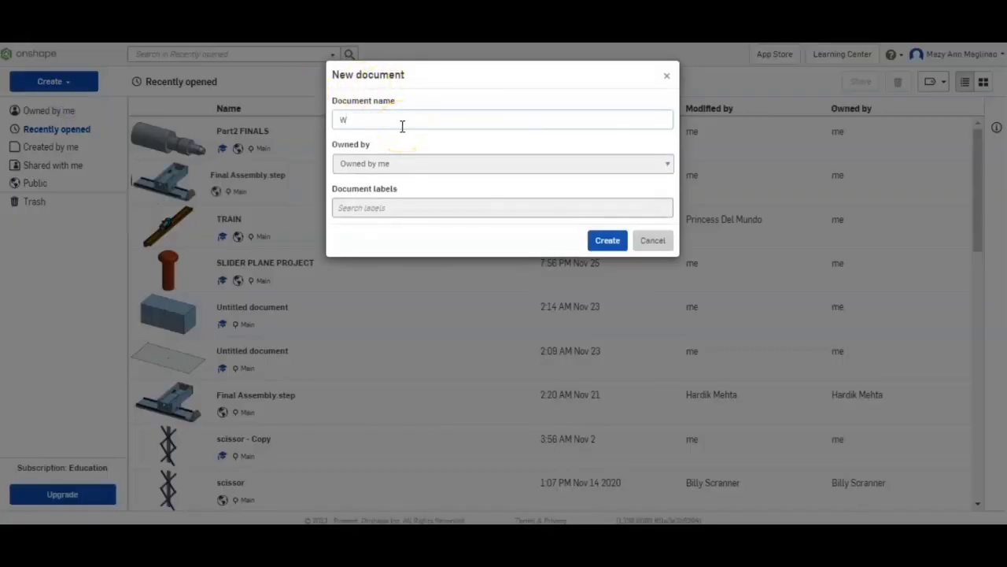
pyautogui.write('HEEL')
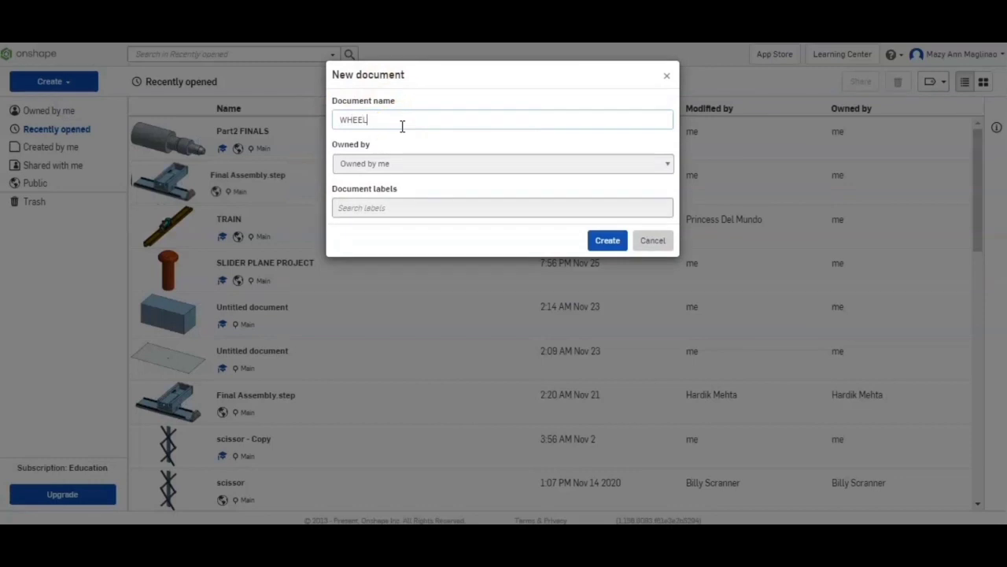
pyautogui.write('RIM')
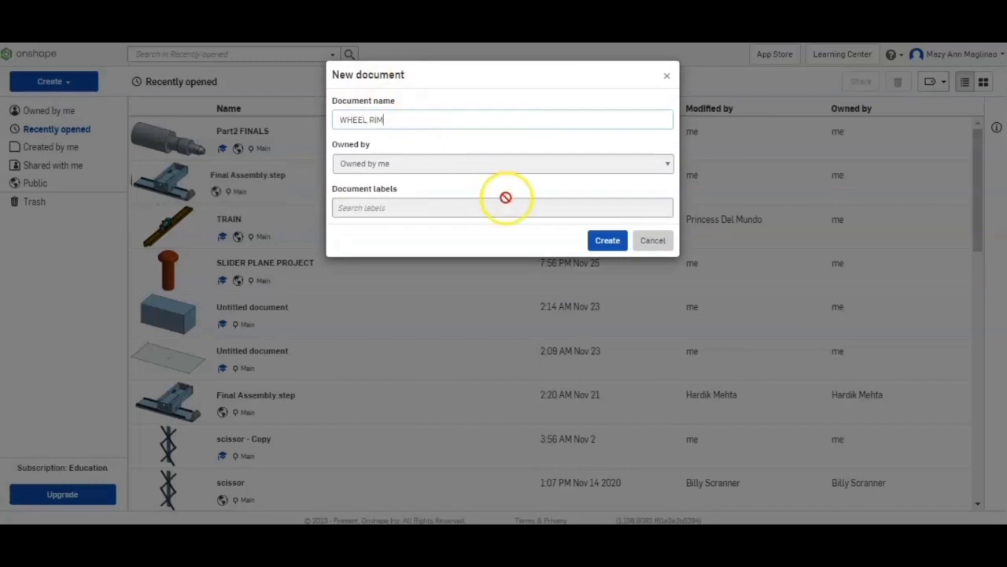
pyautogui.click(653, 240)
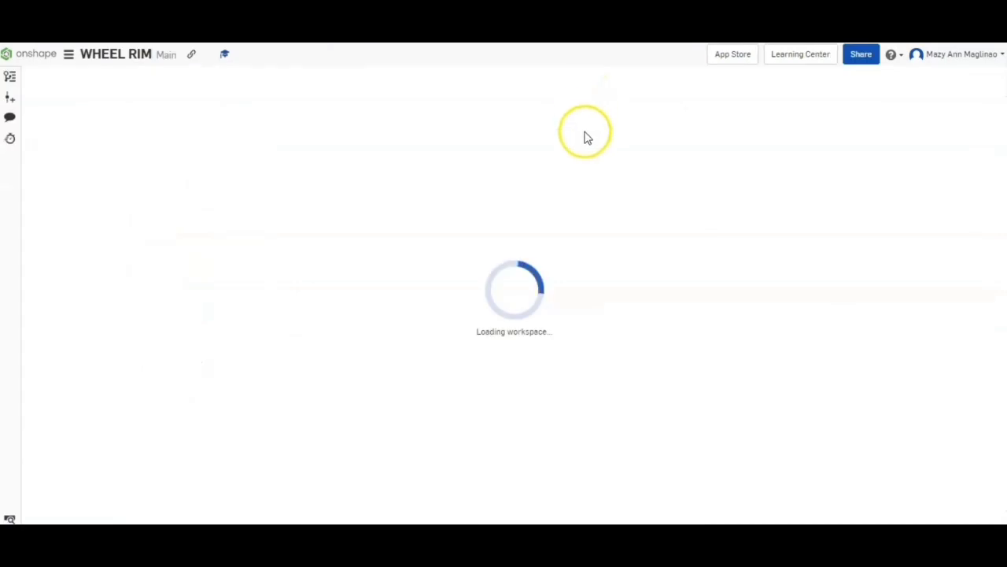
pyautogui.moveTo(270, 144)
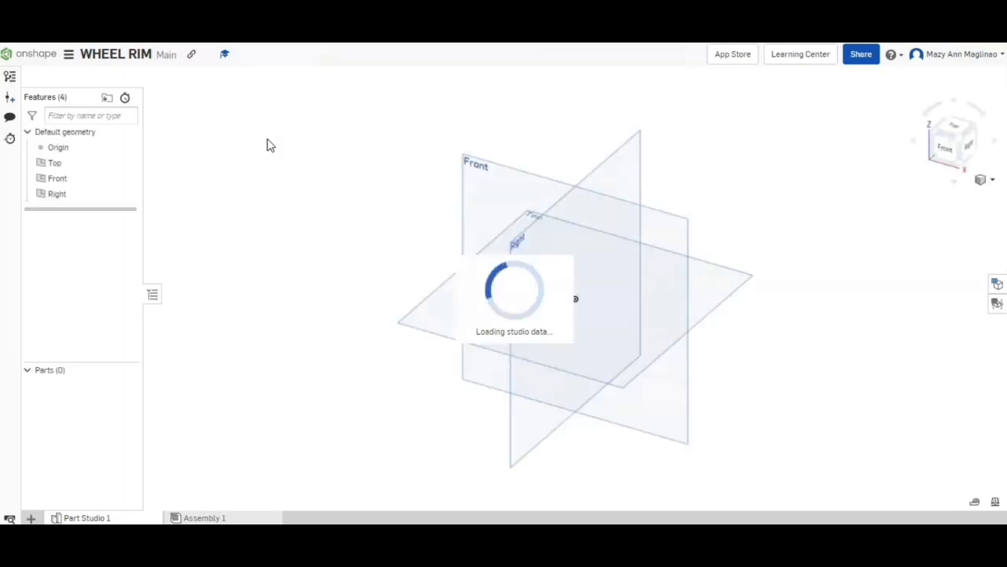
# Set the workspace units to Millimeter for length and Kilogram for mass.
pyautogui.click(54, 162)
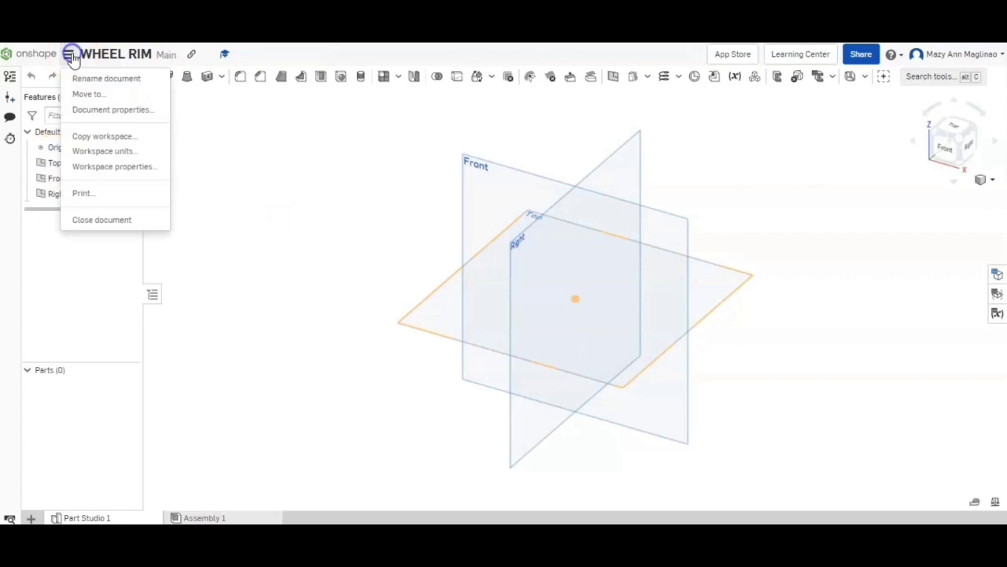
pyautogui.moveTo(86, 151)
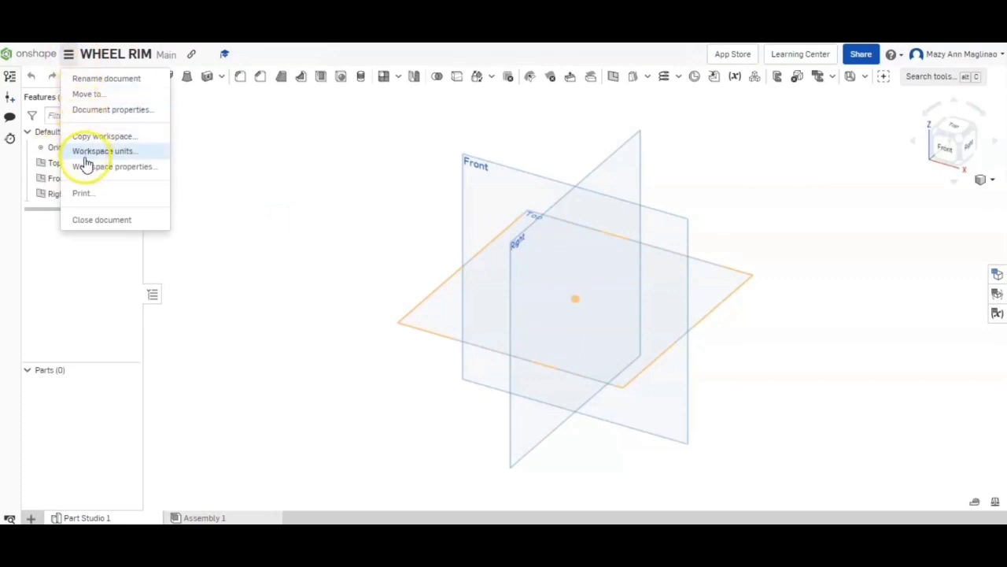
pyautogui.click(104, 150)
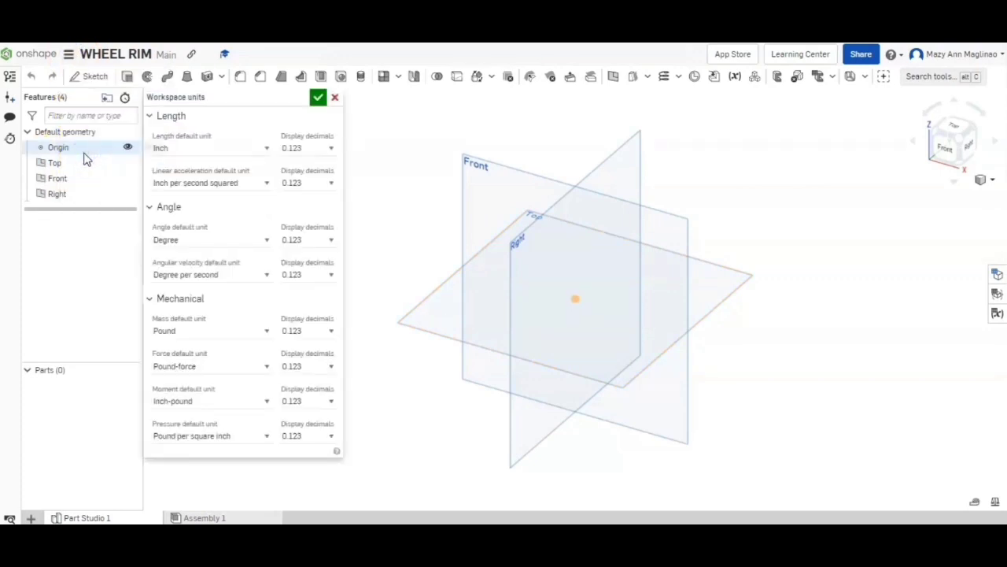
pyautogui.click(210, 148)
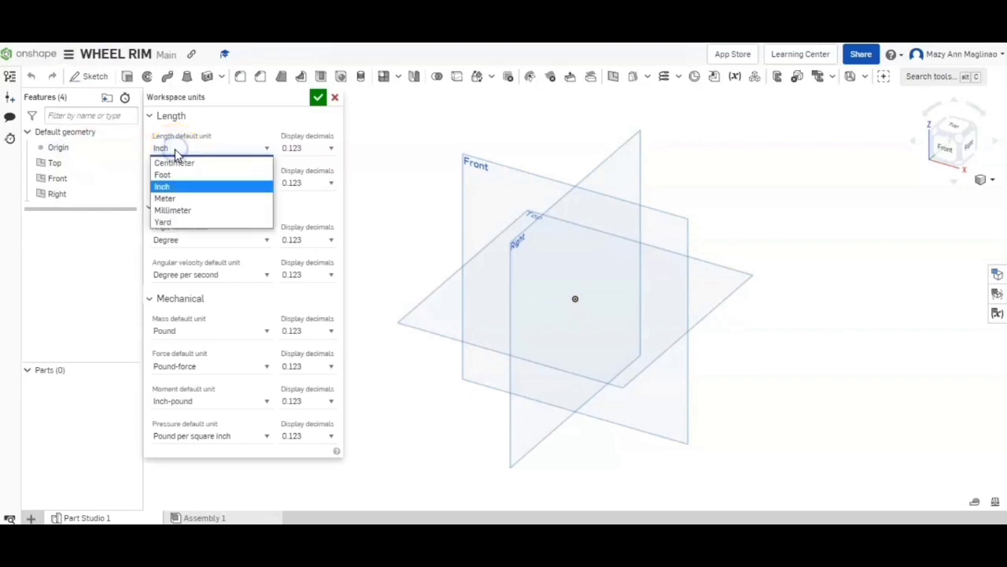
pyautogui.click(173, 210)
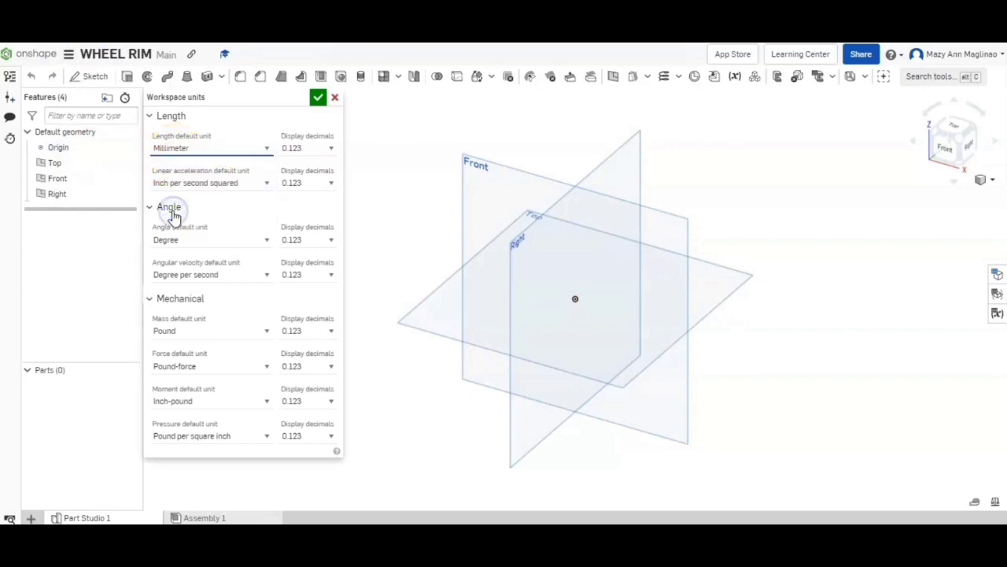
pyautogui.moveTo(193, 331)
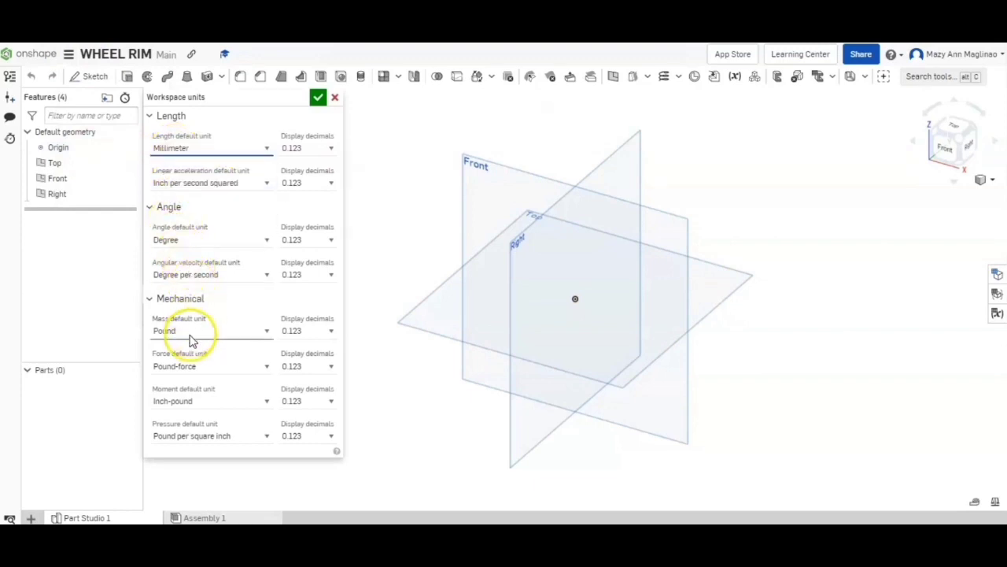
pyautogui.click(210, 331)
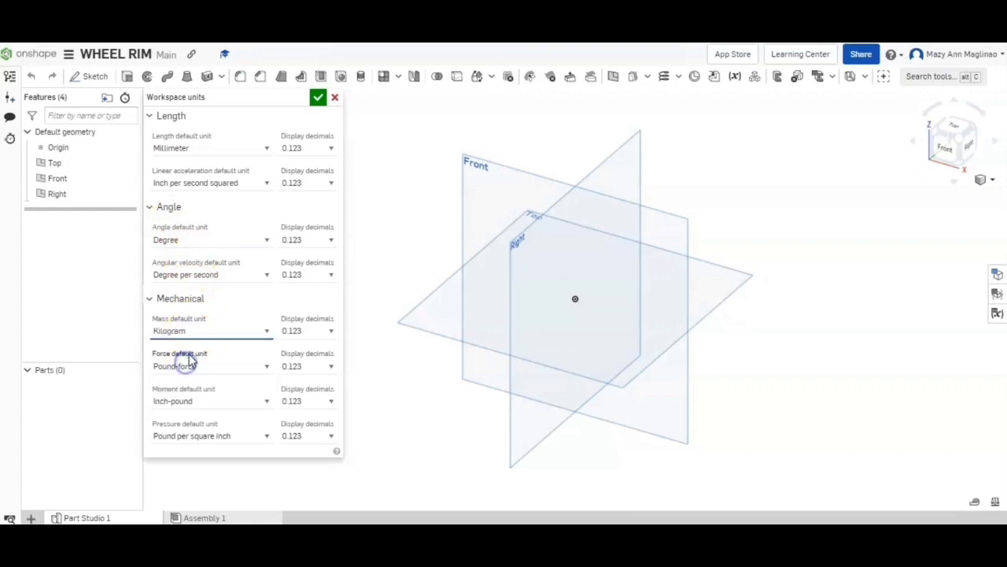
pyautogui.click(318, 97)
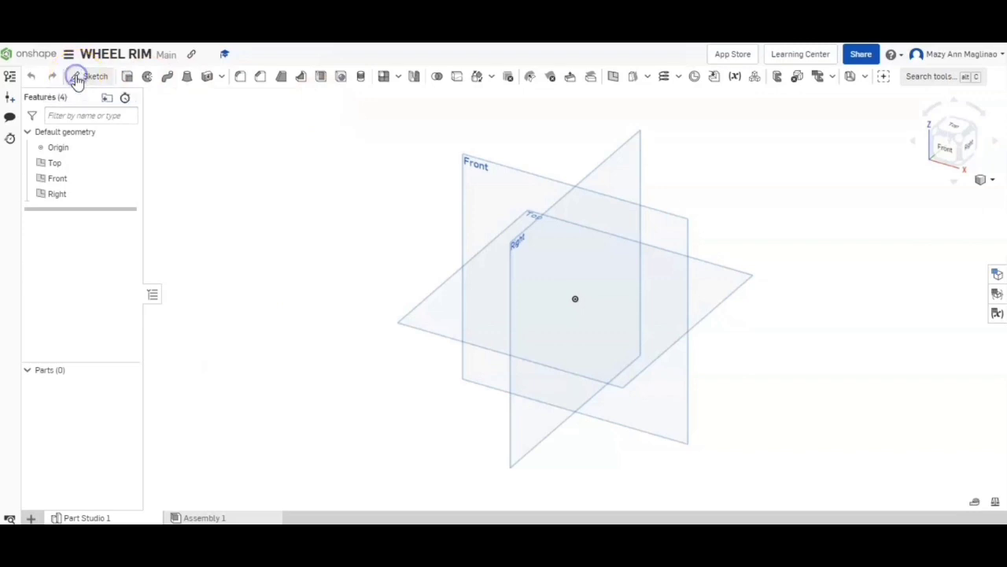
# Begin a sketch on the Front plane and rename it 'Main Sketch'.
pyautogui.click(88, 76)
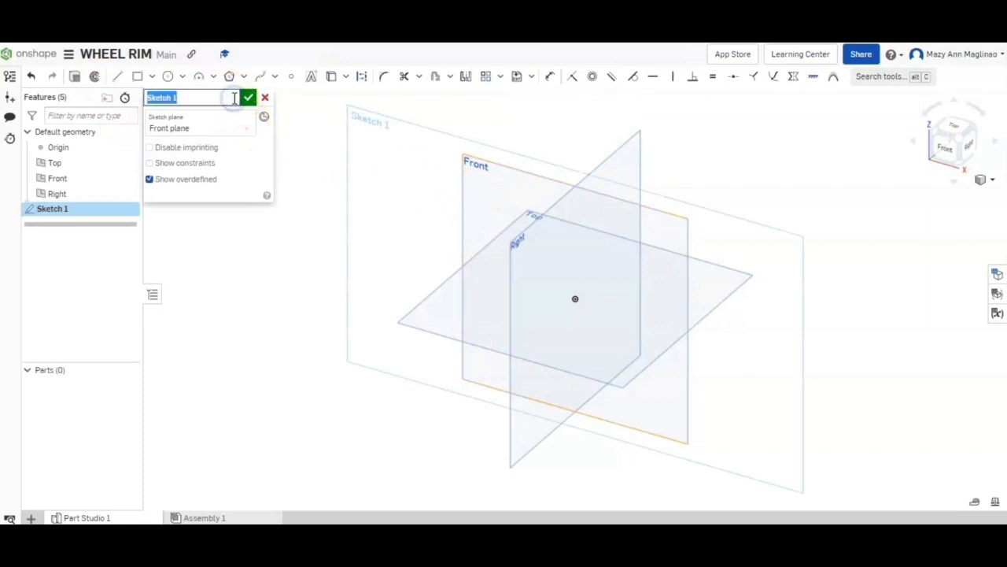
pyautogui.write('Main')
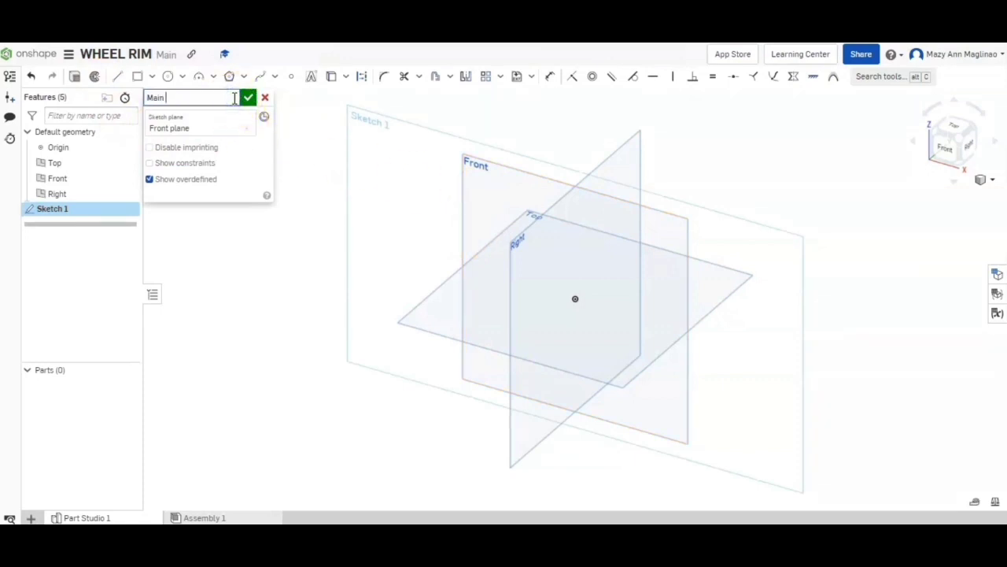
pyautogui.write('Sketch')
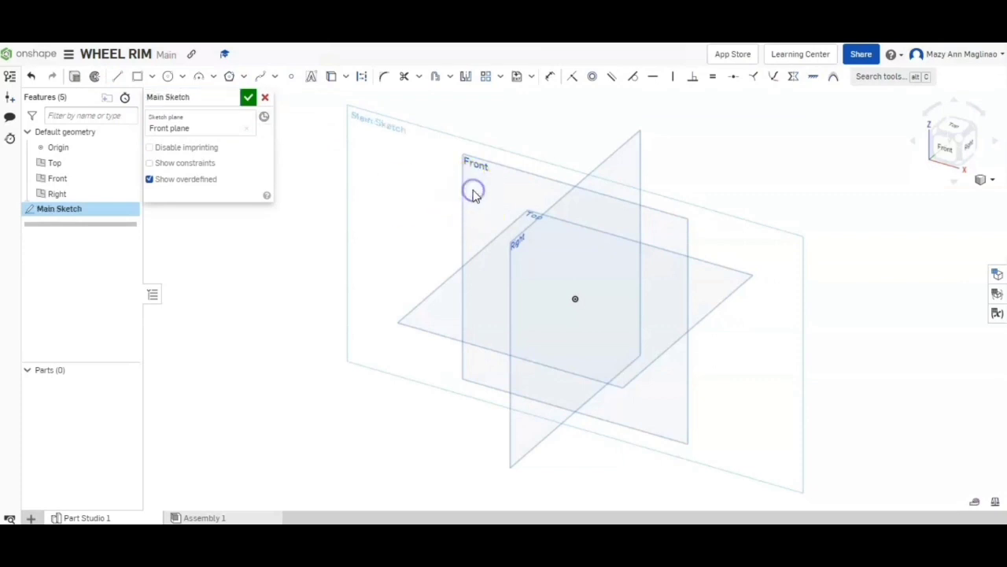
pyautogui.rightClick(474, 191)
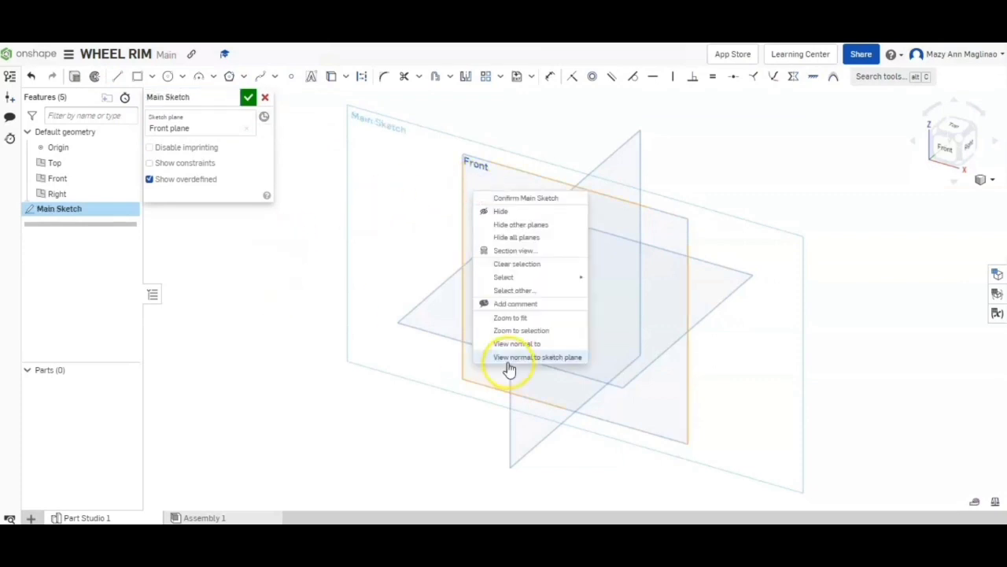
# Draw four concentric circles and two angled lines, making the vertical line construction geometry.
pyautogui.click(537, 356)
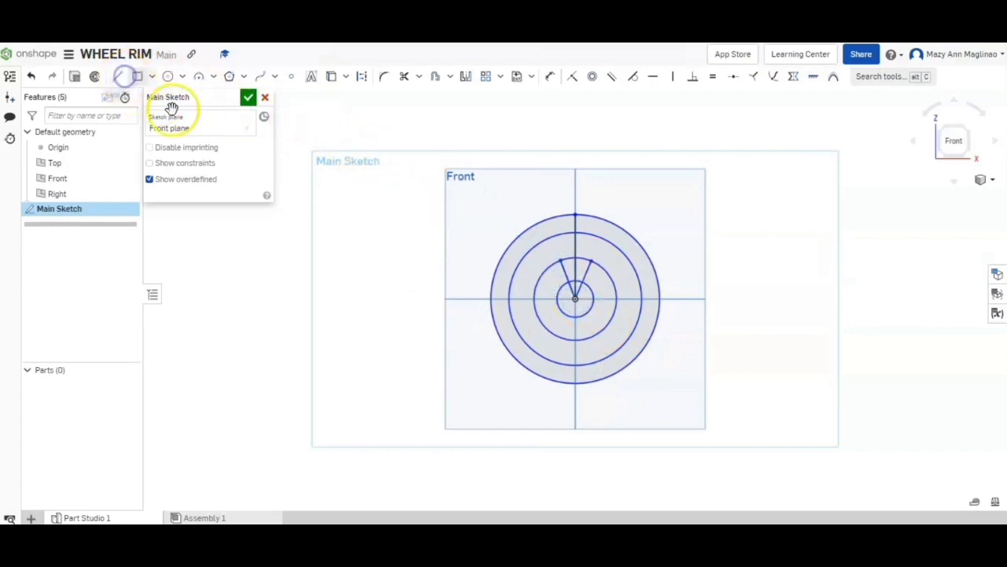
pyautogui.moveTo(557, 389)
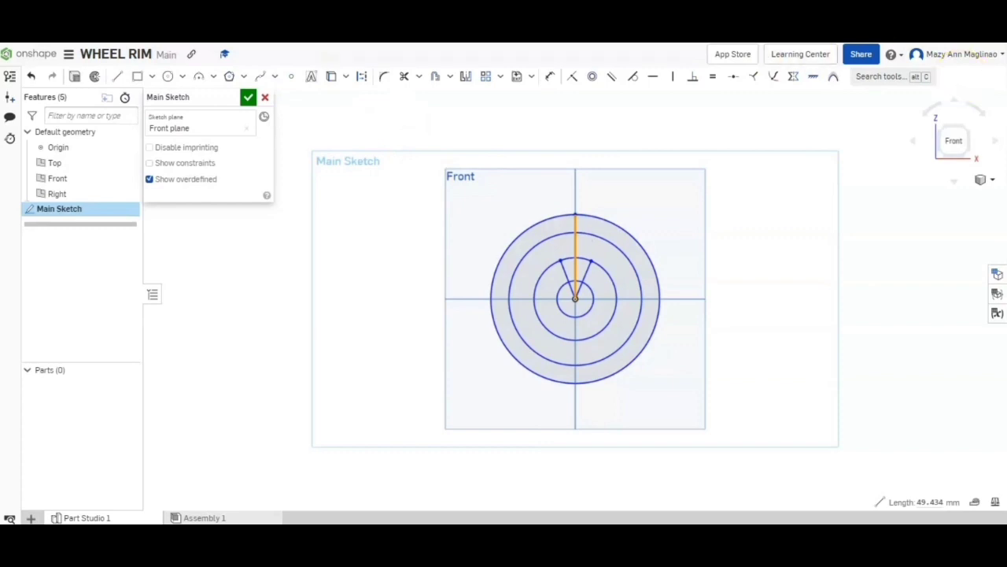
pyautogui.moveTo(363, 77)
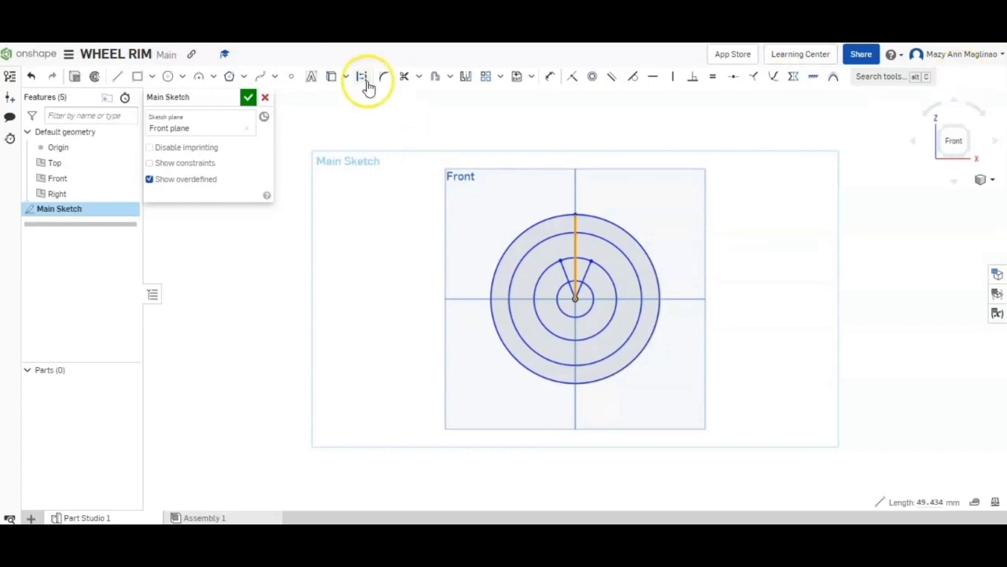
pyautogui.click(362, 77)
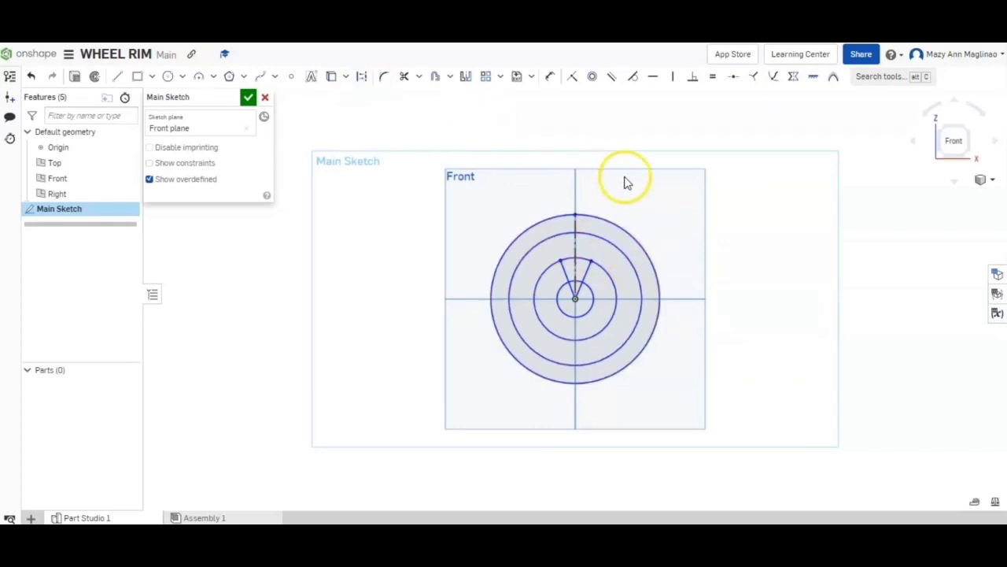
pyautogui.moveTo(550, 80)
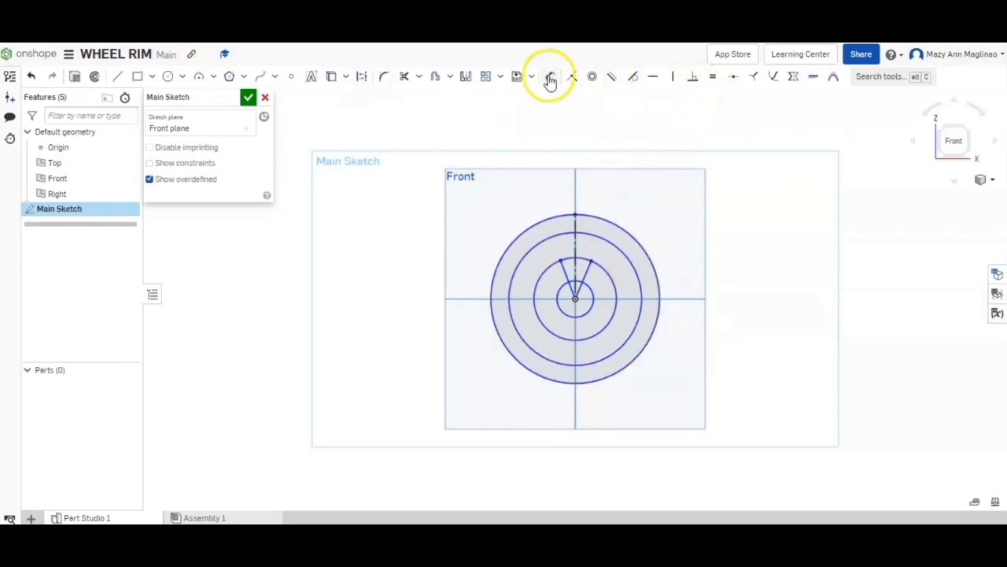
# Dimension the circles to 500, 475, 400 and 150 mm and add the spoke angle.
pyautogui.click(549, 76)
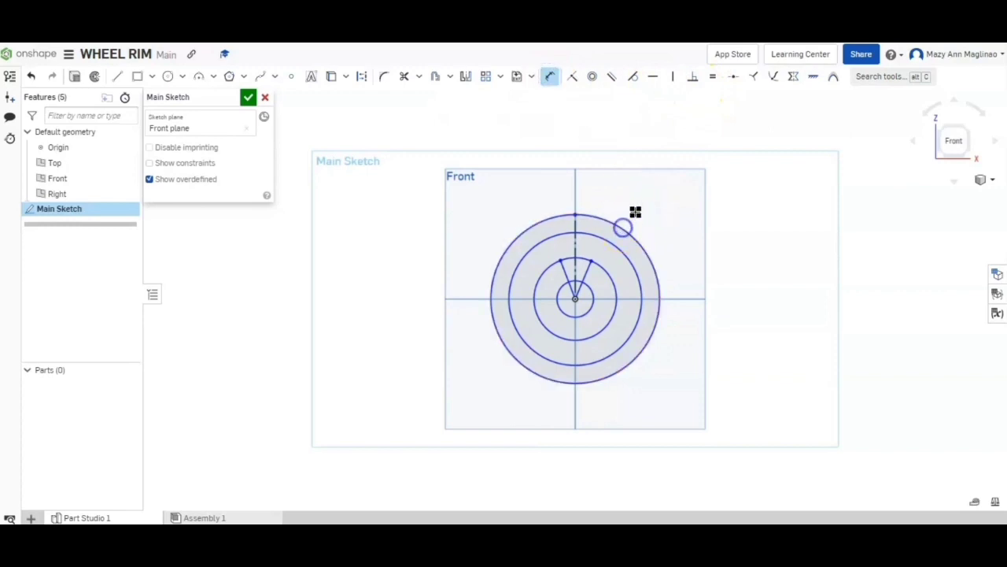
pyautogui.click(622, 228)
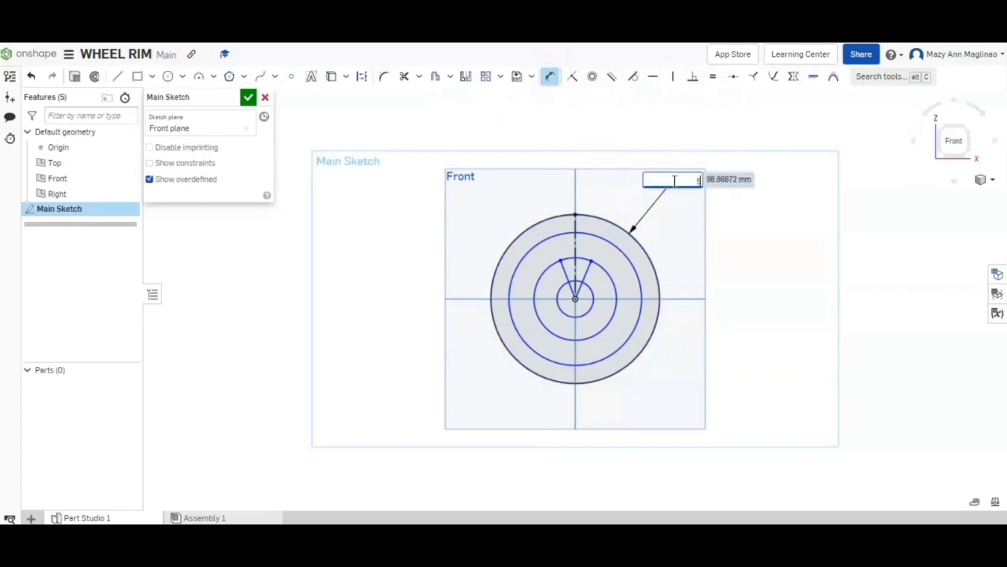
pyautogui.scroll(3)
pyautogui.write('Ø500')
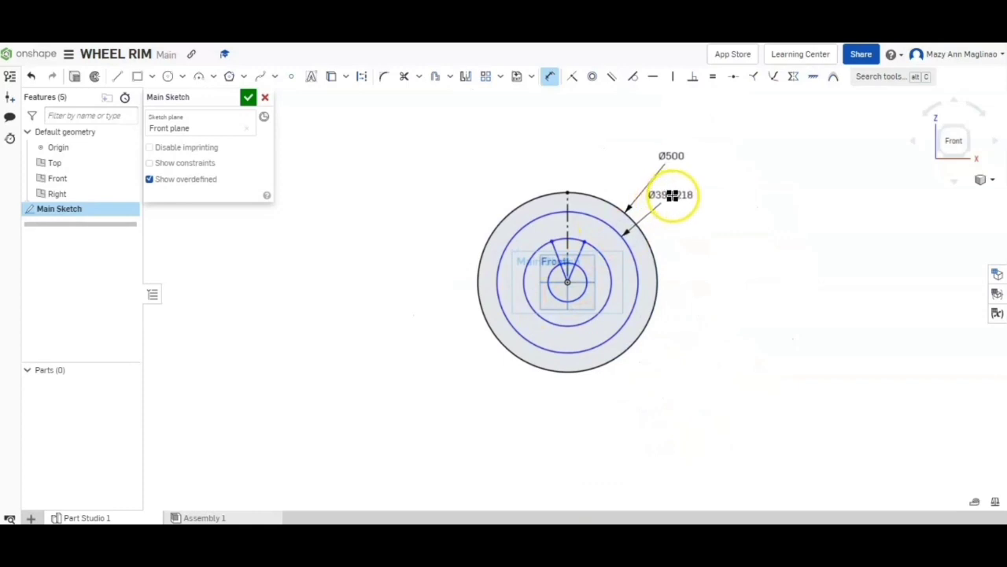
pyautogui.doubleClick(671, 195)
pyautogui.write('Ø475')
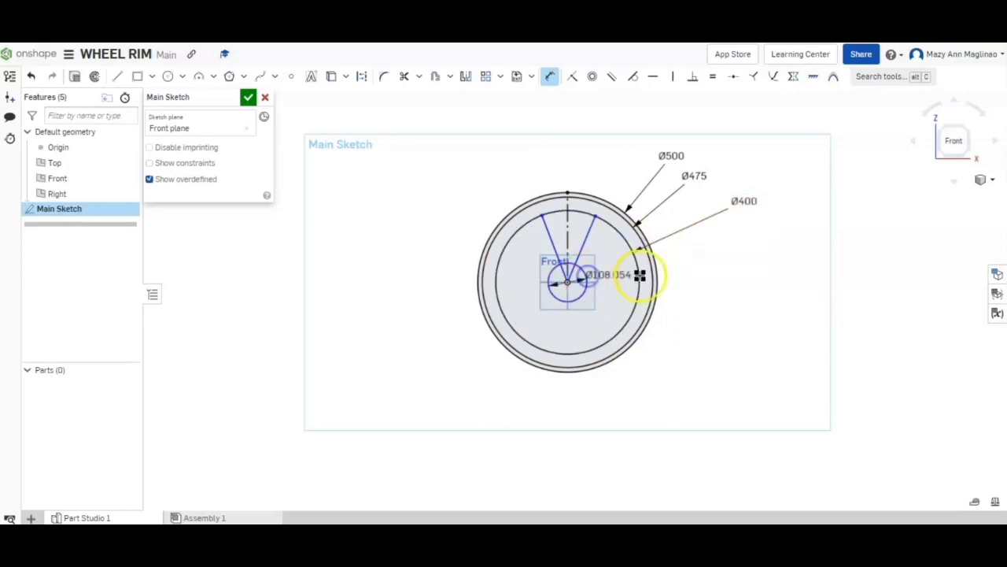
pyautogui.click(638, 276)
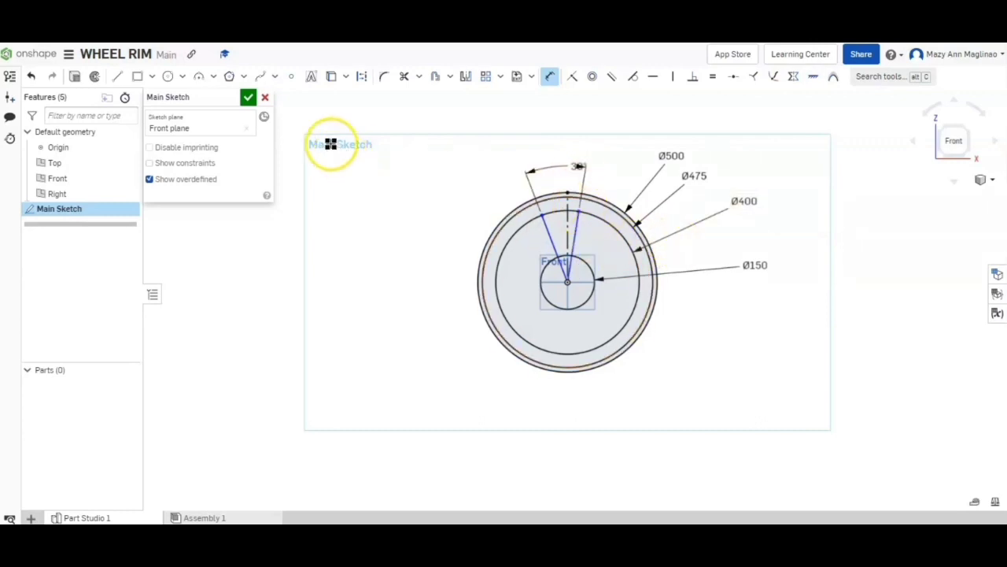
pyautogui.moveTo(494, 75)
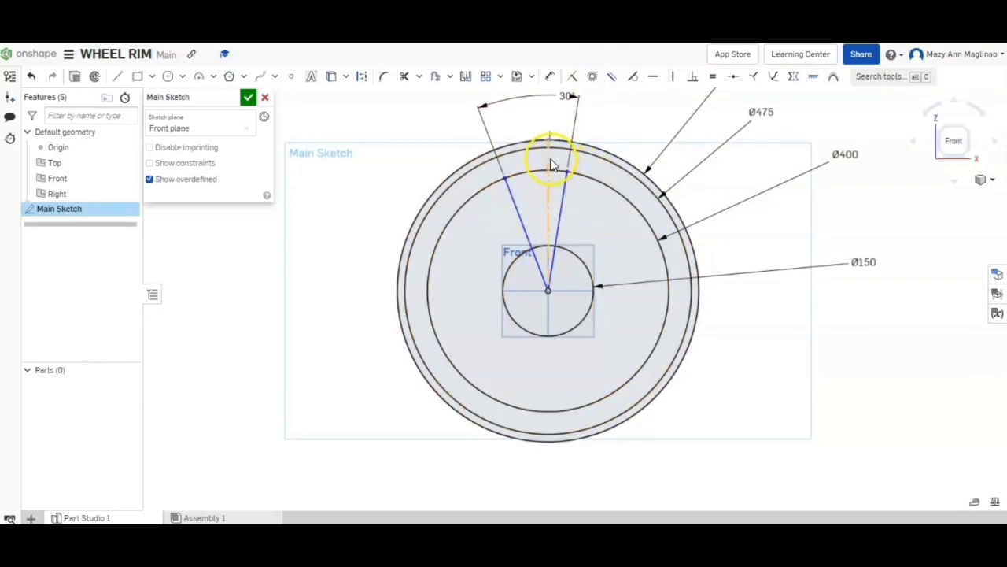
# Make the spoke lines symmetric about the vertical construction line and close Main Sketch.
pyautogui.click(548, 145)
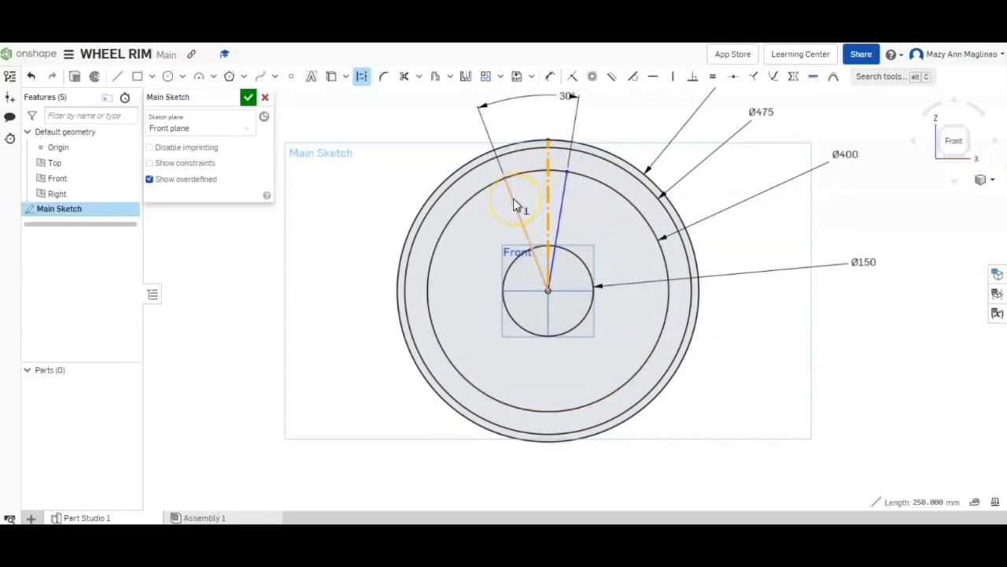
pyautogui.moveTo(563, 200)
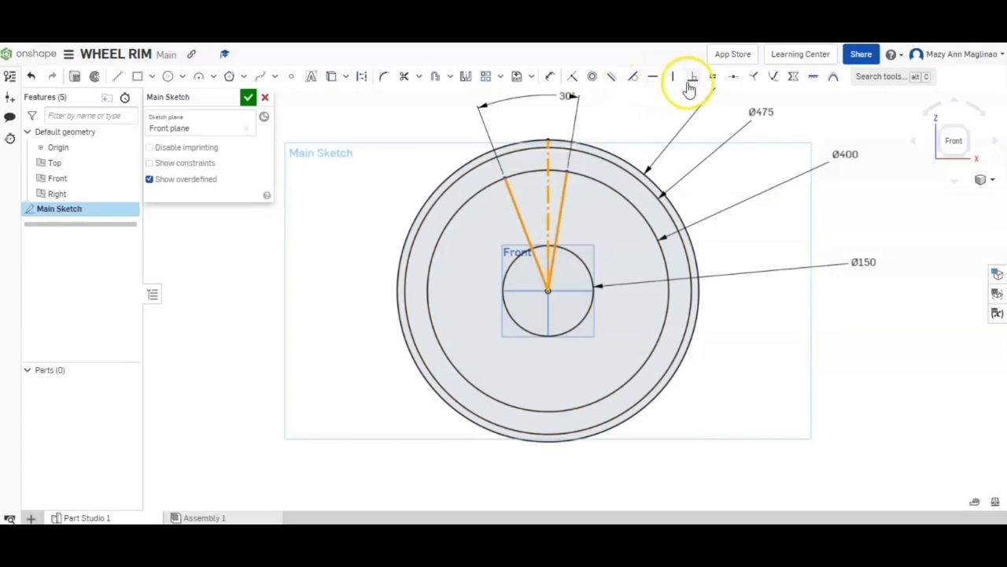
pyautogui.moveTo(793, 82)
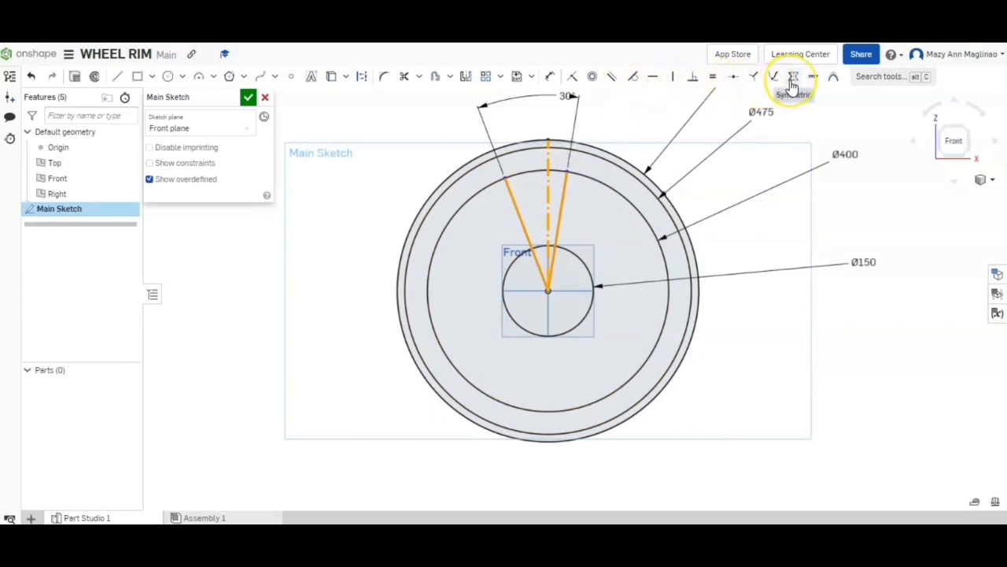
pyautogui.click(794, 77)
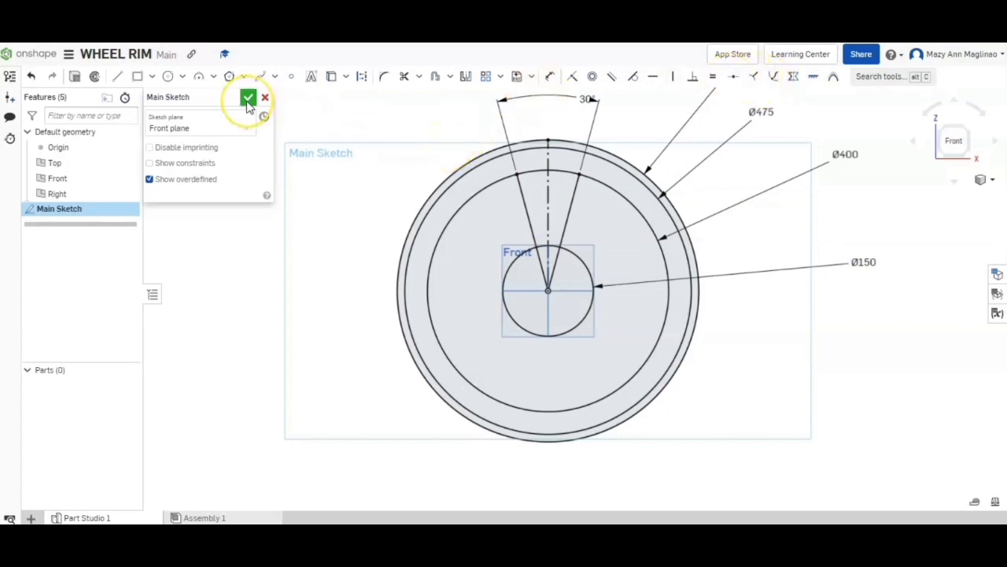
pyautogui.click(248, 98)
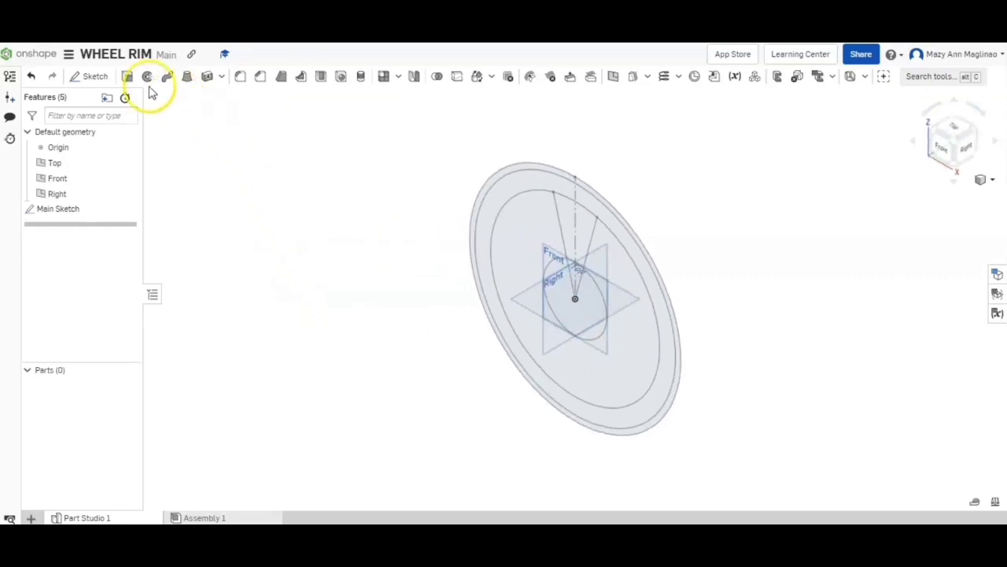
# Extrude the two outer ring regions symmetrically to 150 mm depth.
pyautogui.click(127, 76)
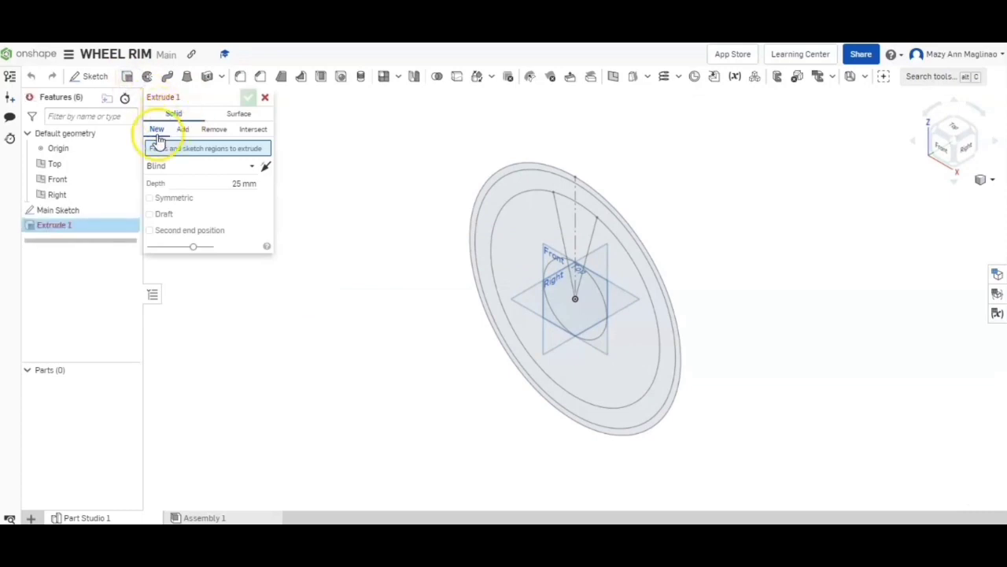
pyautogui.moveTo(177, 171)
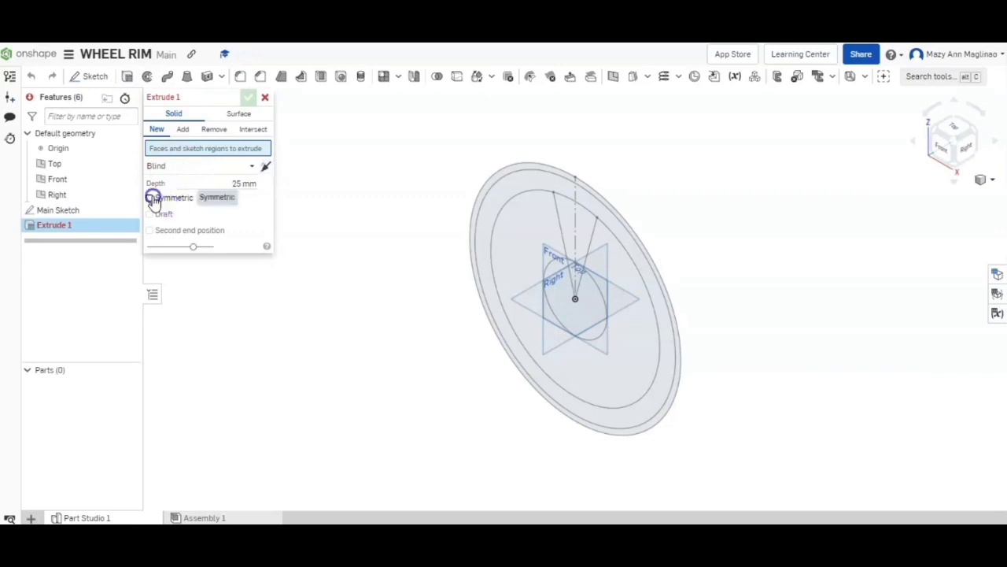
pyautogui.click(149, 198)
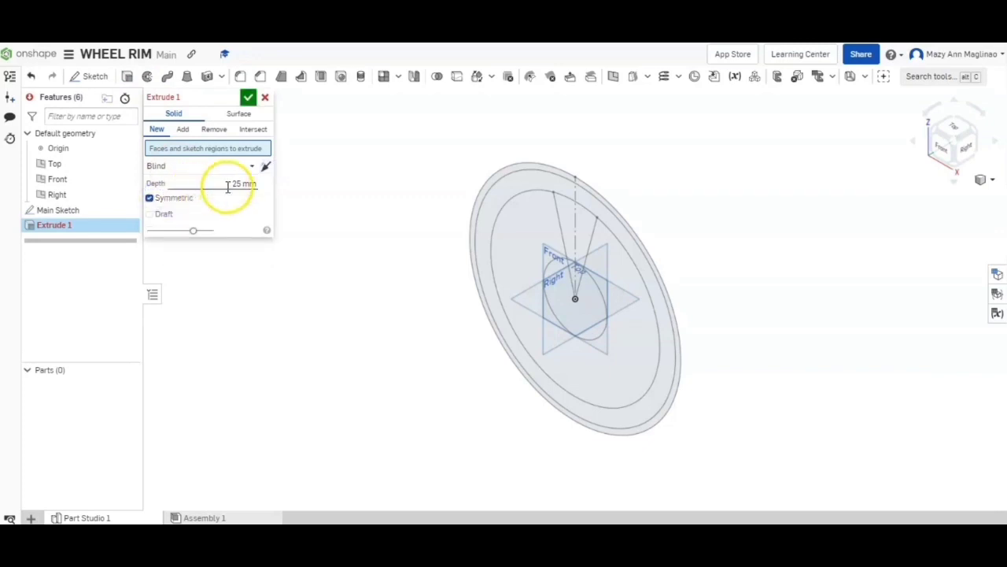
pyautogui.tripleClick(244, 183)
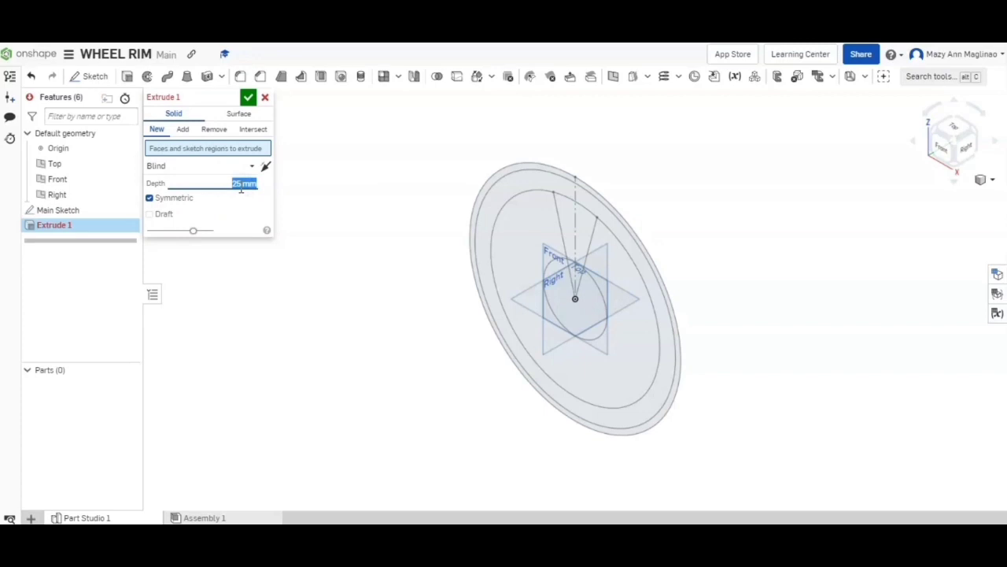
pyautogui.write('150')
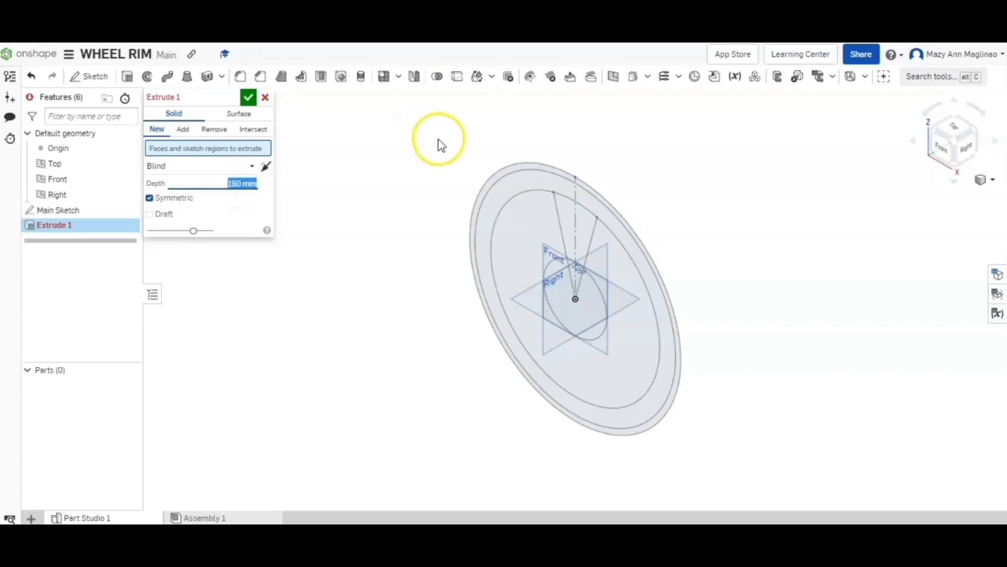
pyautogui.click(527, 173)
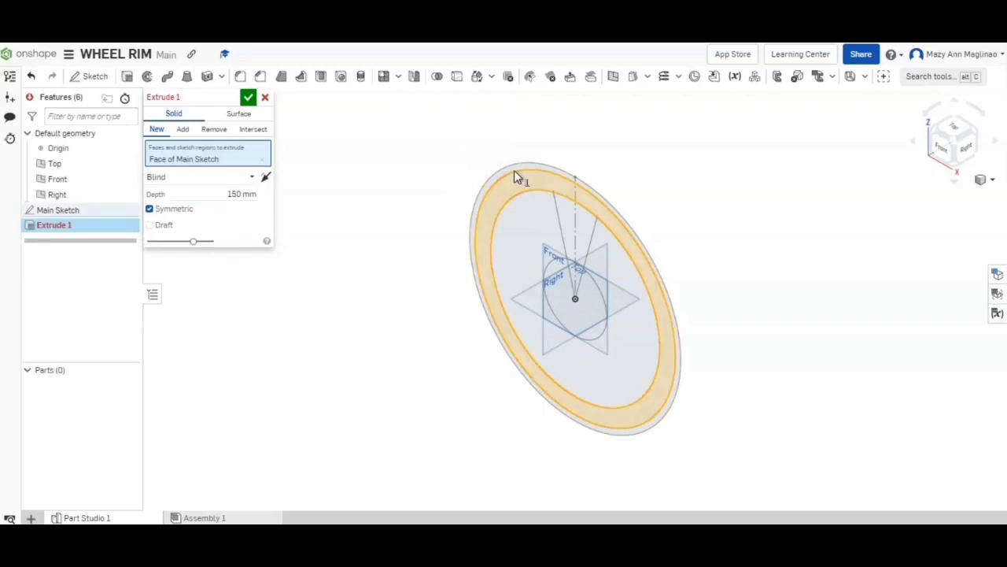
pyautogui.click(523, 169)
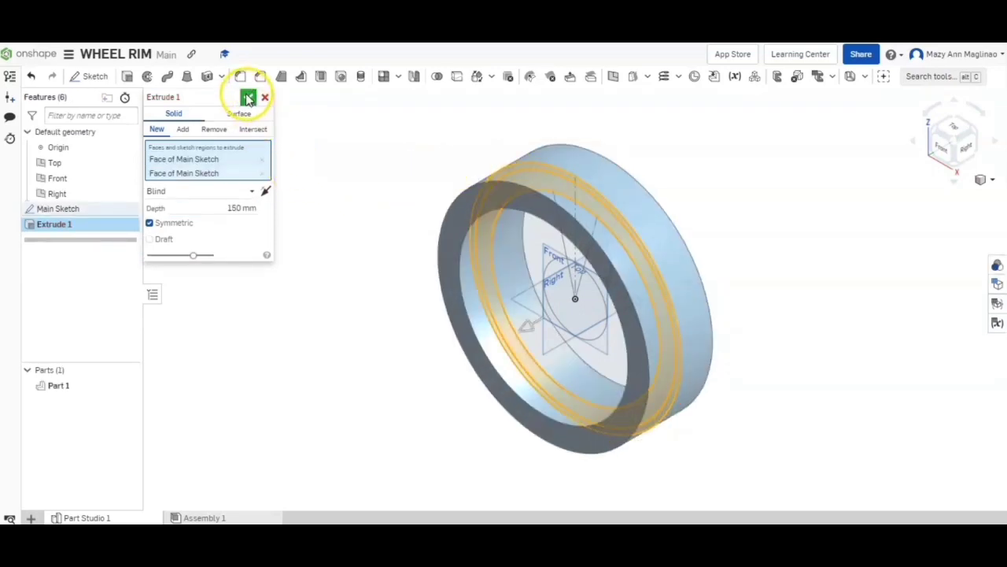
pyautogui.click(248, 97)
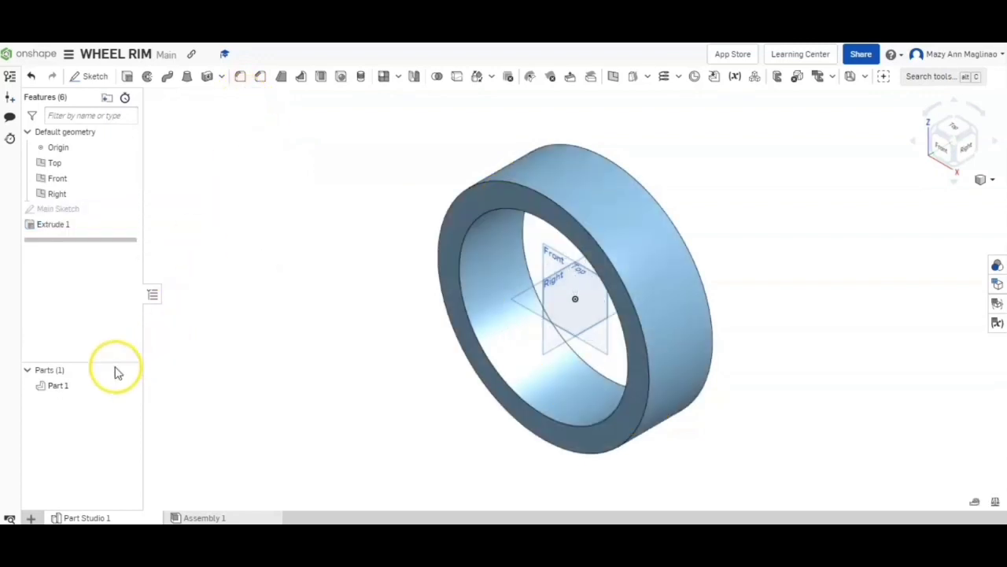
# Rename Part 1 in the Parts list to 'Wheel Rim'.
pyautogui.rightClick(57, 385)
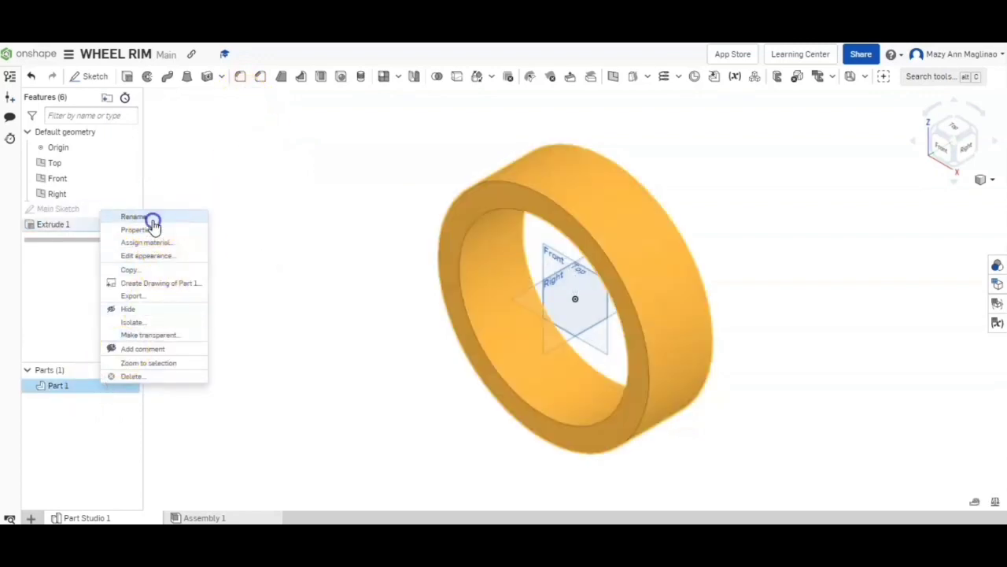
pyautogui.click(133, 216)
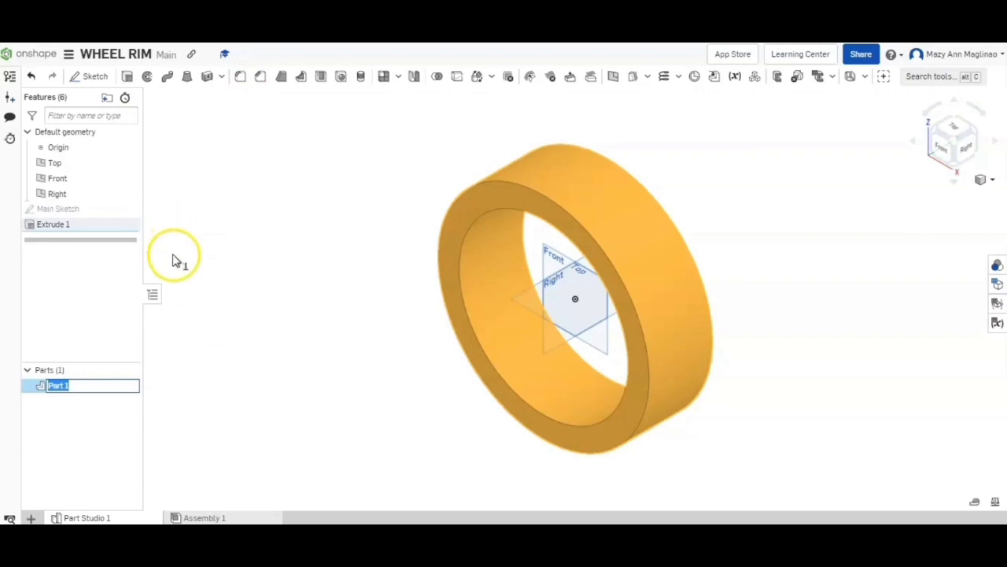
pyautogui.write('W')
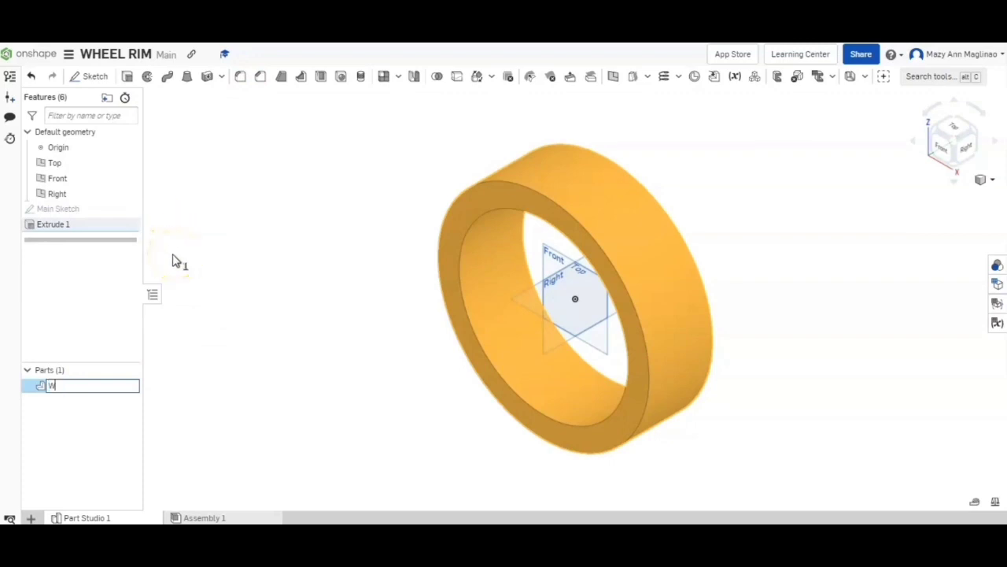
pyautogui.write('he')
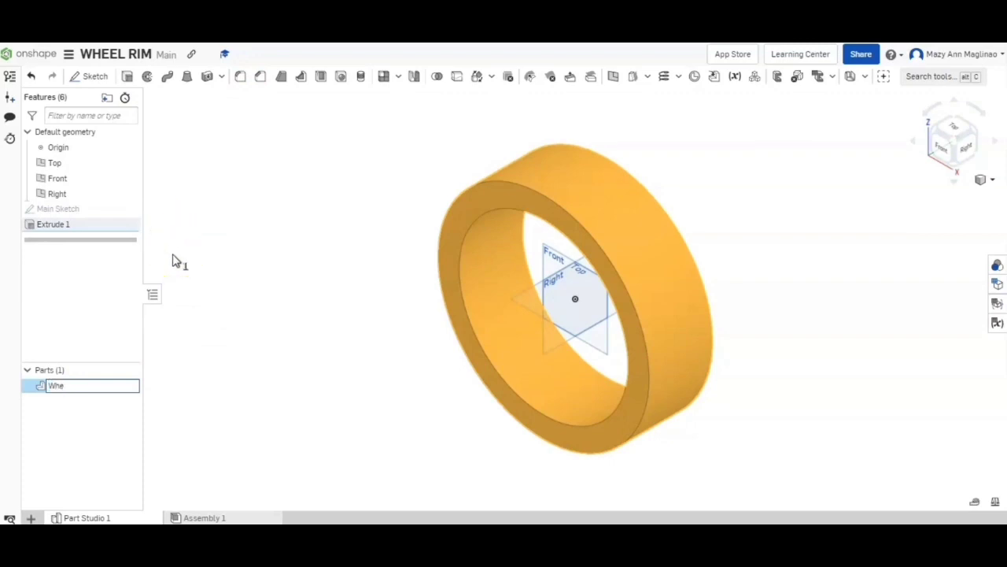
pyautogui.write('el')
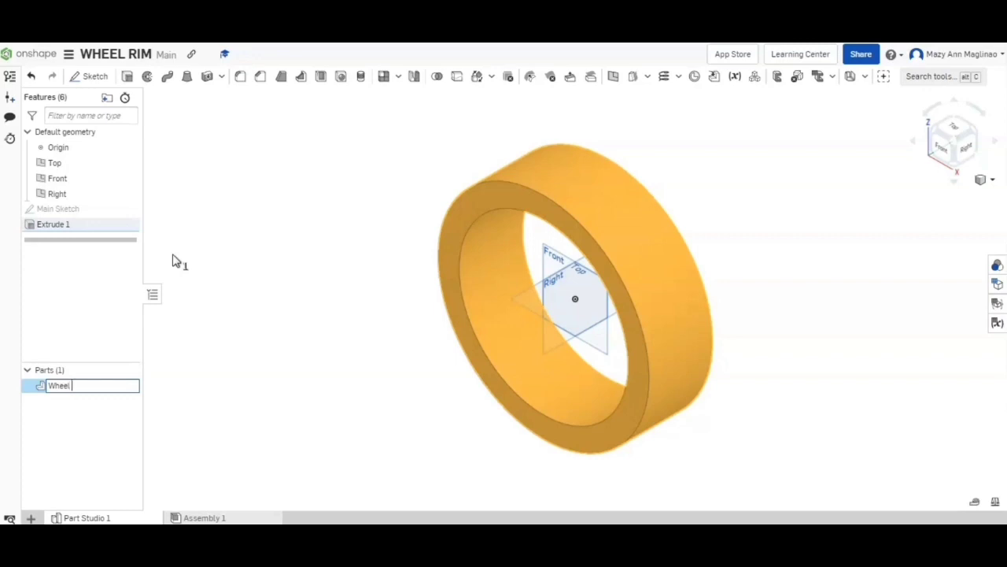
pyautogui.write('Rim')
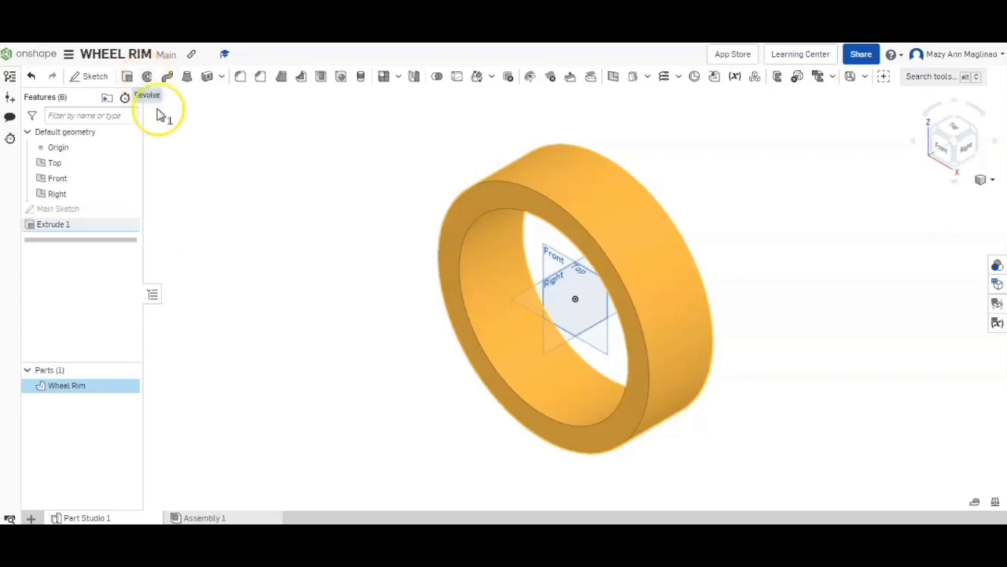
pyautogui.click(240, 228)
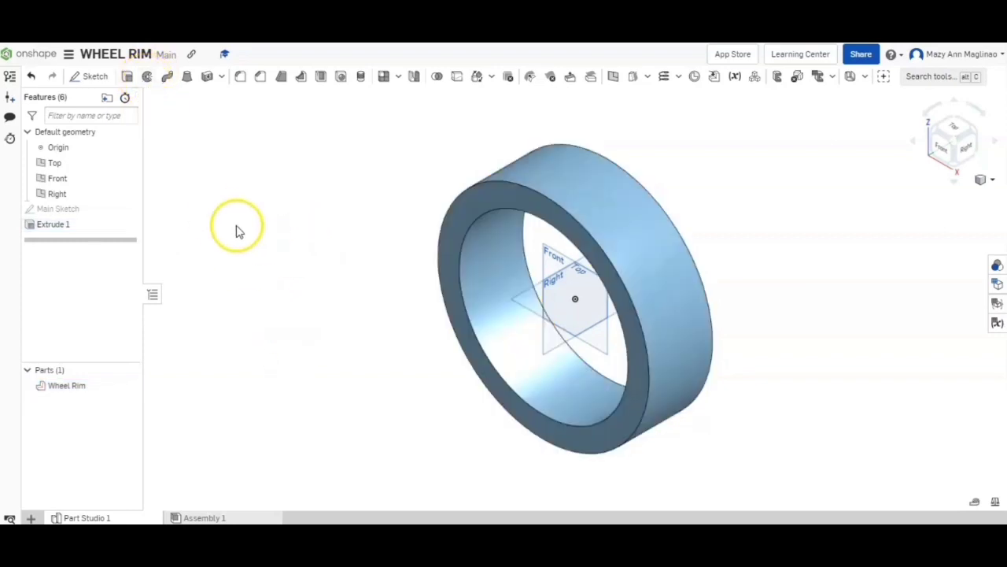
pyautogui.moveTo(177, 218)
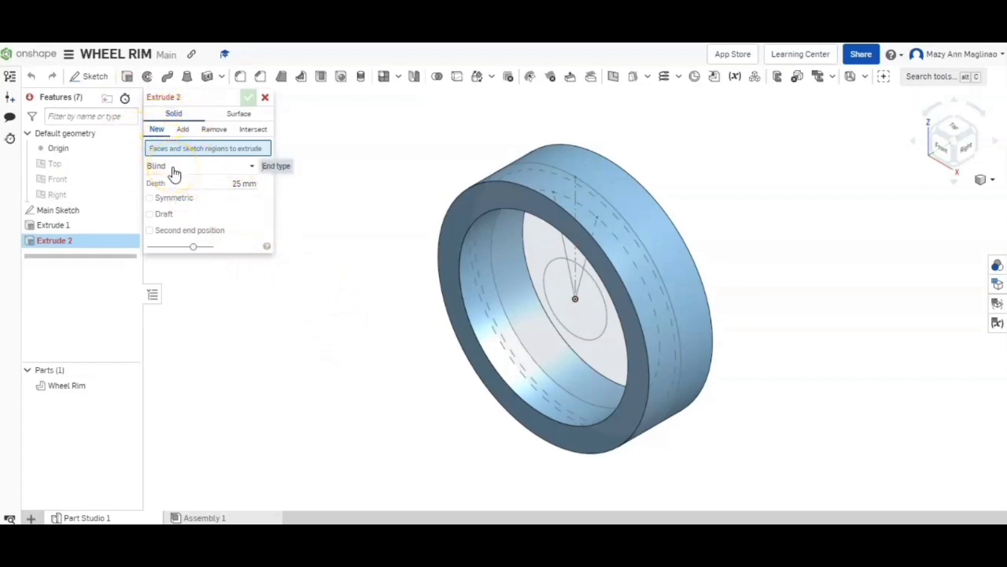
# Extrude the centre circle regions symmetrically 200 mm with a 5° draft.
pyautogui.click(563, 311)
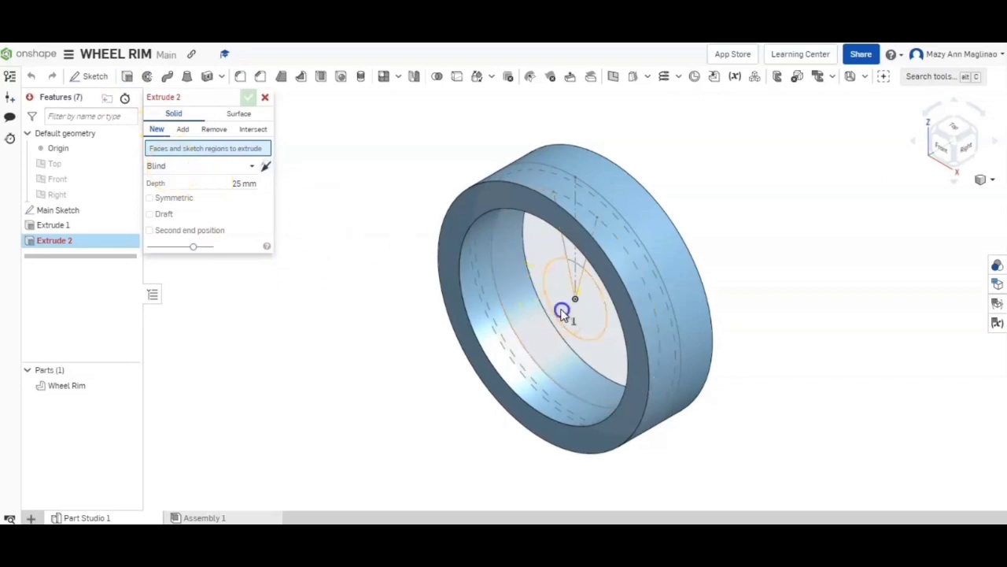
pyautogui.click(578, 263)
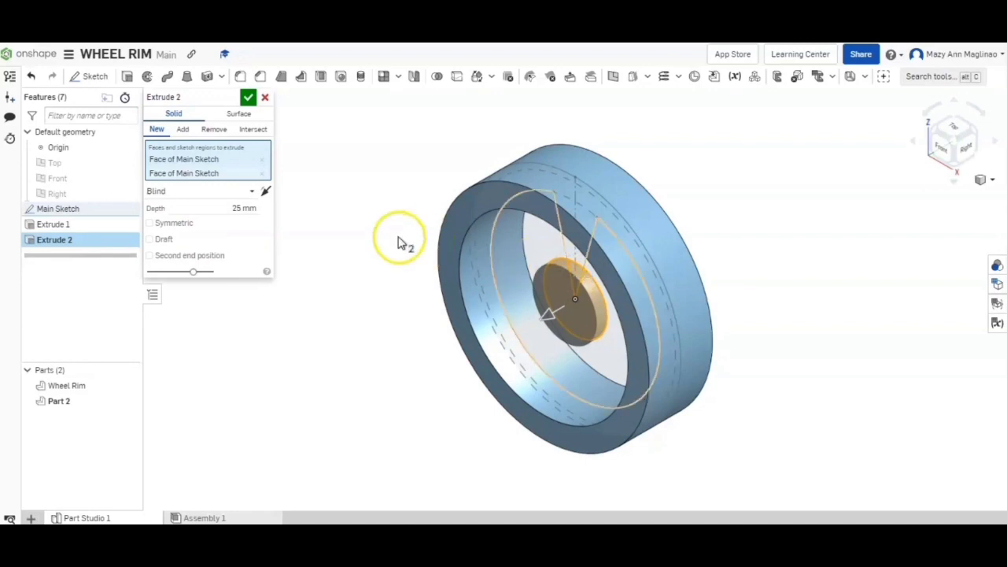
pyautogui.click(149, 222)
pyautogui.write('200')
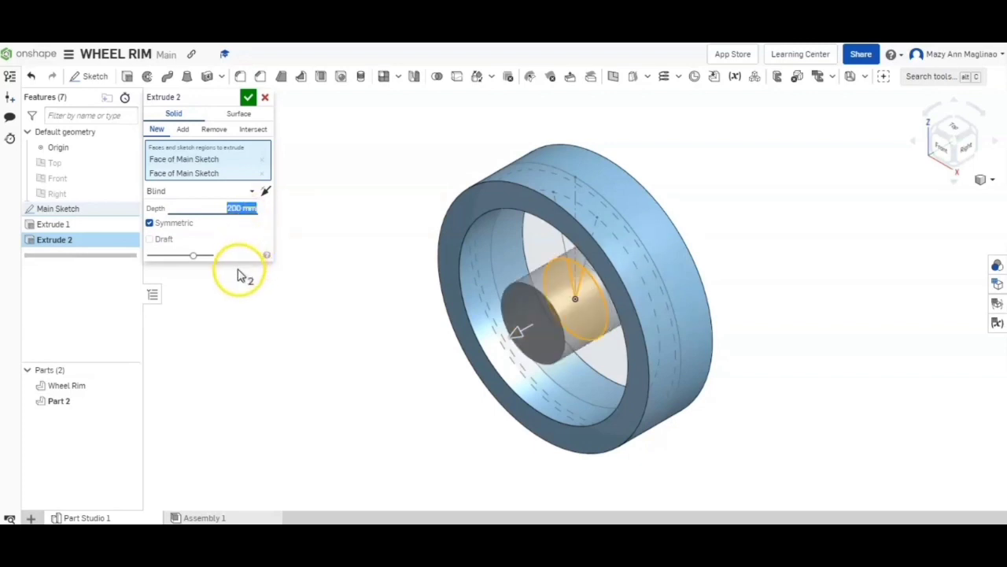
pyautogui.click(149, 238)
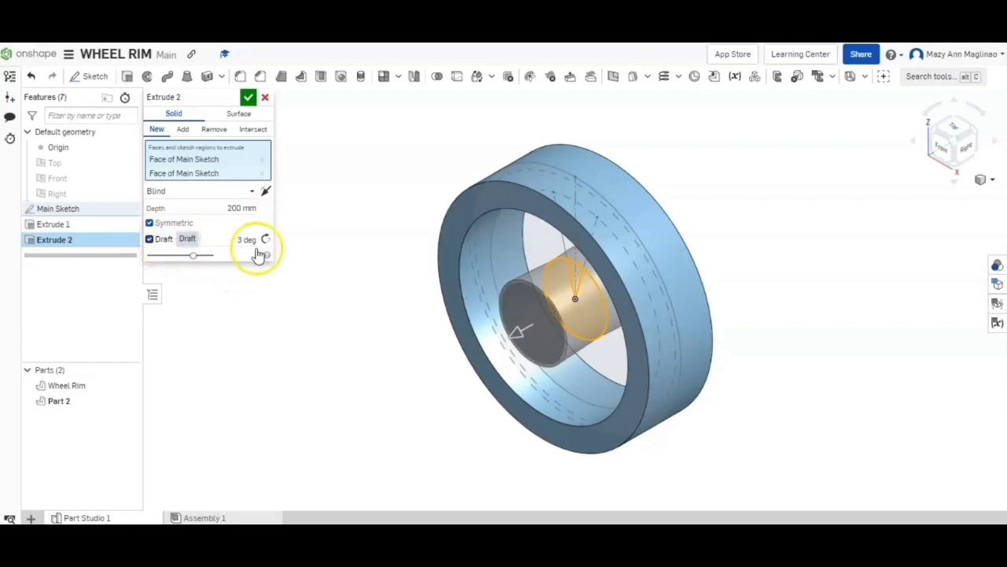
pyautogui.tripleClick(247, 239)
pyautogui.write('5')
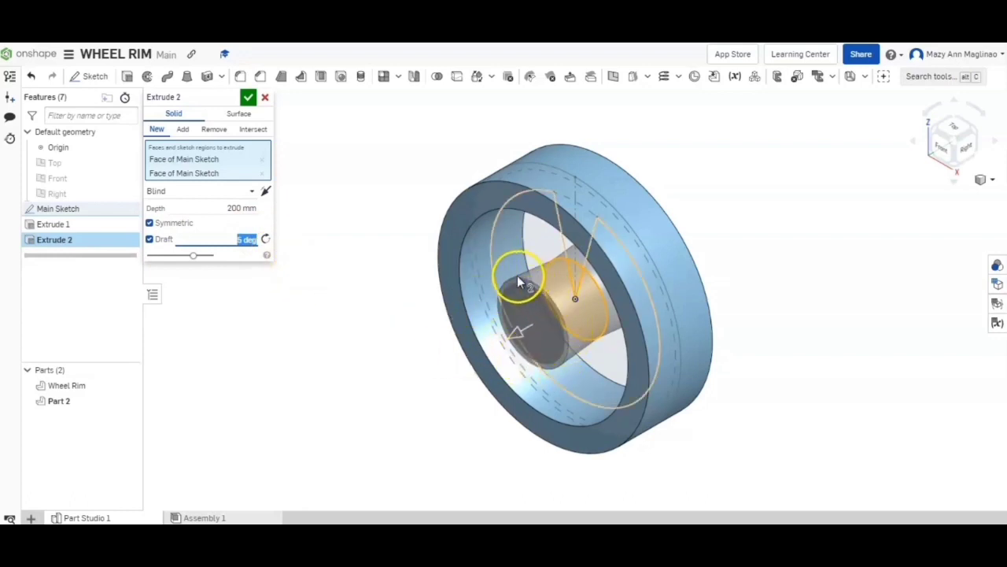
pyautogui.moveTo(613, 330)
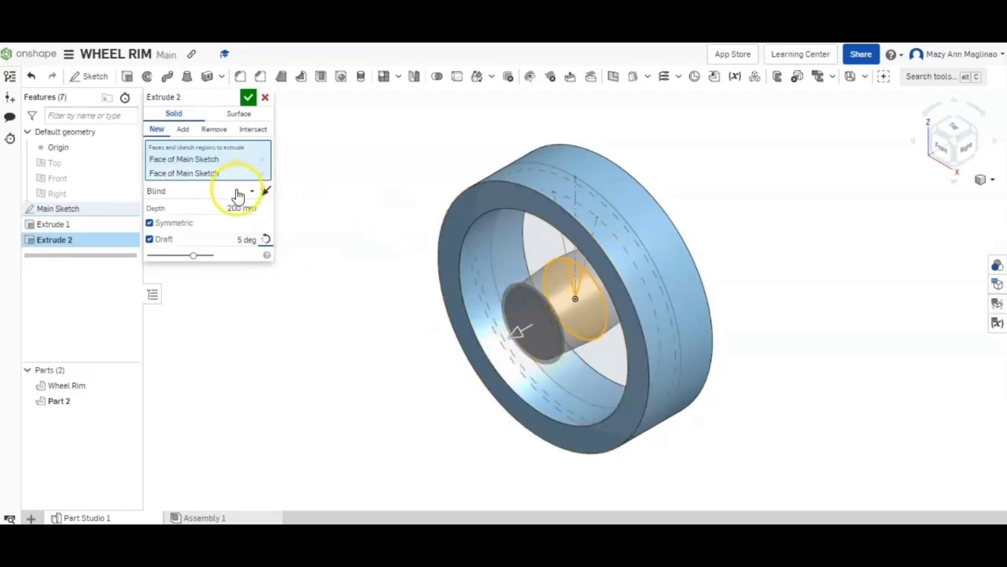
pyautogui.click(248, 96)
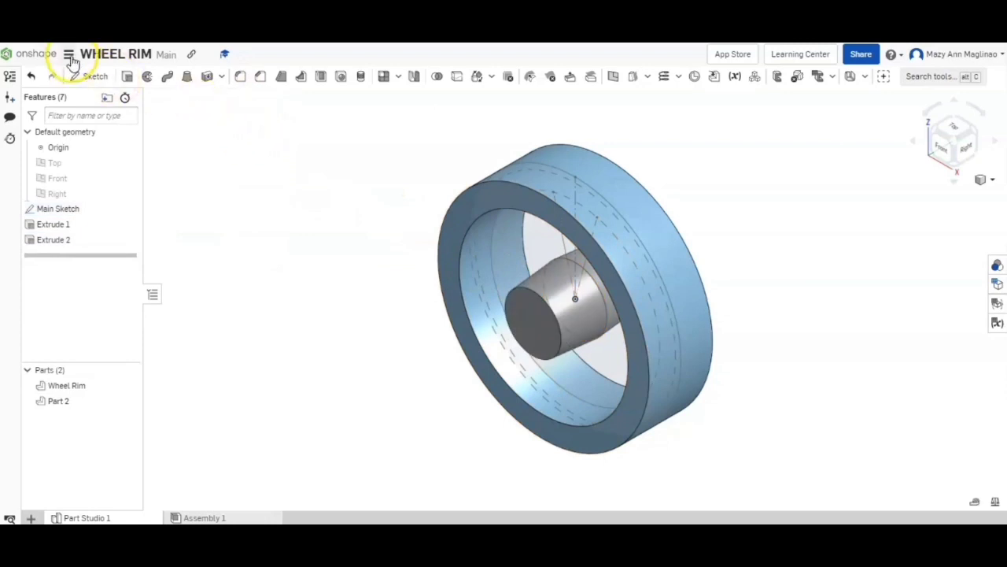
pyautogui.moveTo(942, 151)
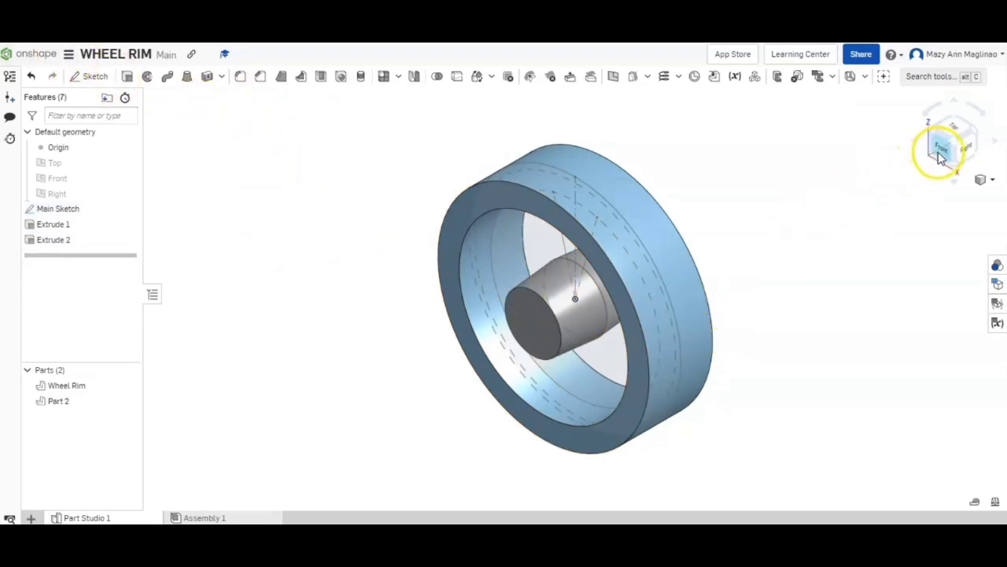
# Extrude the wedge spoke regions 25 mm as Add, merging into the Wheel Rim part.
pyautogui.click(953, 140)
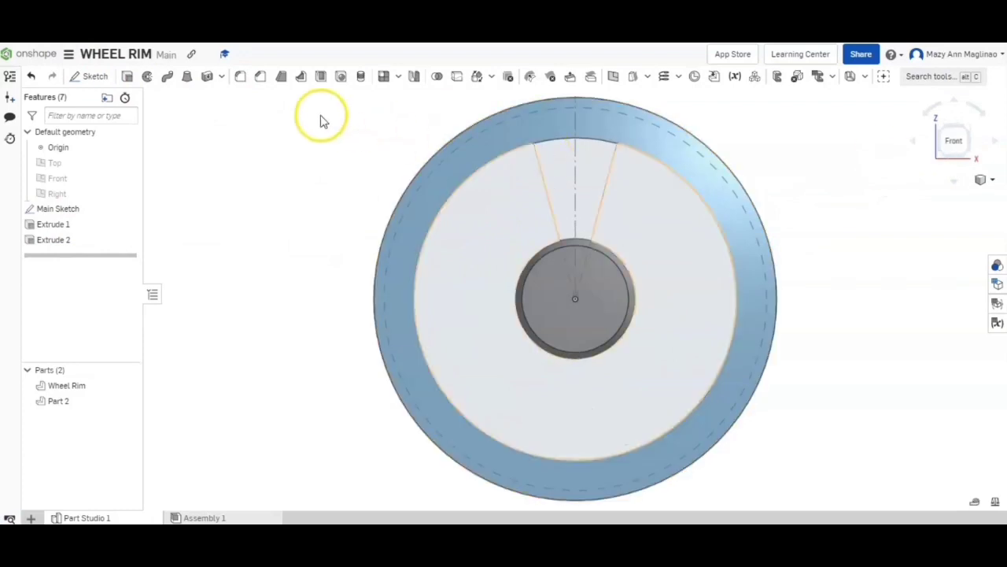
pyautogui.moveTo(128, 77)
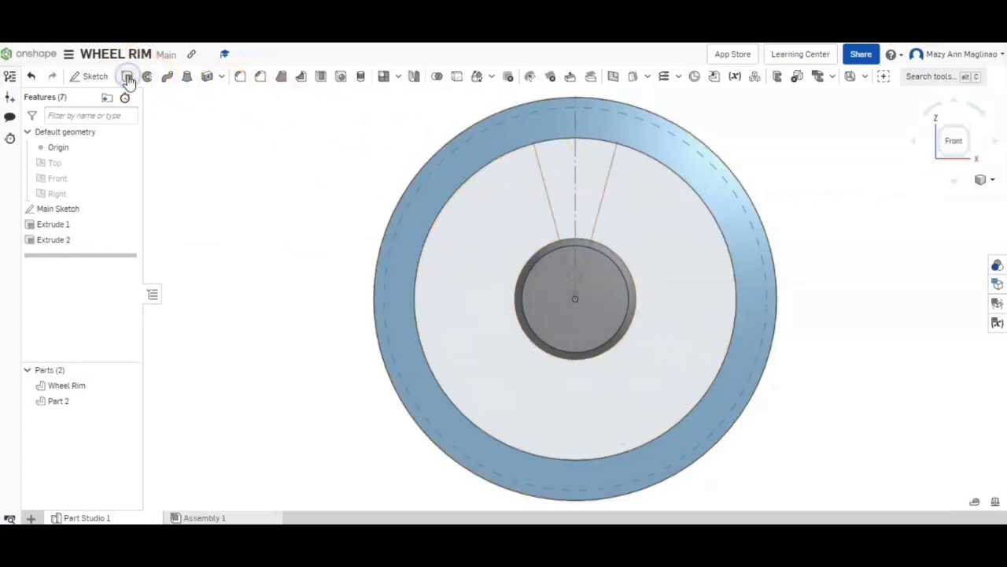
pyautogui.click(128, 75)
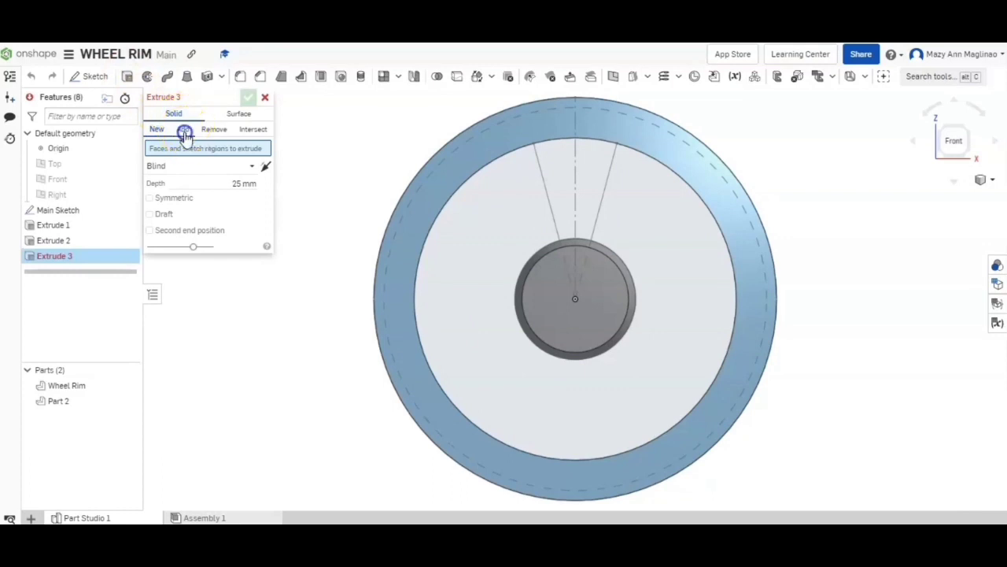
pyautogui.click(183, 129)
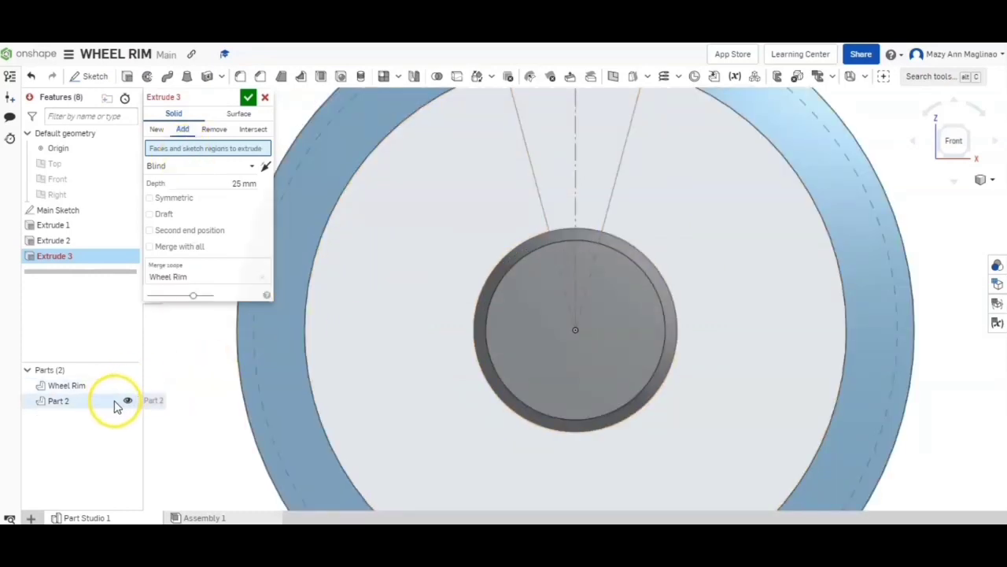
pyautogui.click(127, 400)
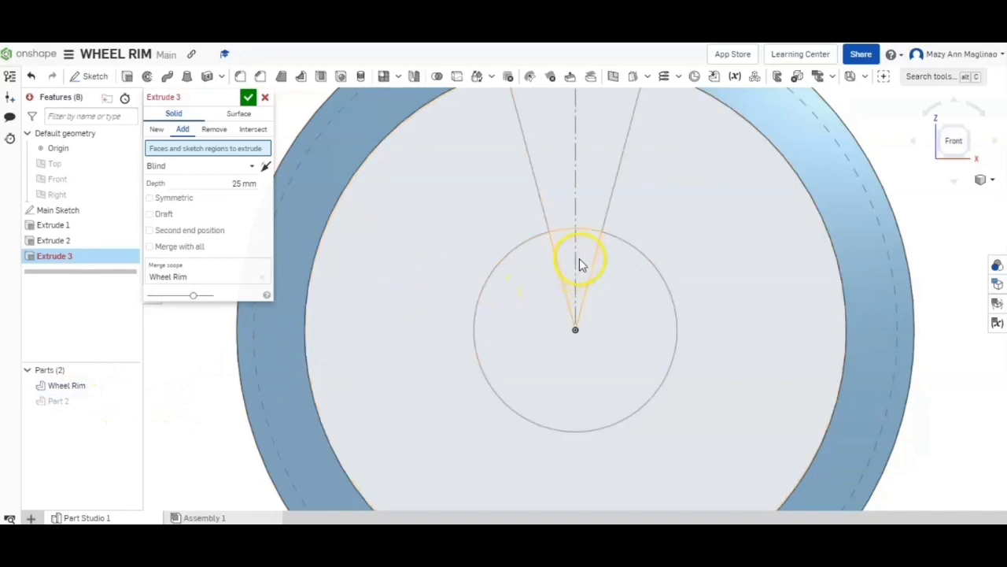
pyautogui.click(574, 275)
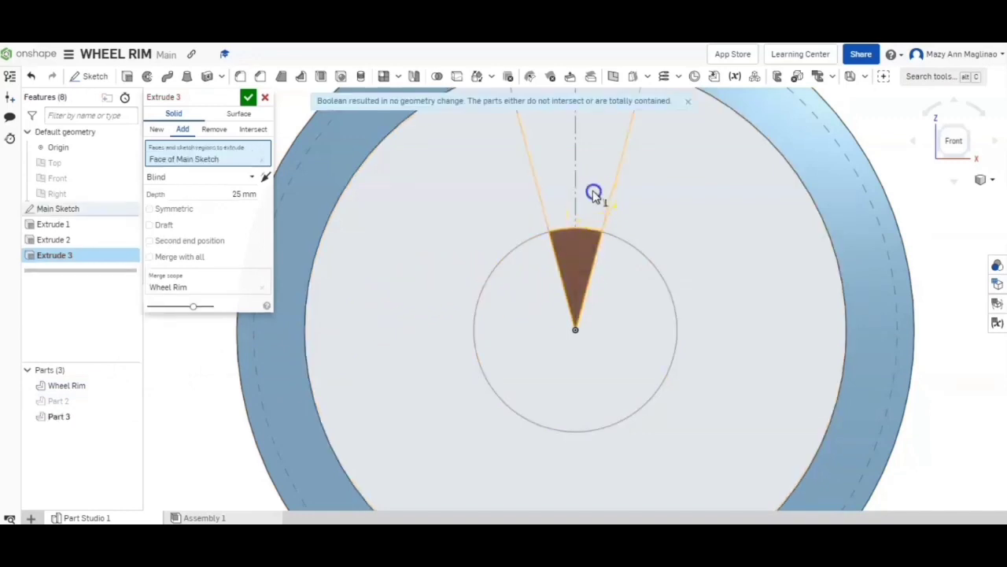
pyautogui.click(567, 252)
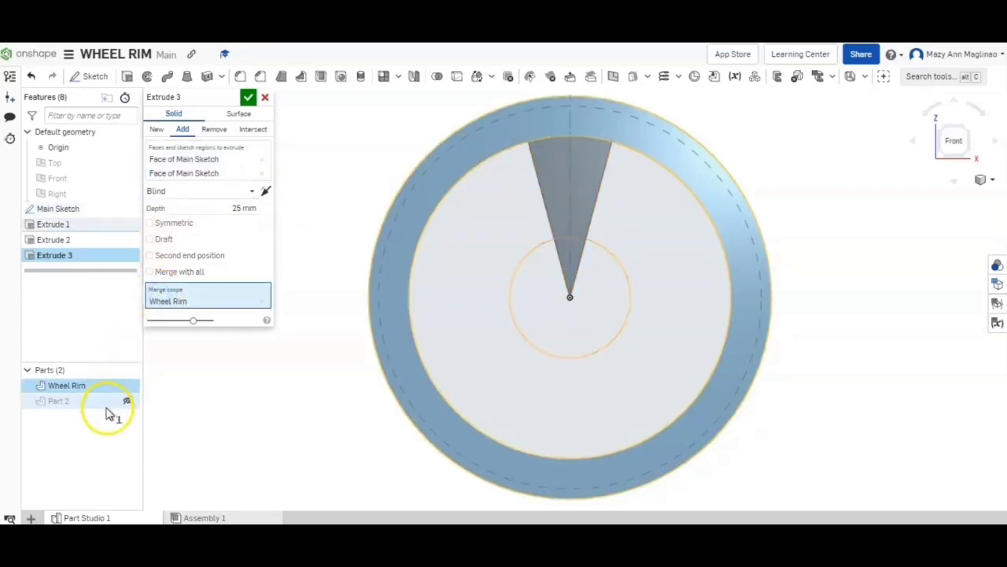
pyautogui.click(59, 401)
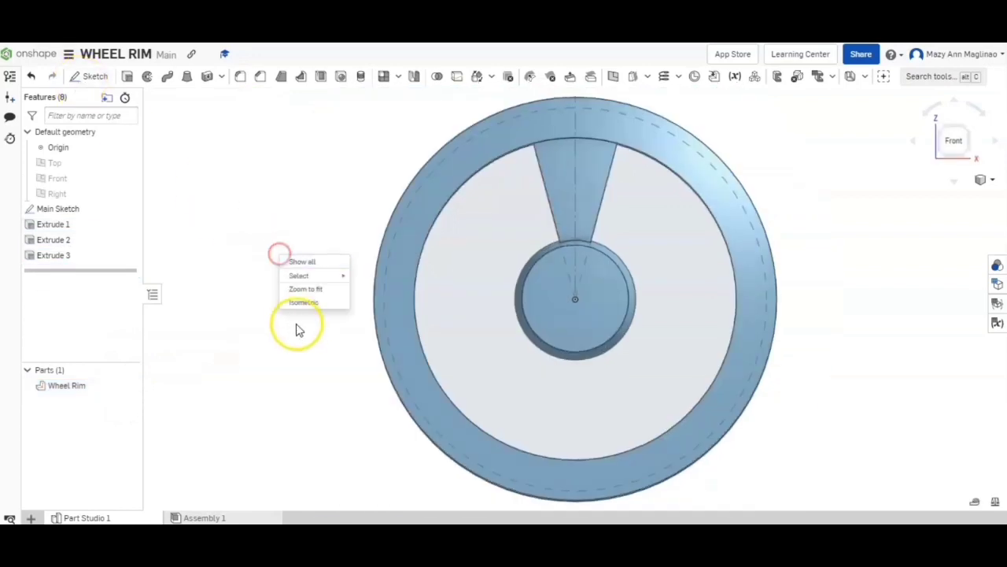
pyautogui.click(304, 302)
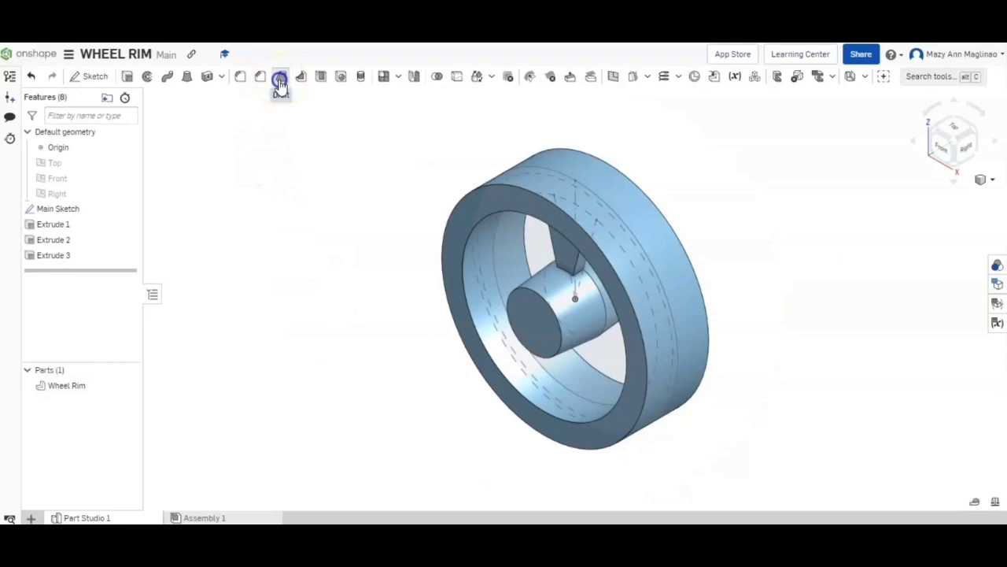
# Draft the spoke's two side faces at 15° using its front face as neutral plane.
pyautogui.click(280, 77)
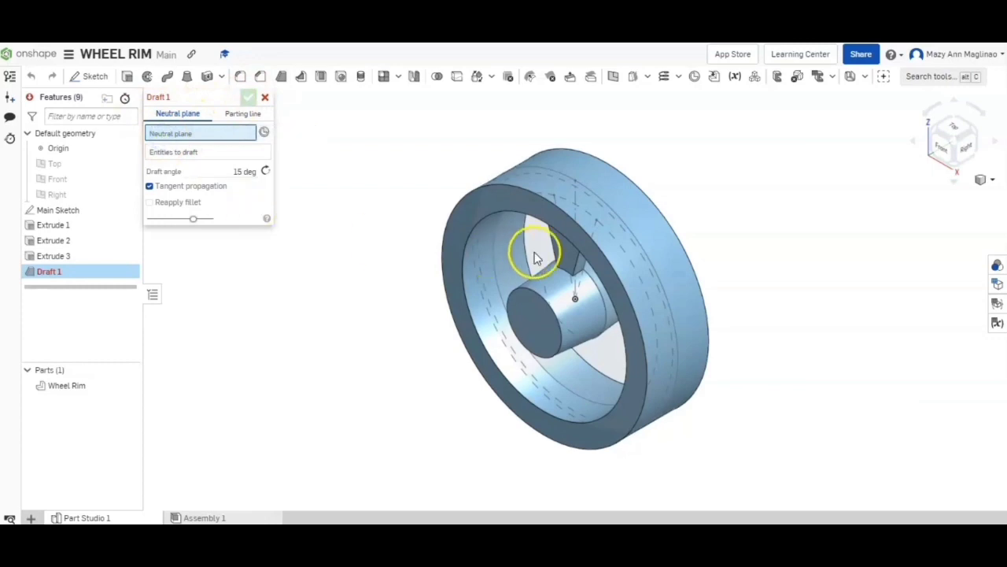
pyautogui.scroll(3)
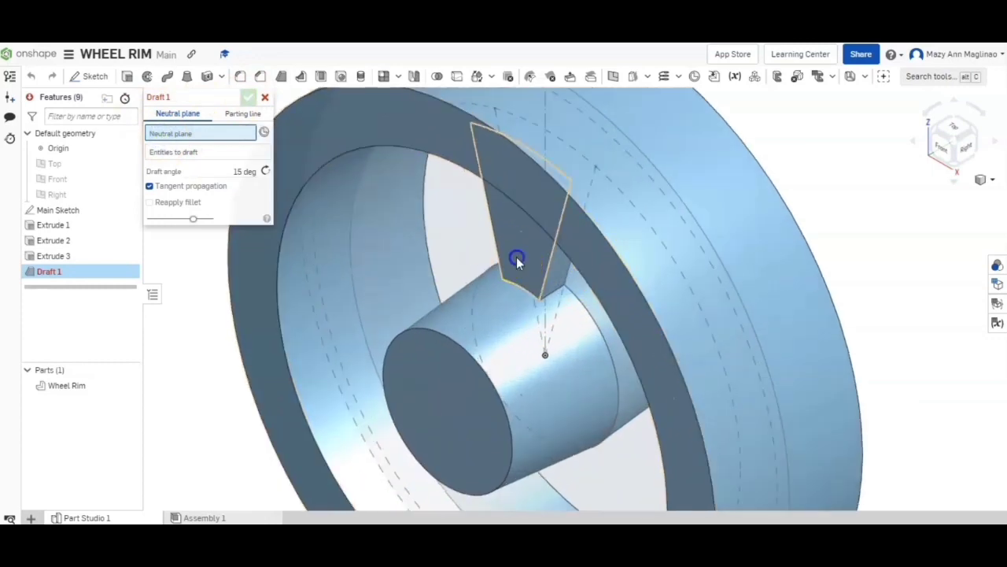
pyautogui.click(518, 259)
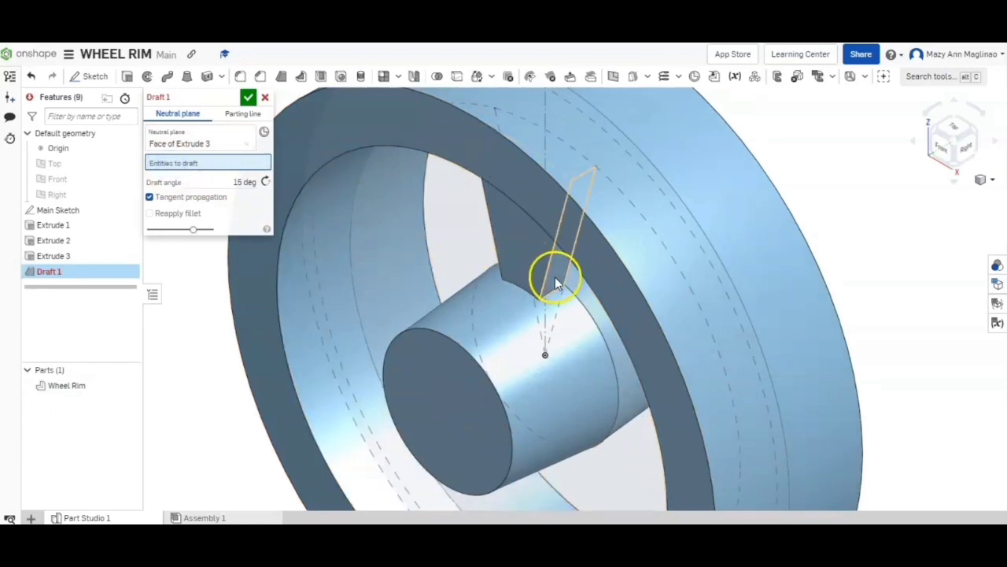
pyautogui.click(527, 253)
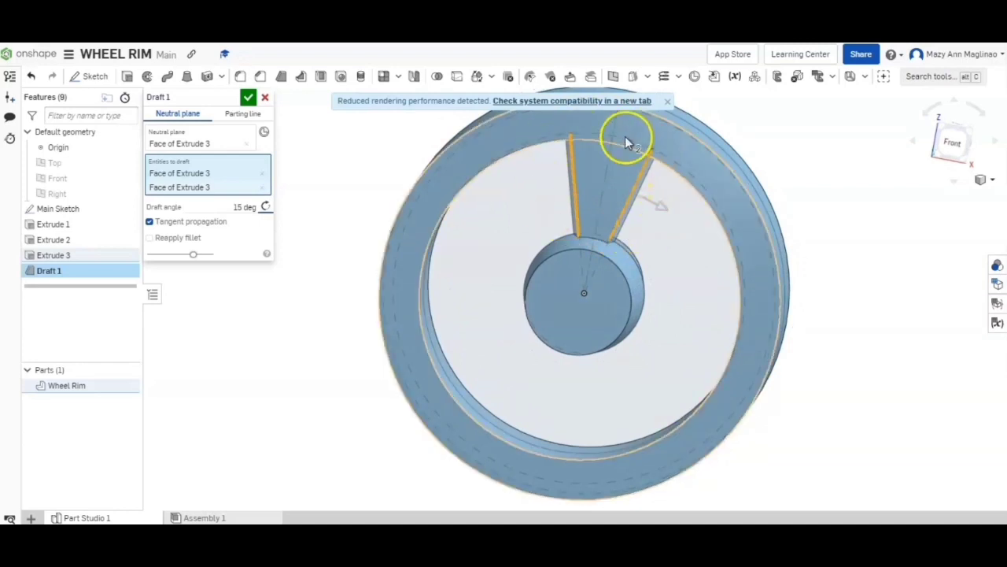
pyautogui.click(248, 97)
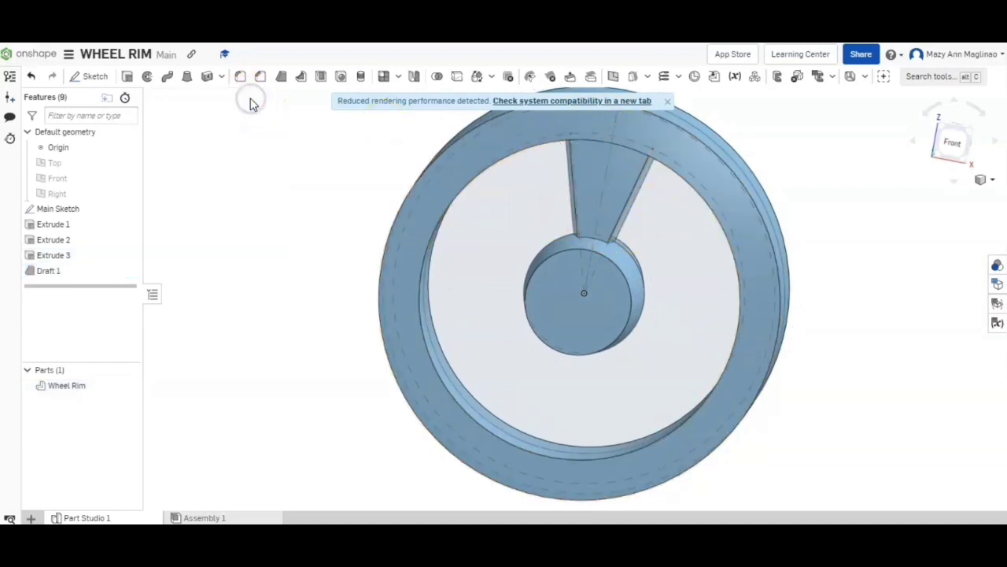
pyautogui.moveTo(386, 293)
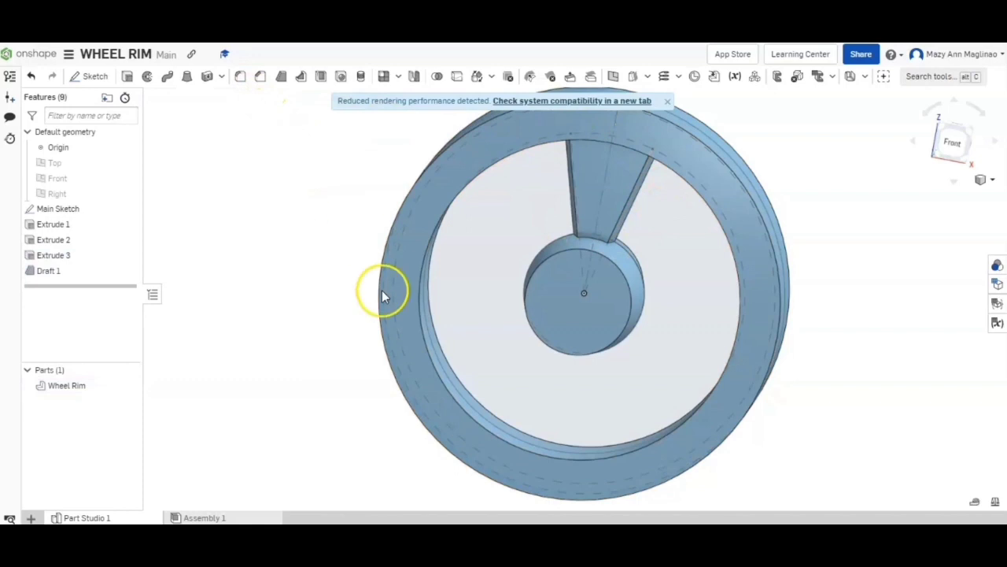
pyautogui.moveTo(382, 295); pyautogui.dragTo(307, 295)
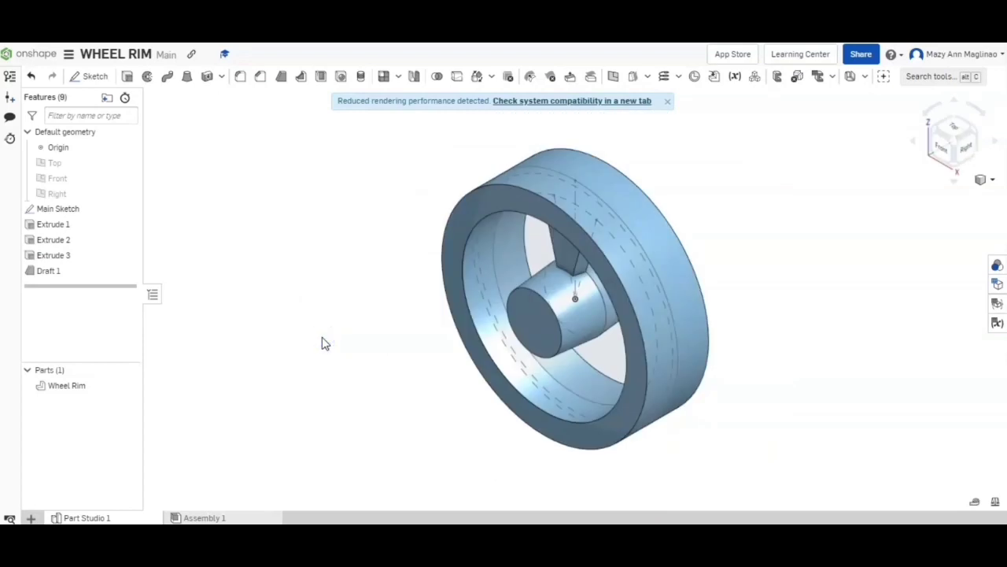
pyautogui.moveTo(323, 334)
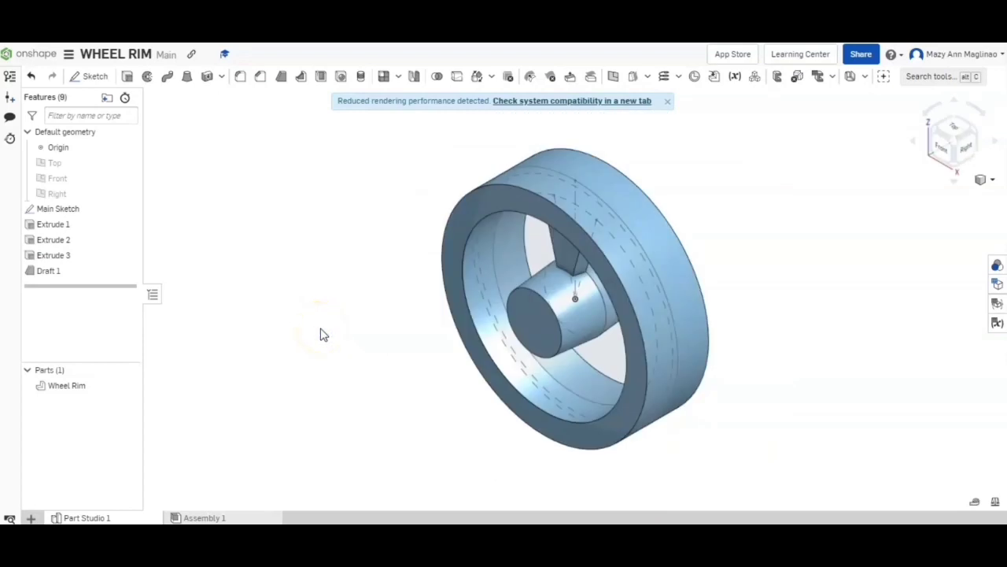
pyautogui.moveTo(259, 183)
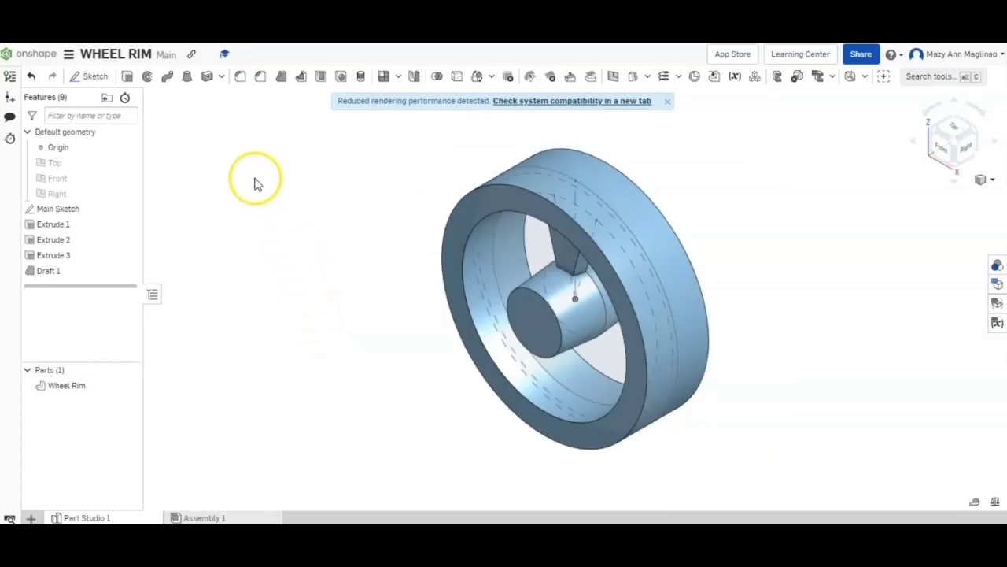
pyautogui.moveTo(166, 110)
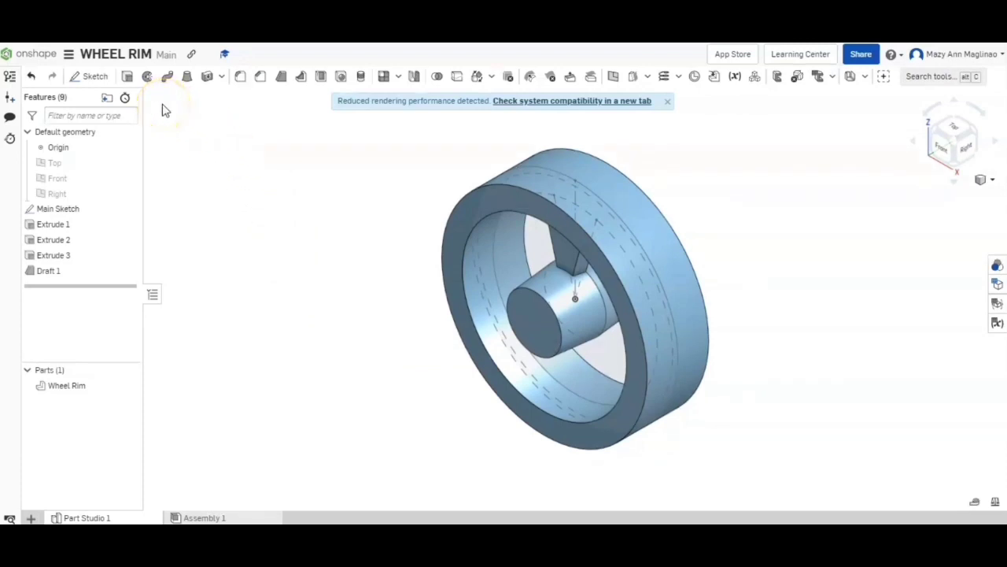
pyautogui.moveTo(350, 76)
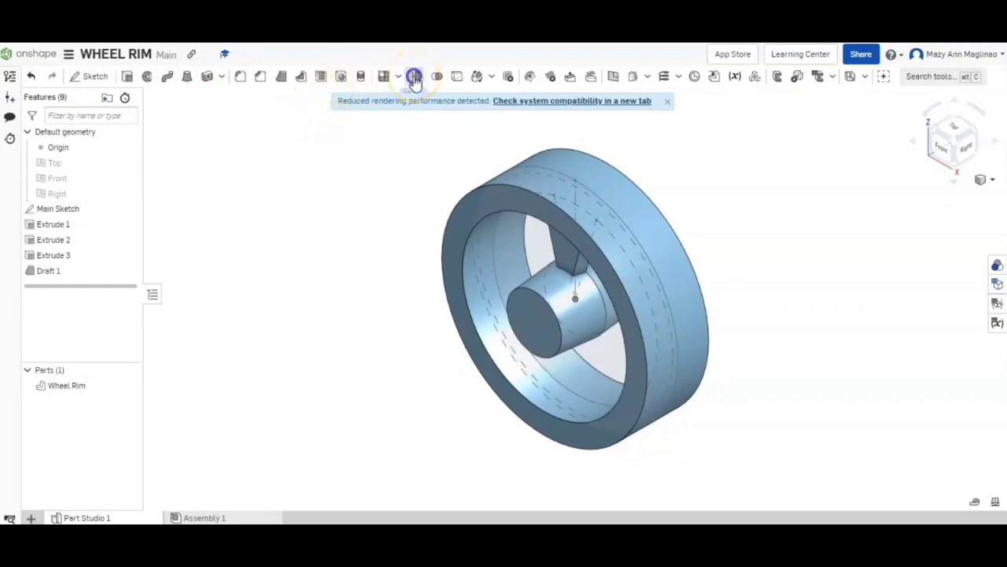
# Feature-mirror Extrude 3 and Draft 1 across the main sketch face.
pyautogui.click(414, 76)
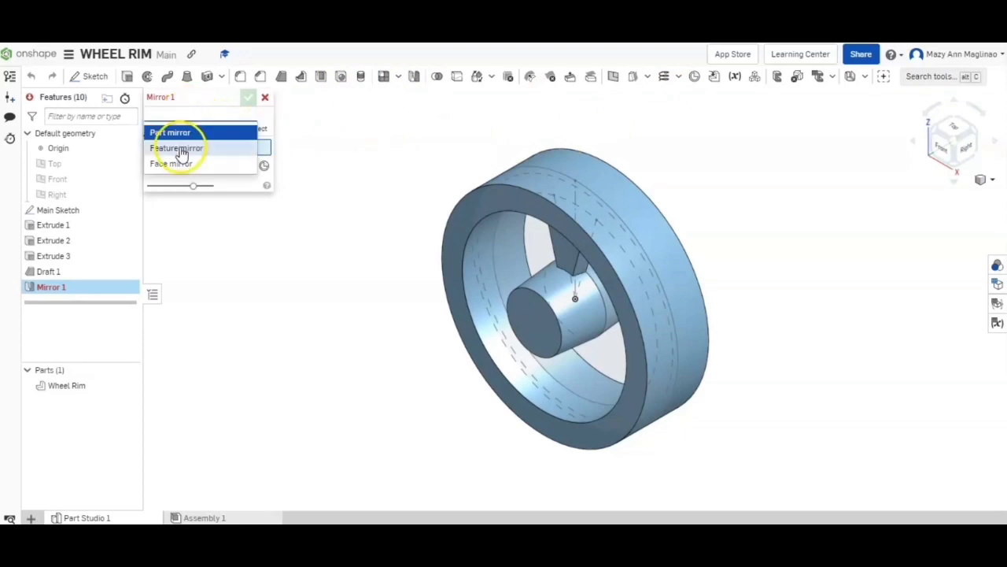
pyautogui.click(177, 148)
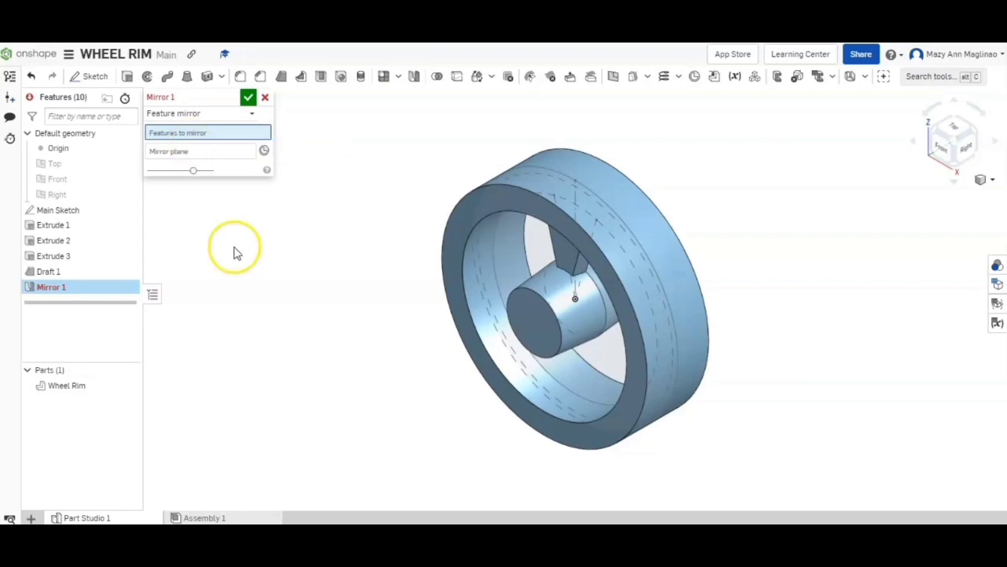
pyautogui.moveTo(53, 255)
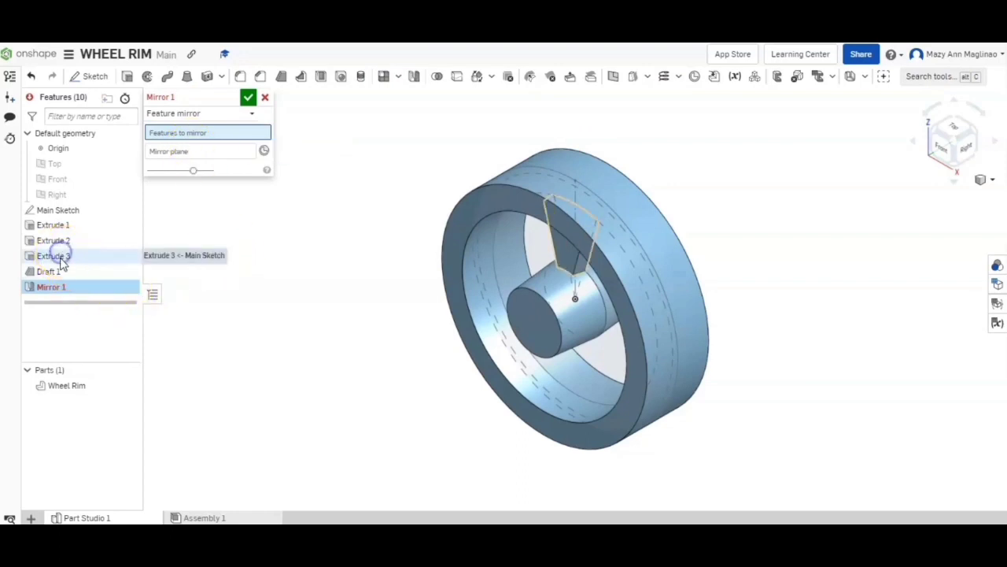
pyautogui.click(53, 255)
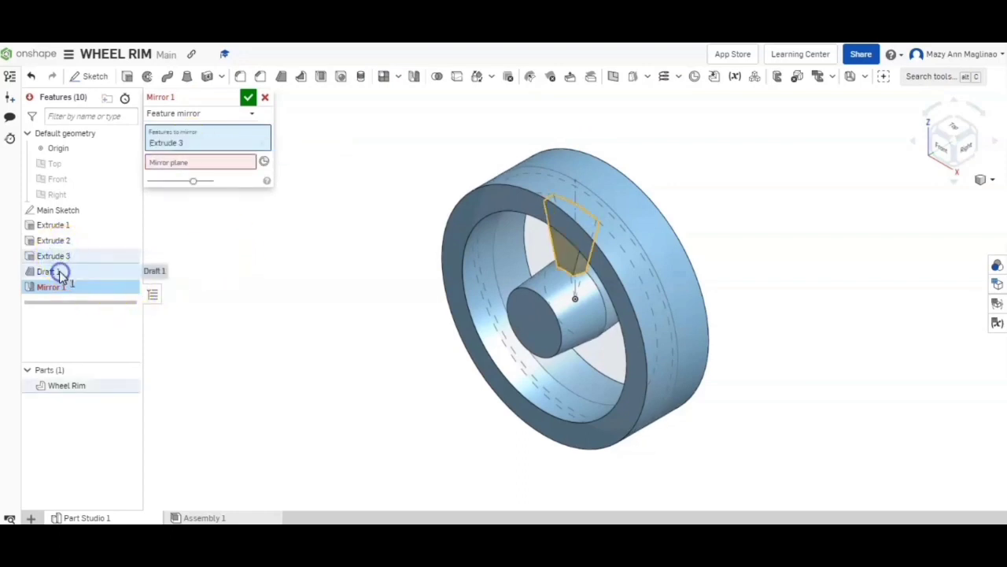
pyautogui.click(61, 271)
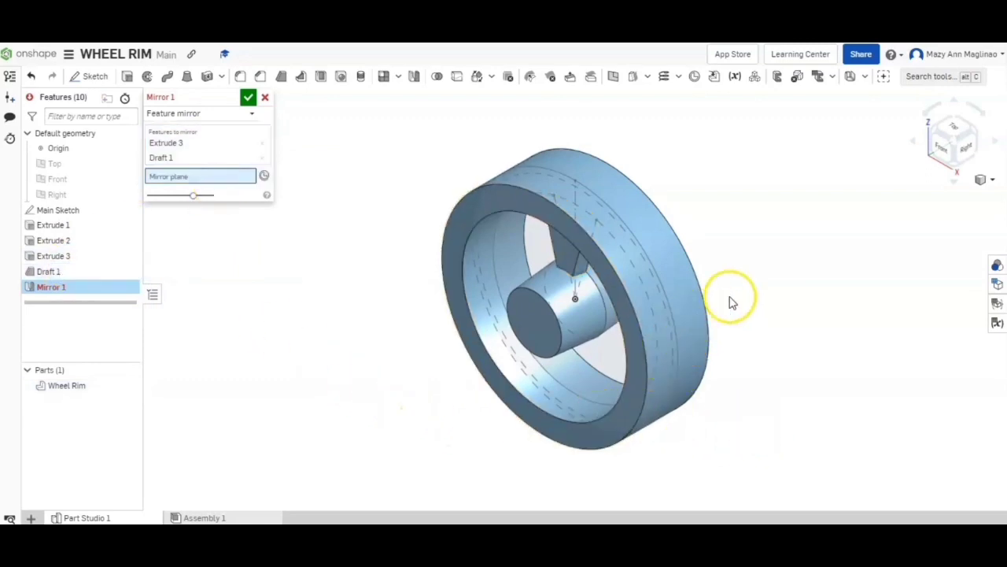
pyautogui.moveTo(732, 299); pyautogui.dragTo(716, 307)
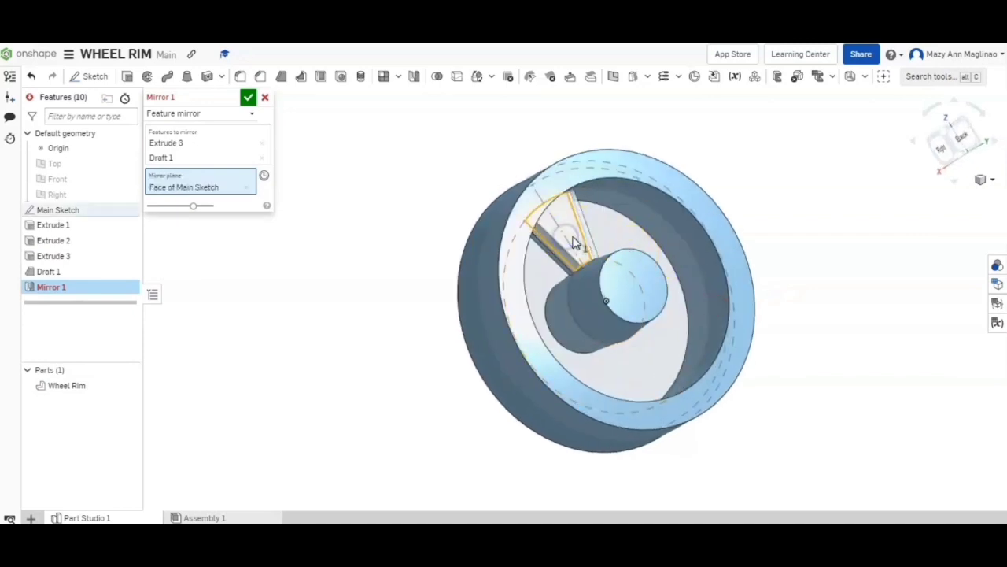
pyautogui.moveTo(574, 240); pyautogui.dragTo(427, 285)
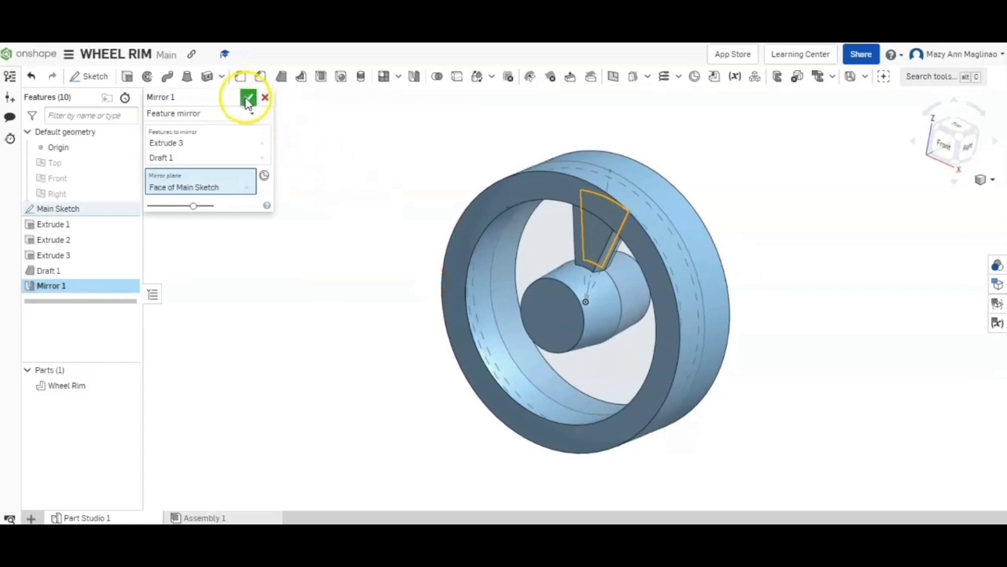
pyautogui.click(247, 97)
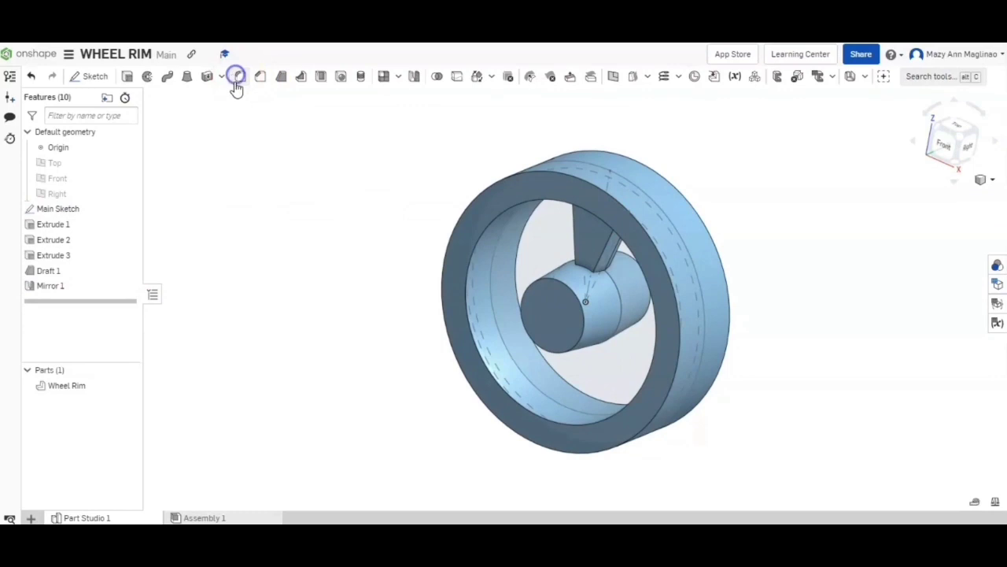
# Fillet the faces of the original and mirrored spoke with a 2 mm radius.
pyautogui.click(236, 76)
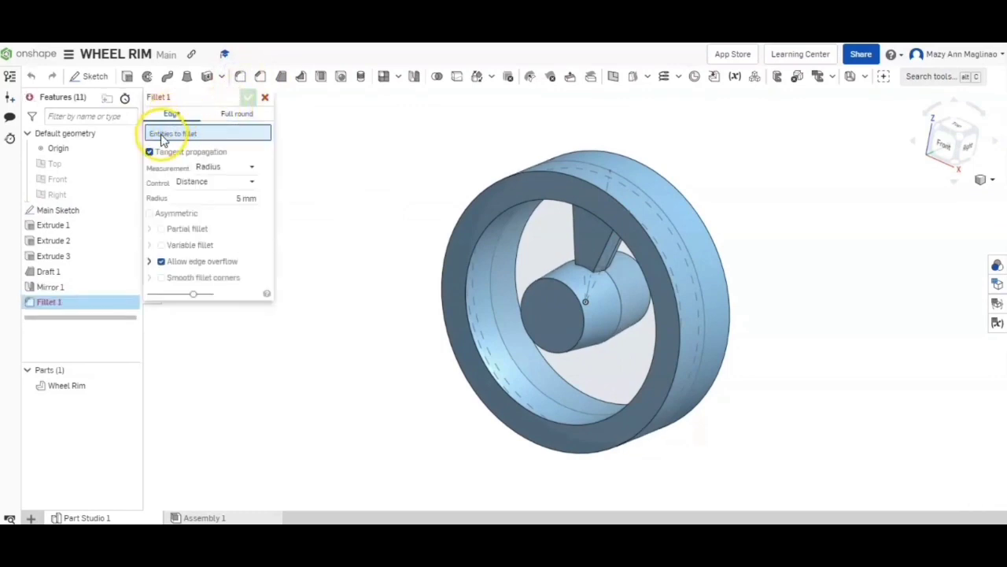
pyautogui.moveTo(161, 141)
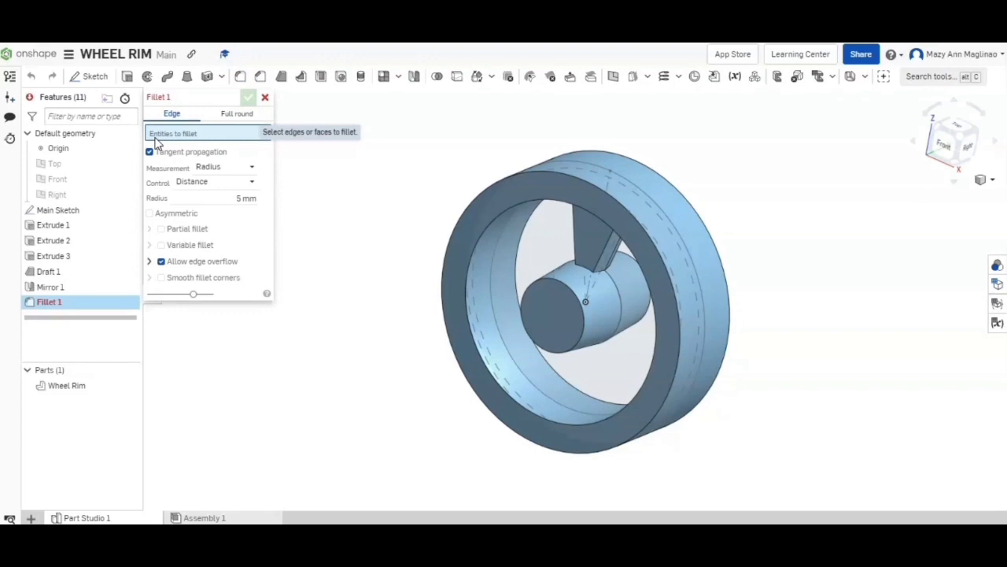
pyautogui.click(593, 238)
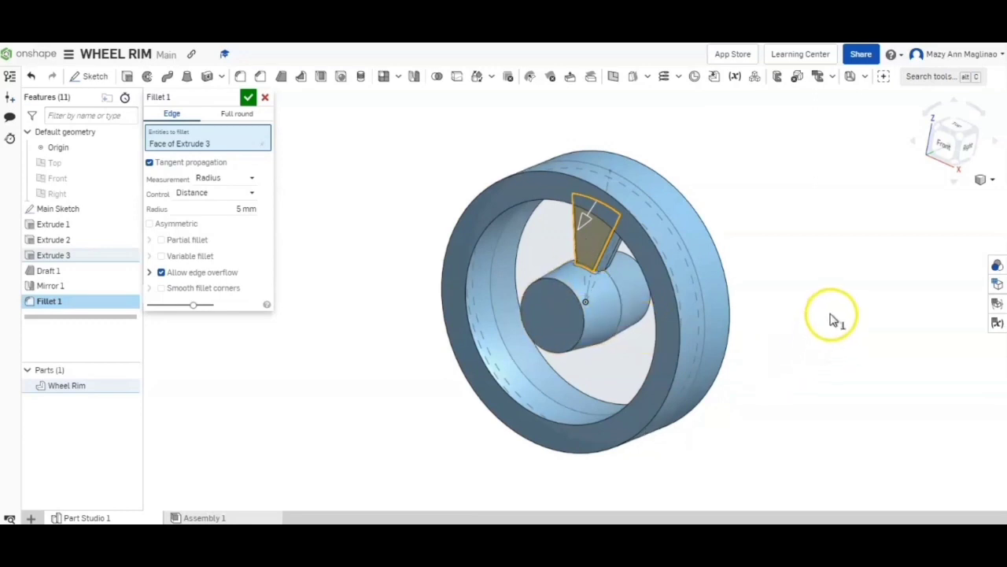
pyautogui.moveTo(832, 319); pyautogui.dragTo(774, 335)
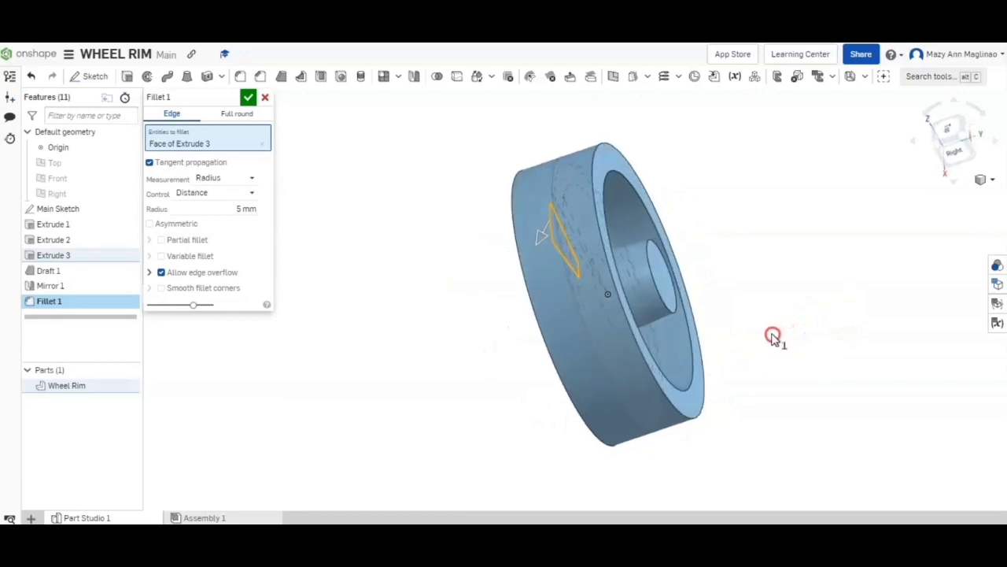
pyautogui.click(579, 260)
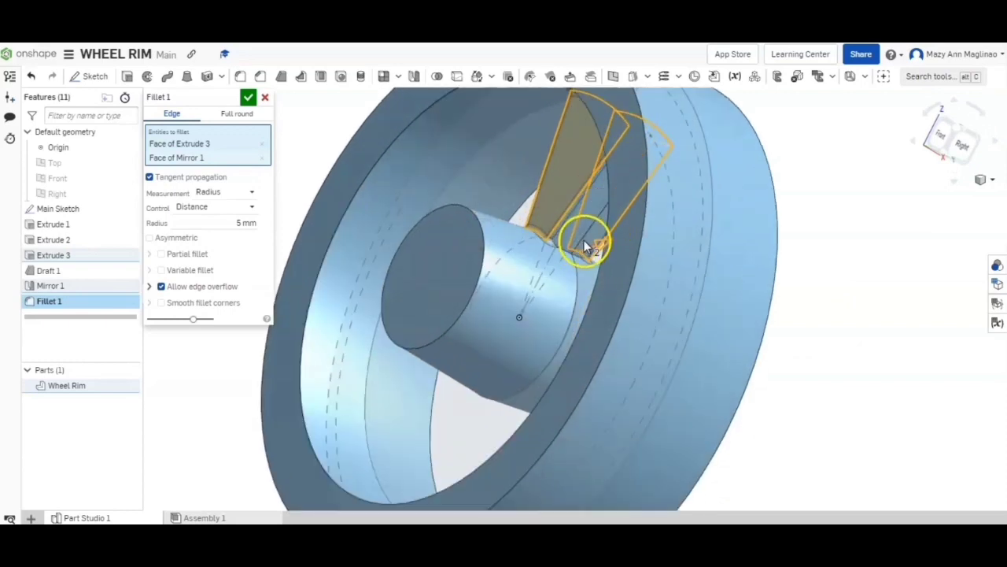
pyautogui.click(587, 248)
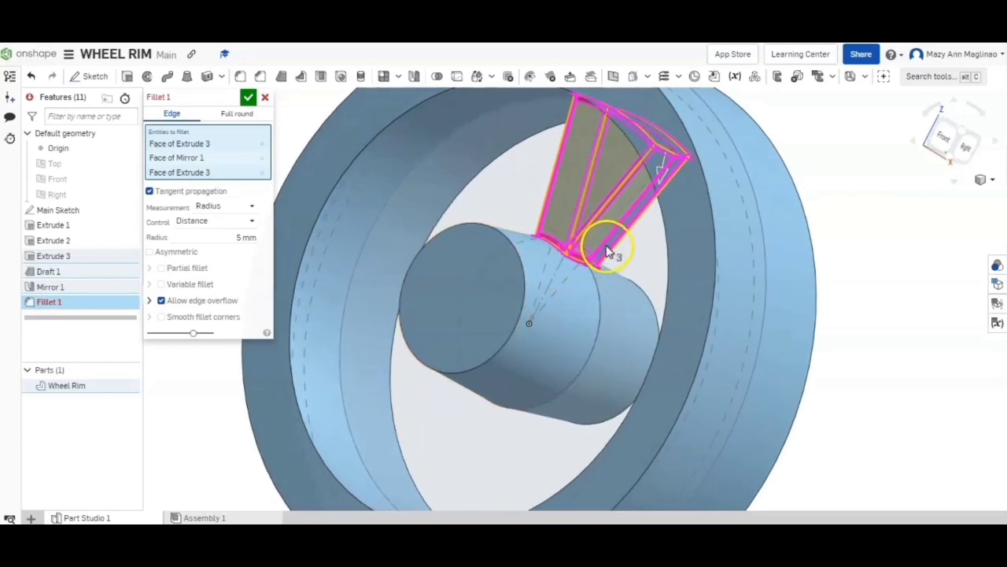
pyautogui.click(515, 229)
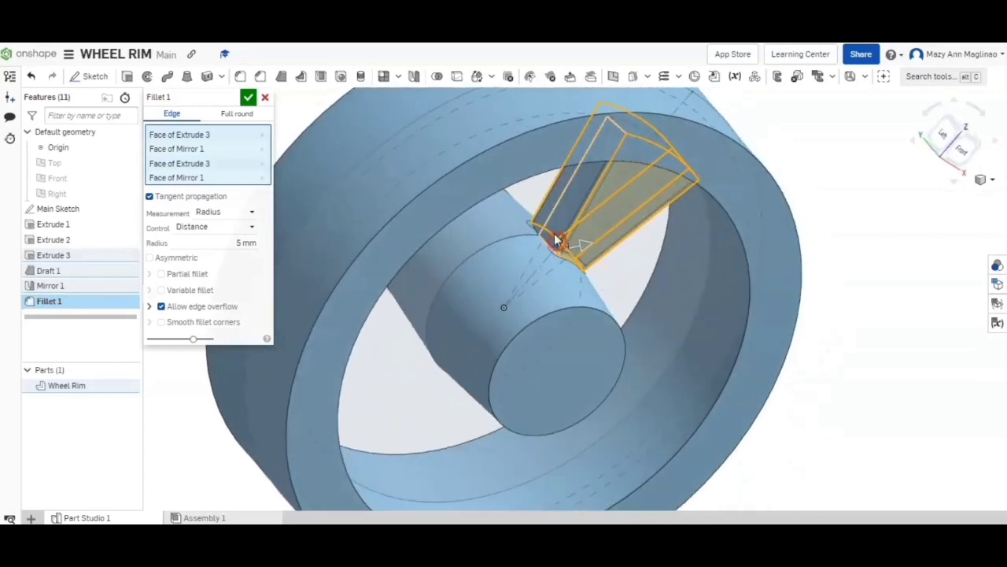
pyautogui.click(559, 225)
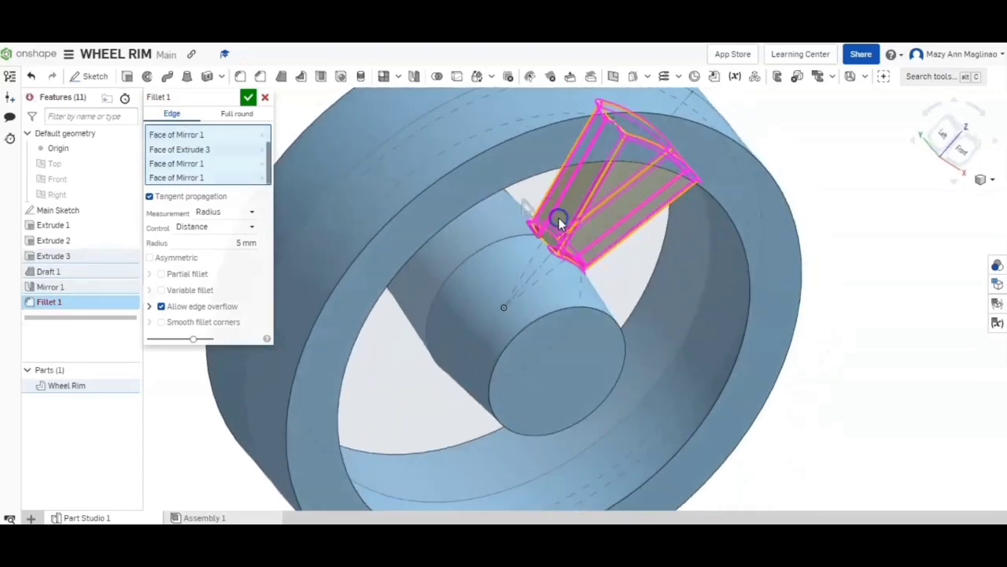
pyautogui.moveTo(558, 224); pyautogui.dragTo(807, 343)
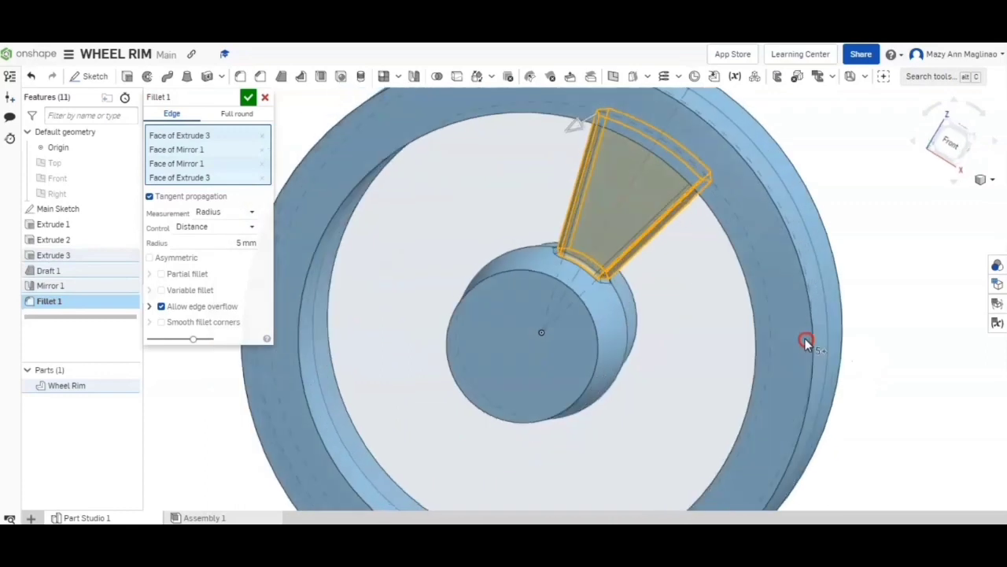
pyautogui.moveTo(806, 342); pyautogui.dragTo(393, 228)
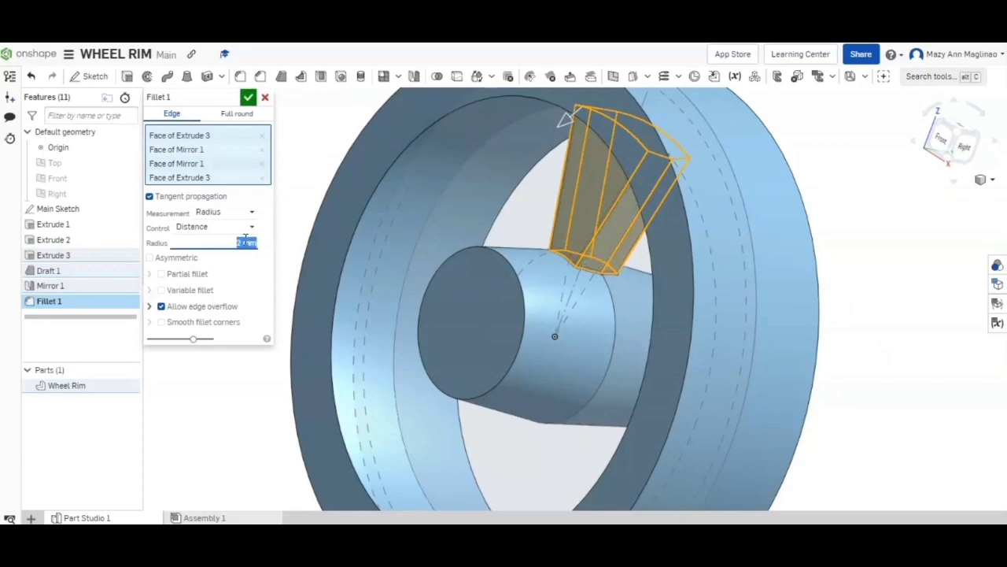
pyautogui.click(248, 97)
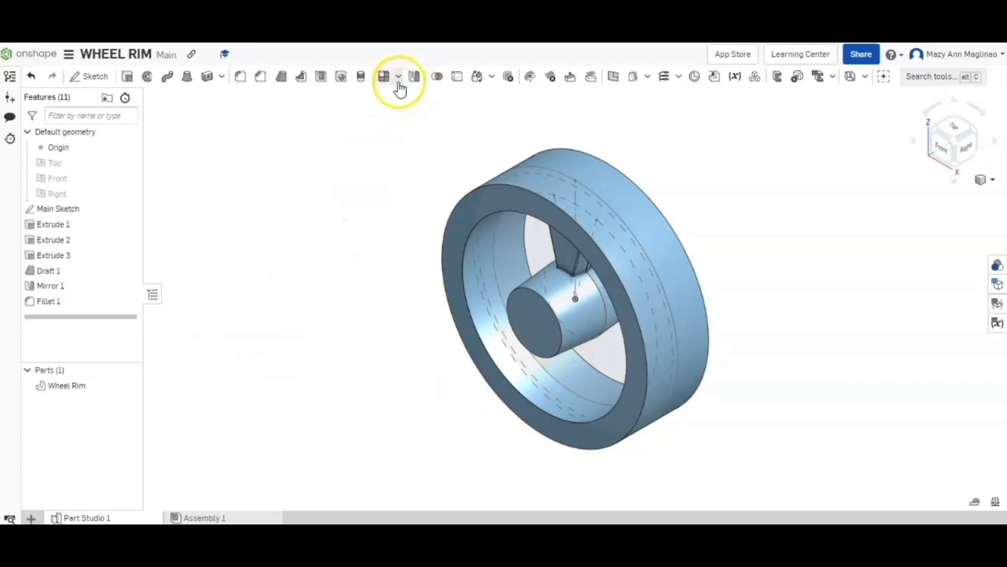
# Circular-pattern Extrude 3, Draft 1, Mirror 1 and Fillet 1 five times around the hub edge.
pyautogui.click(398, 76)
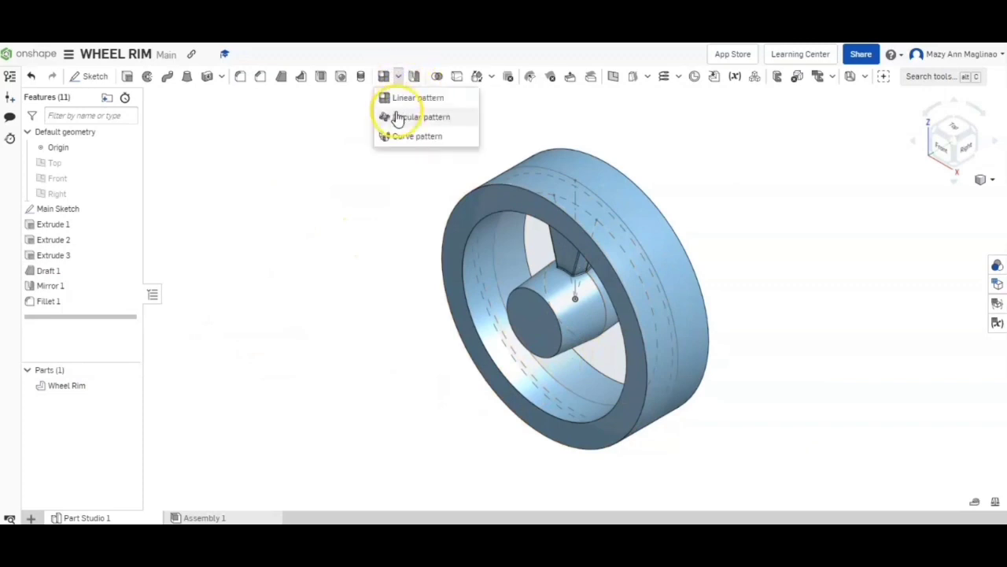
pyautogui.click(423, 117)
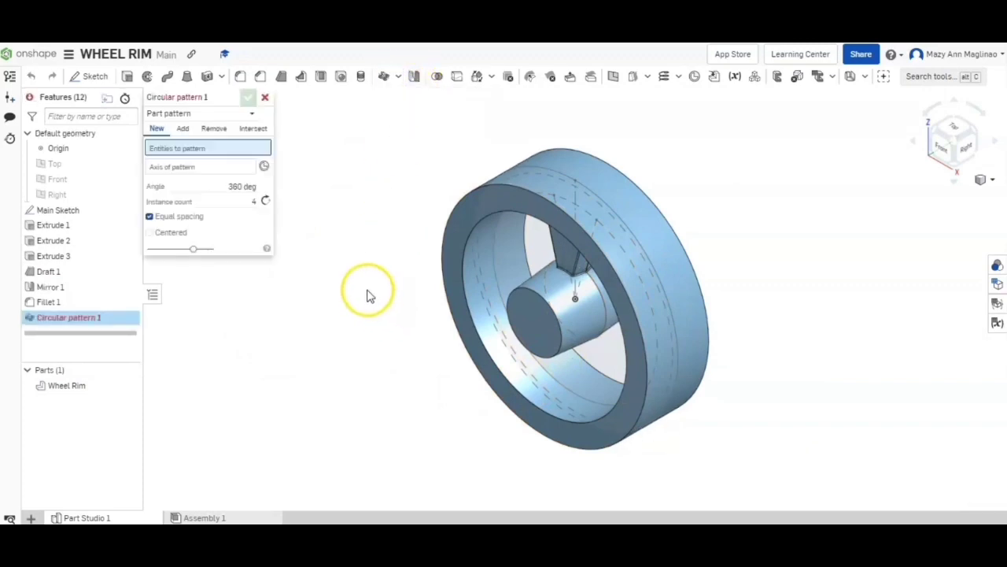
pyautogui.moveTo(167, 118)
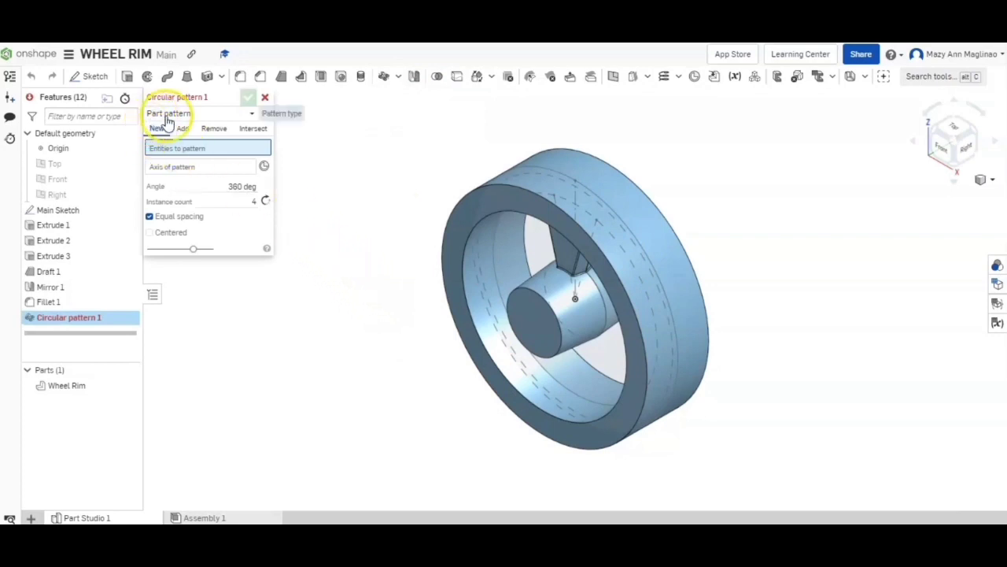
pyautogui.click(197, 113)
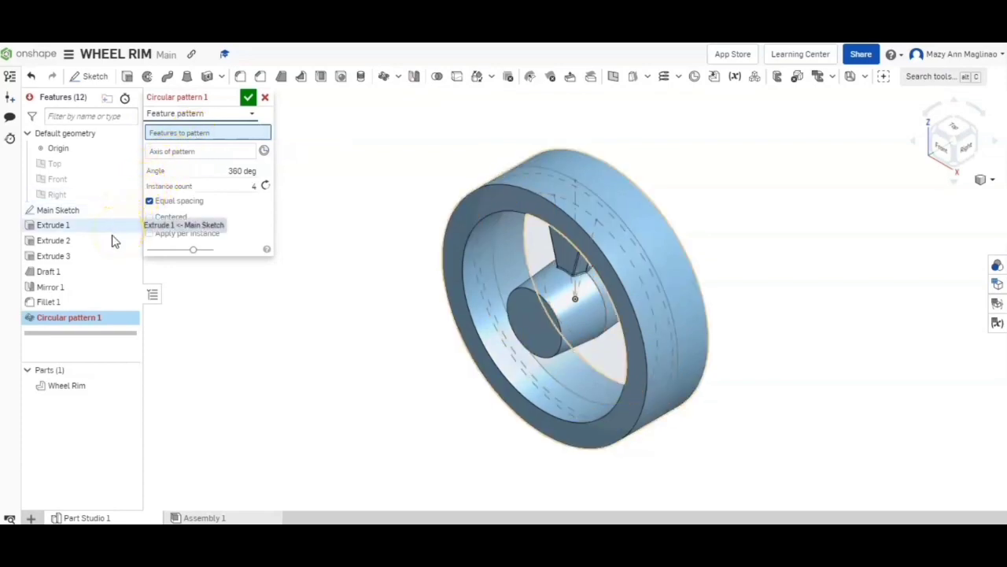
pyautogui.click(52, 256)
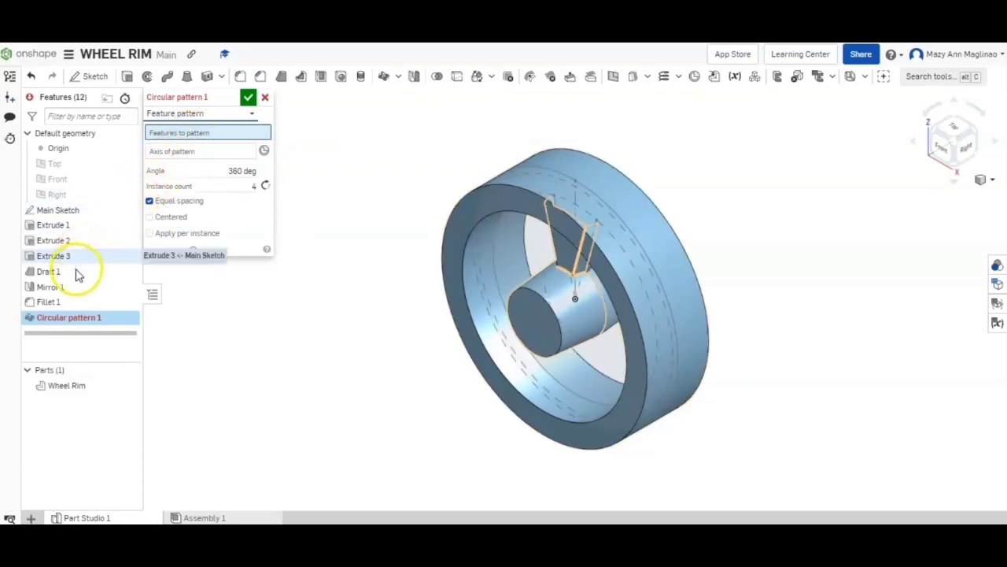
pyautogui.click(49, 271)
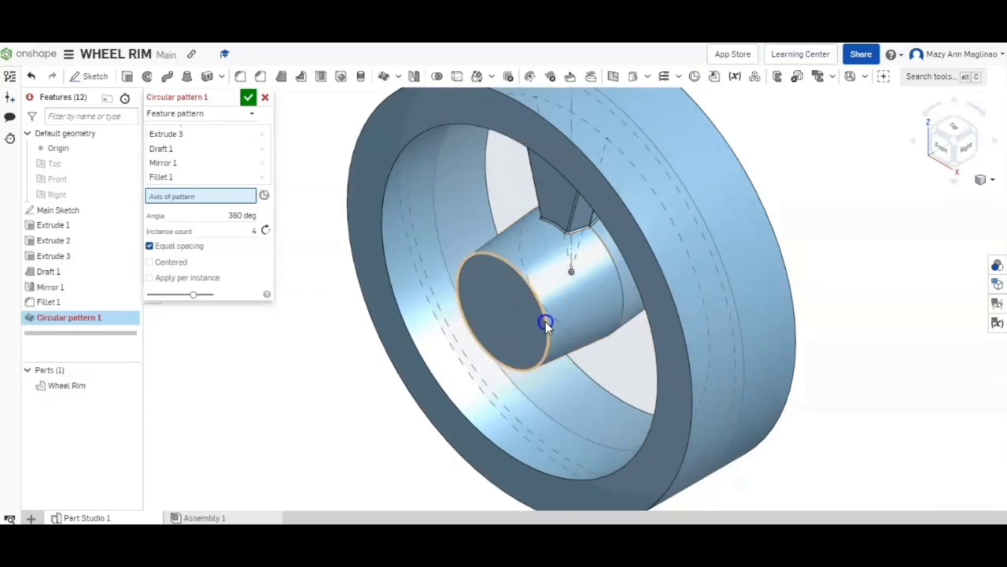
pyautogui.click(547, 322)
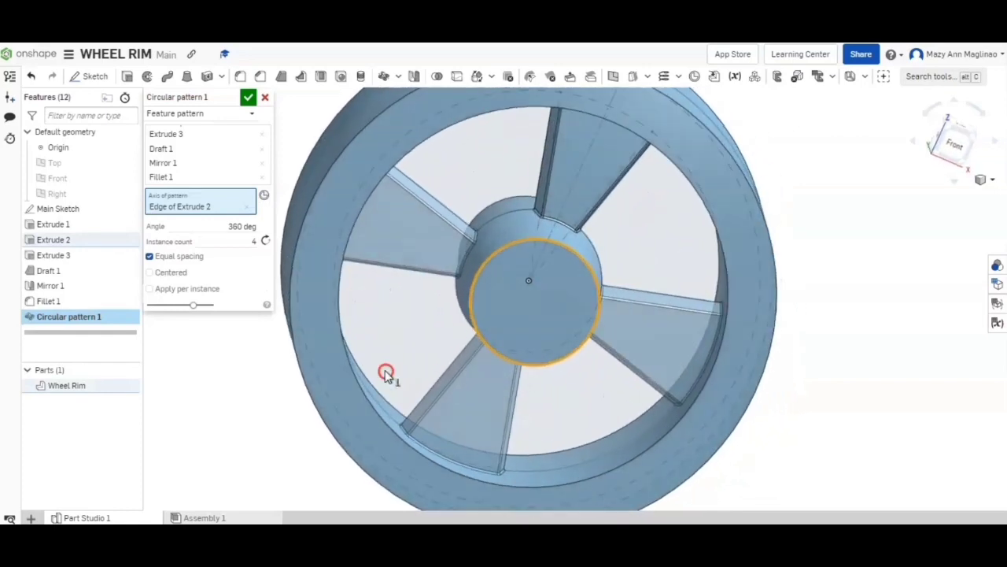
pyautogui.moveTo(193, 242); pyautogui.dragTo(254, 244)
pyautogui.write('5')
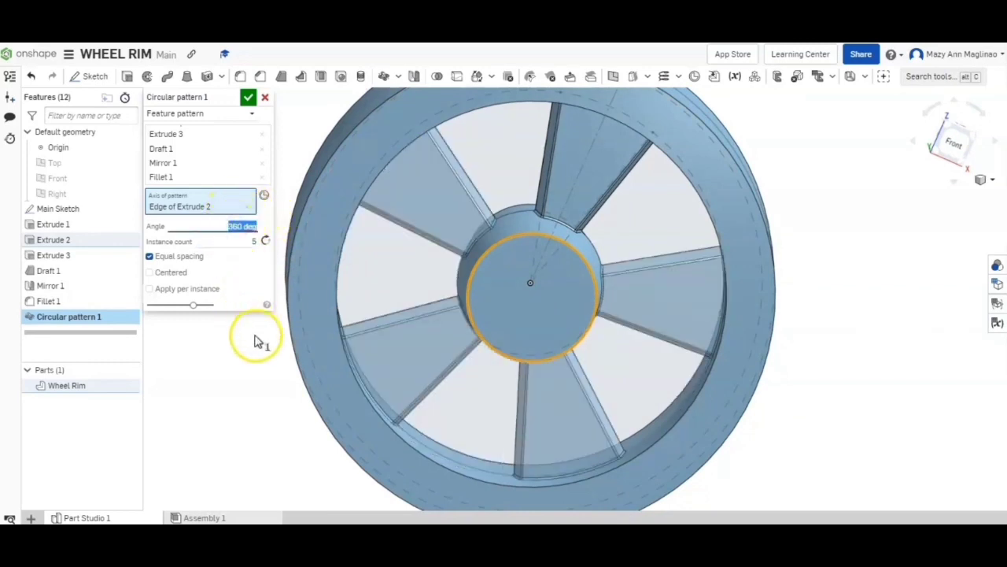
pyautogui.moveTo(197, 288)
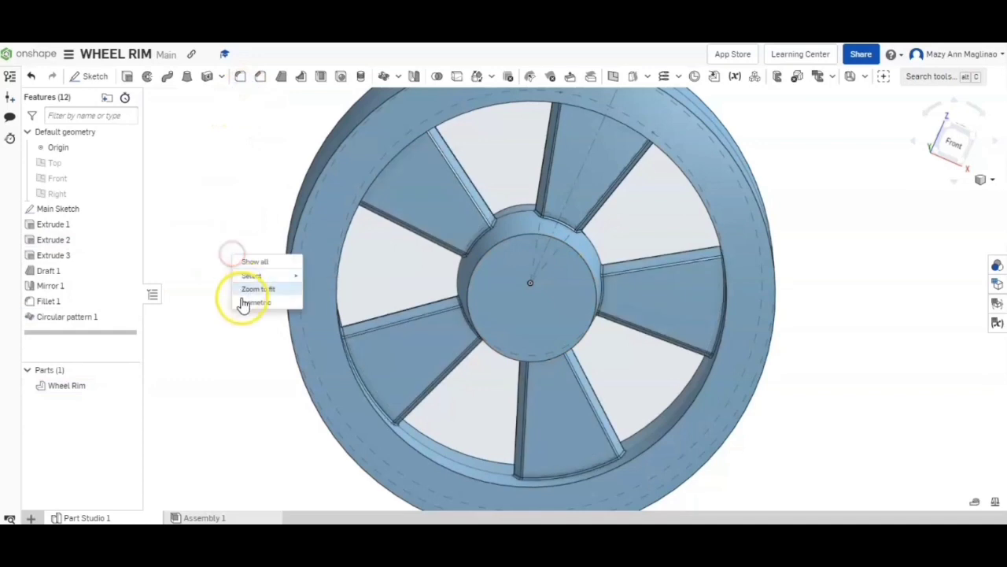
pyautogui.click(256, 303)
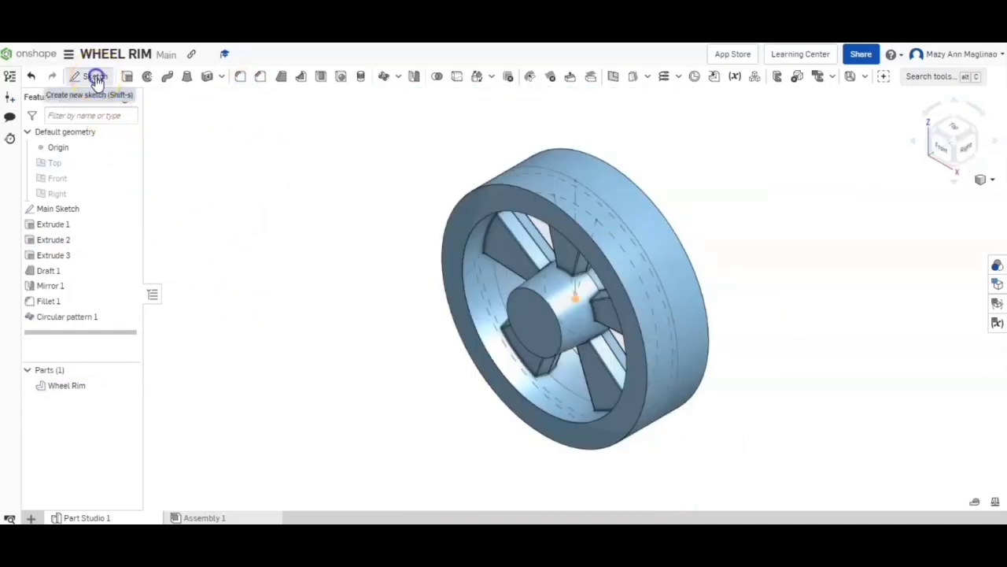
# Sketch a circle, a construction circle and a vertical centre line on Extrude 2's front face.
pyautogui.click(96, 76)
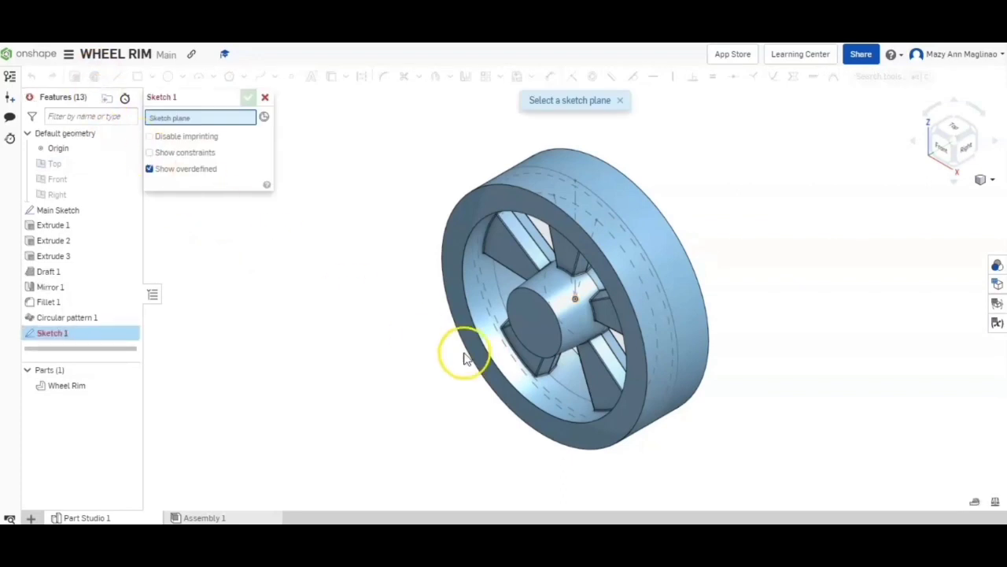
pyautogui.click(535, 331)
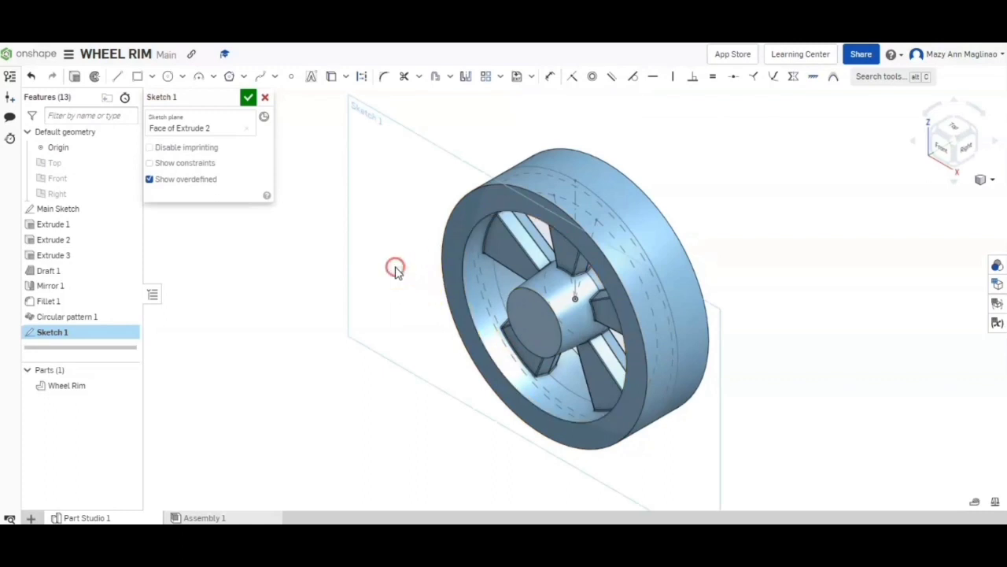
pyautogui.click(953, 147)
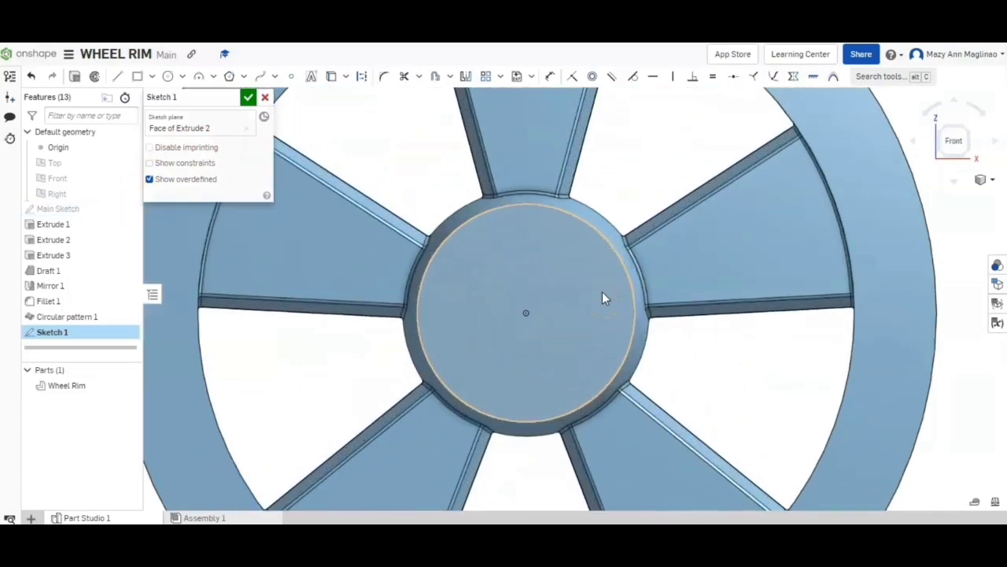
pyautogui.click(168, 75)
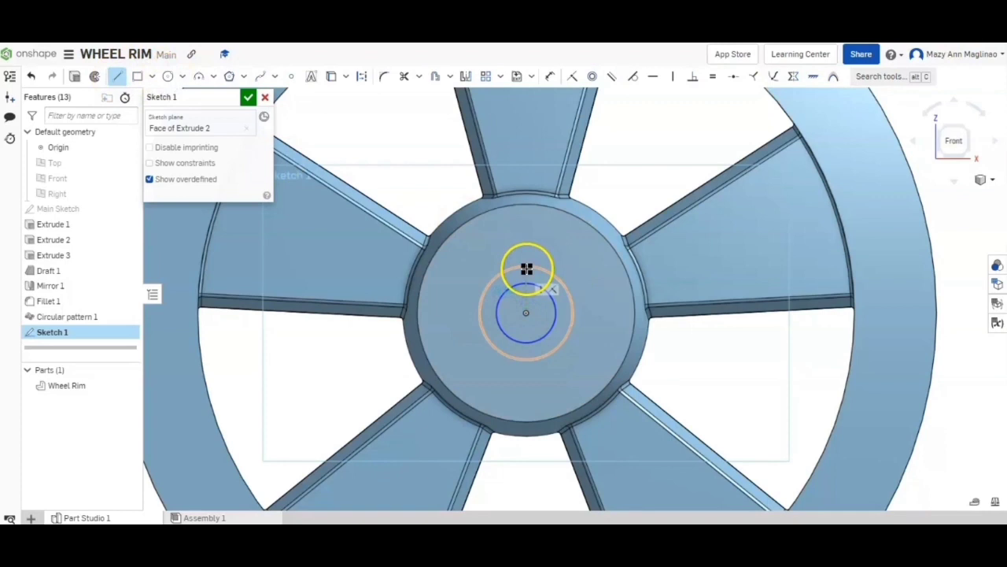
pyautogui.click(120, 76)
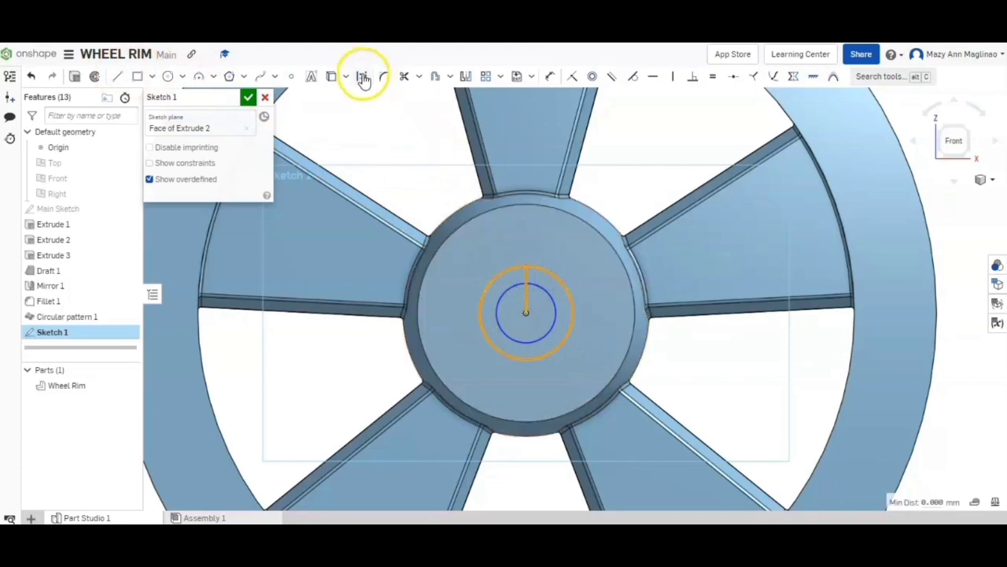
pyautogui.moveTo(363, 76)
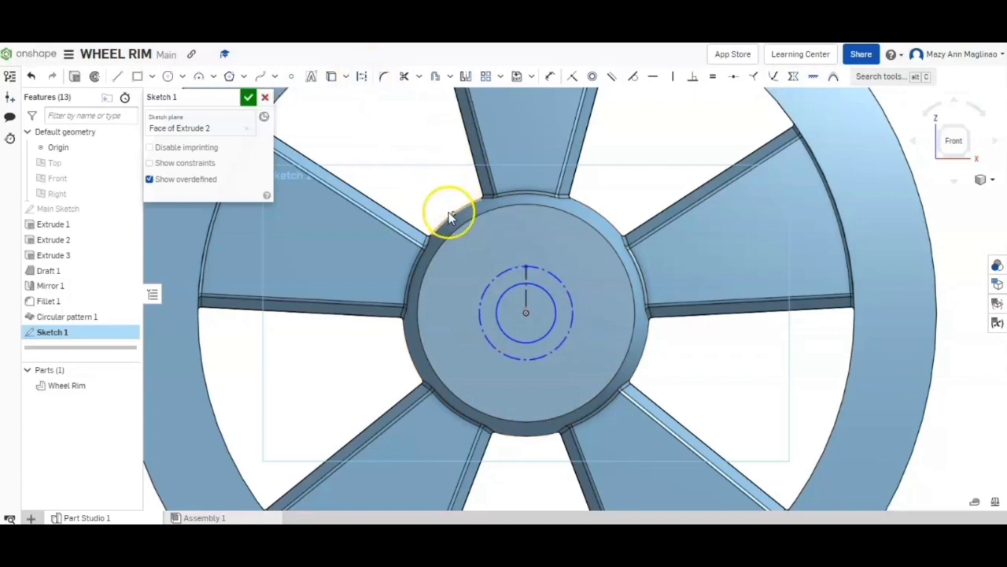
pyautogui.moveTo(654, 76)
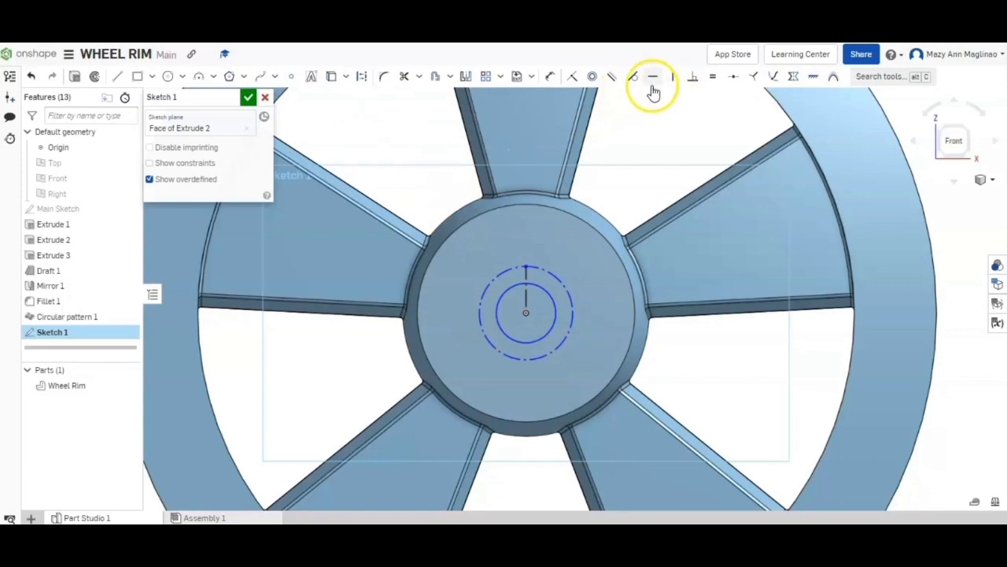
pyautogui.moveTo(553, 76)
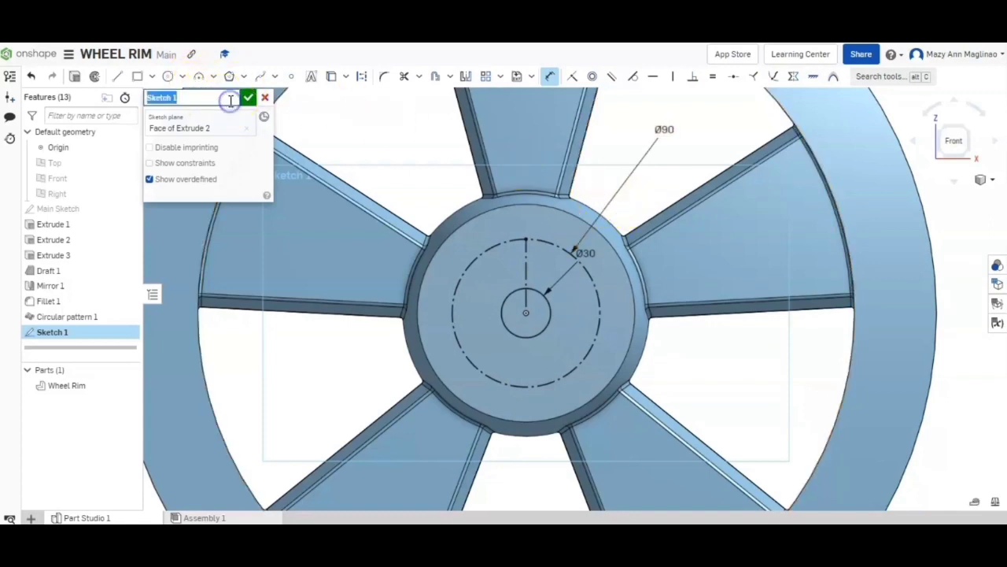
# Name the hub sketch 'Bolt Circle' and close it.
pyautogui.write('B')
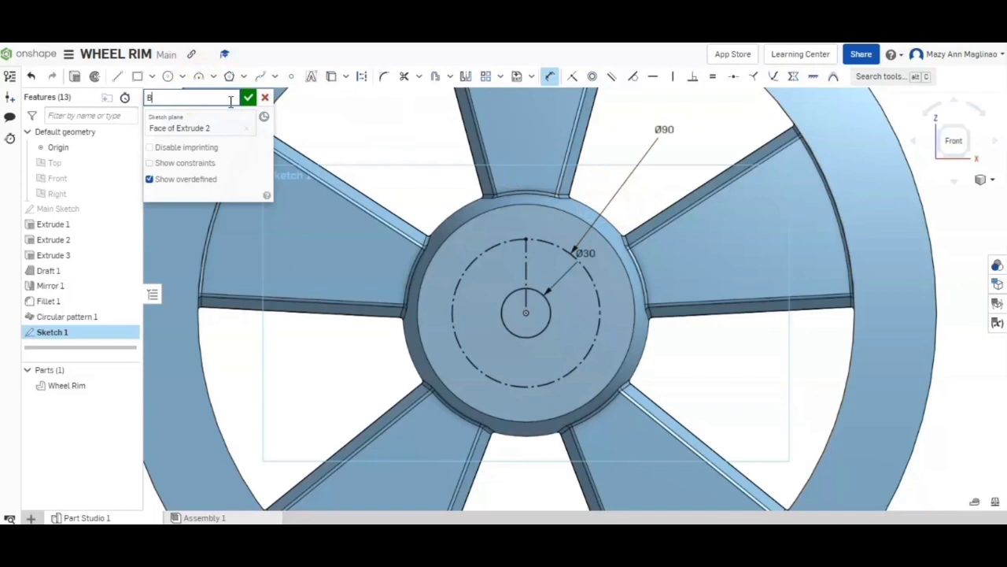
pyautogui.write('olt')
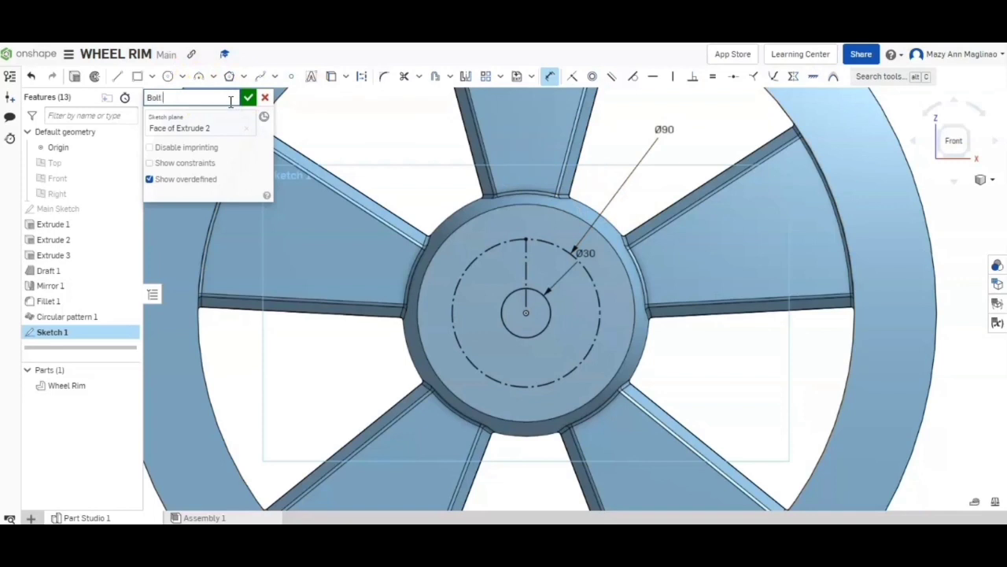
pyautogui.write('Ci')
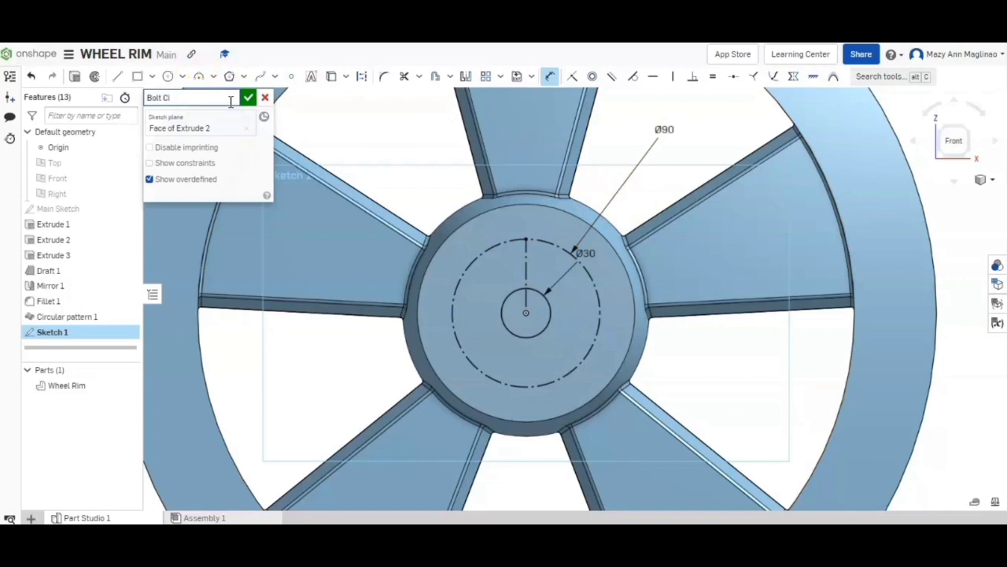
pyautogui.write('rcl')
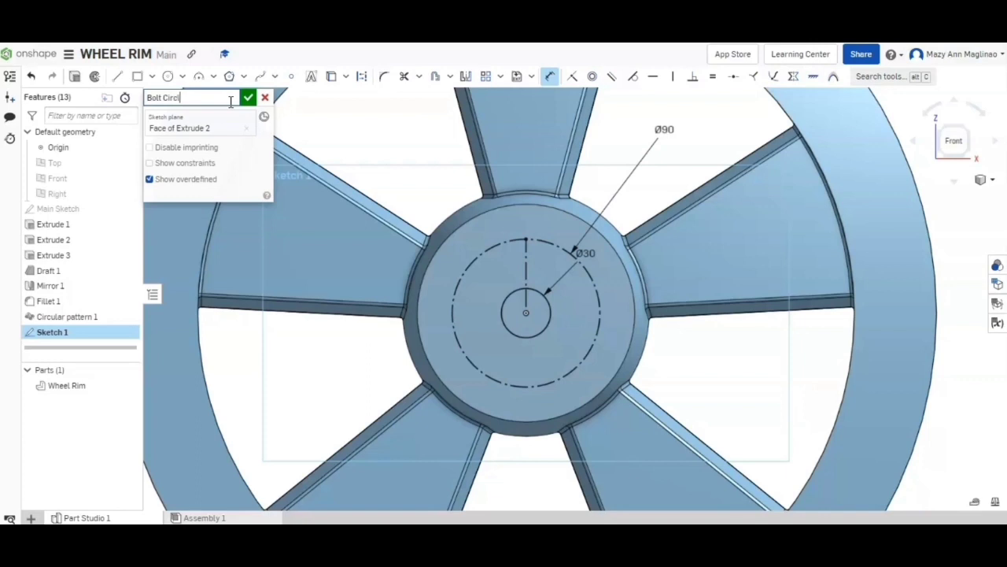
pyautogui.write('e')
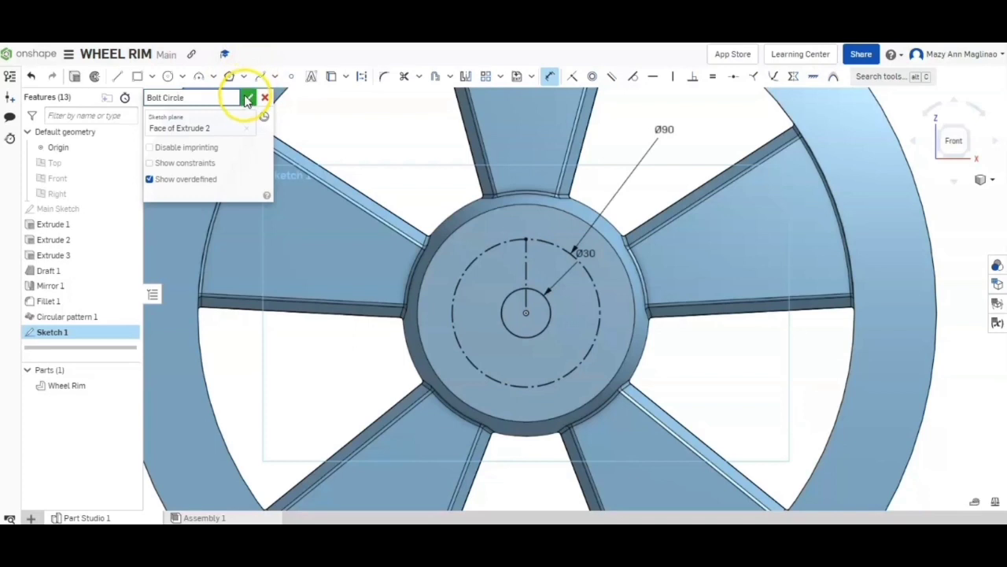
pyautogui.click(249, 97)
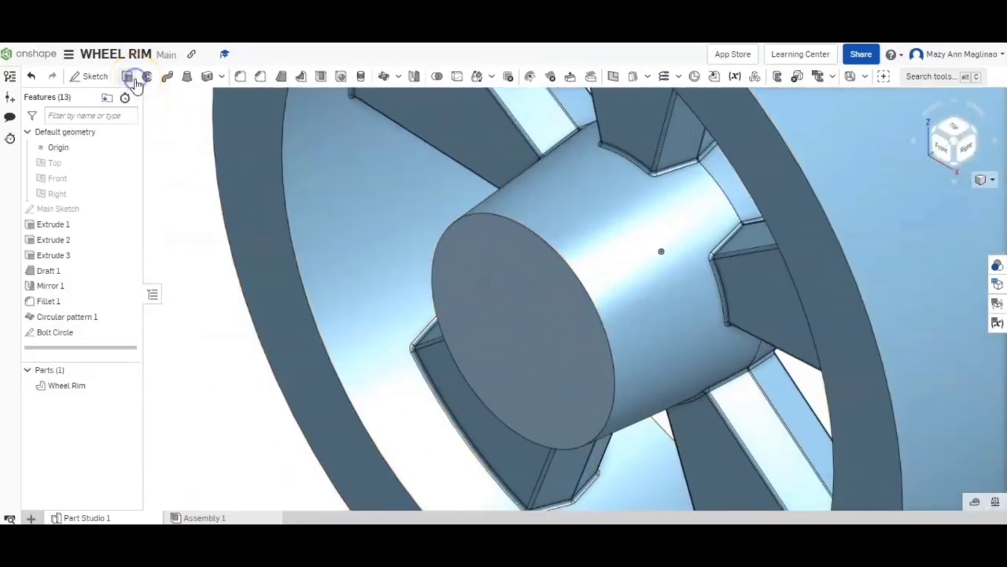
pyautogui.click(128, 76)
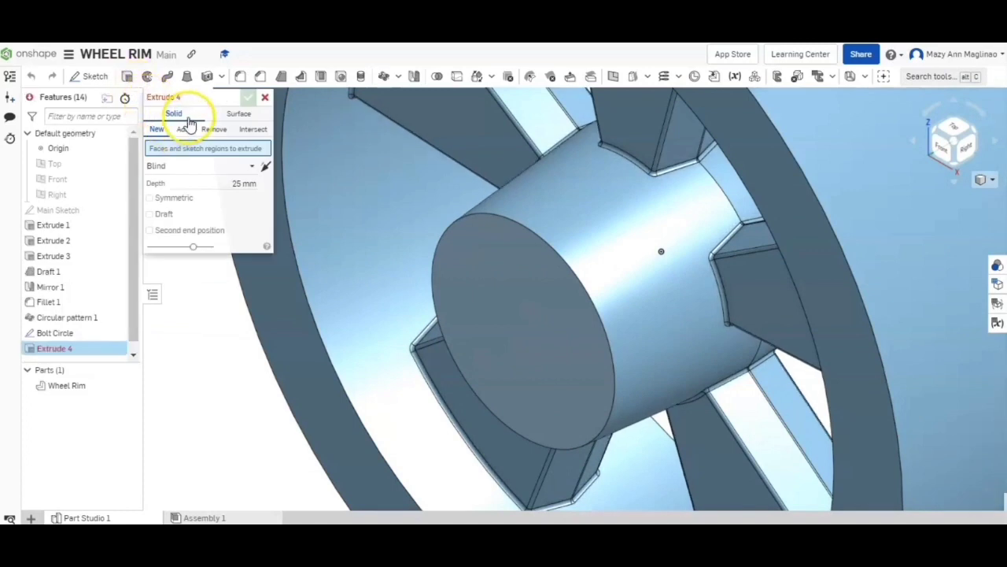
pyautogui.click(214, 129)
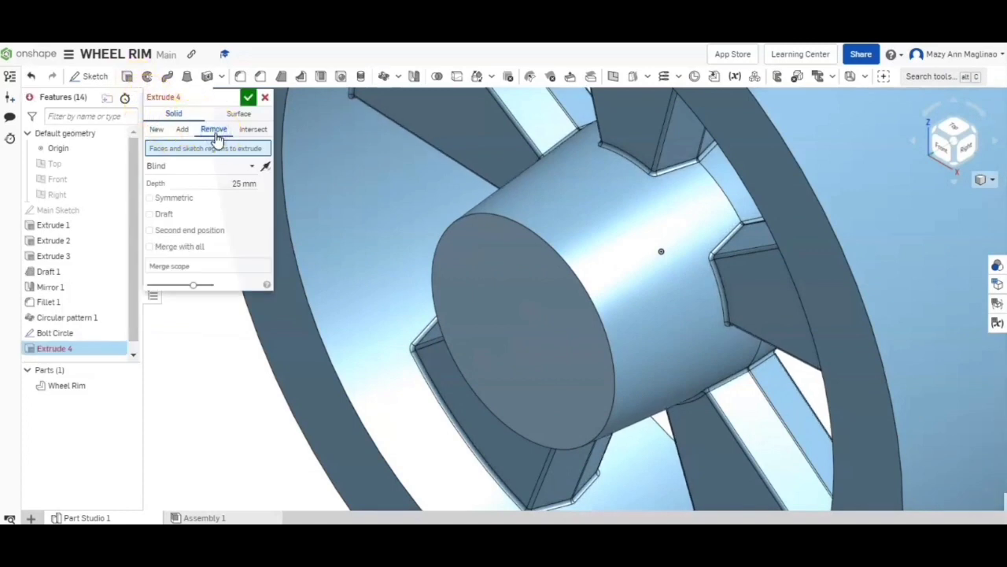
pyautogui.click(200, 165)
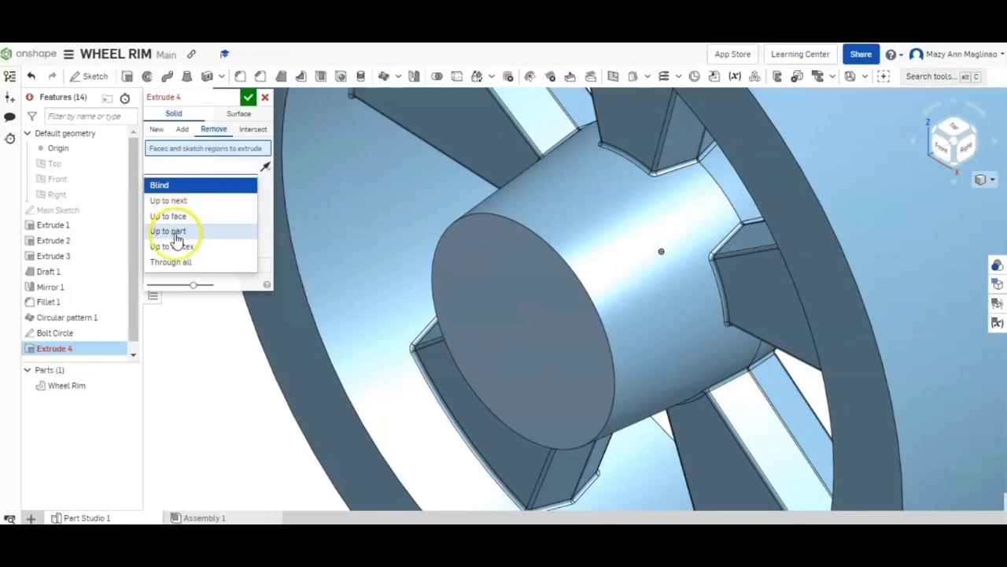
pyautogui.click(171, 261)
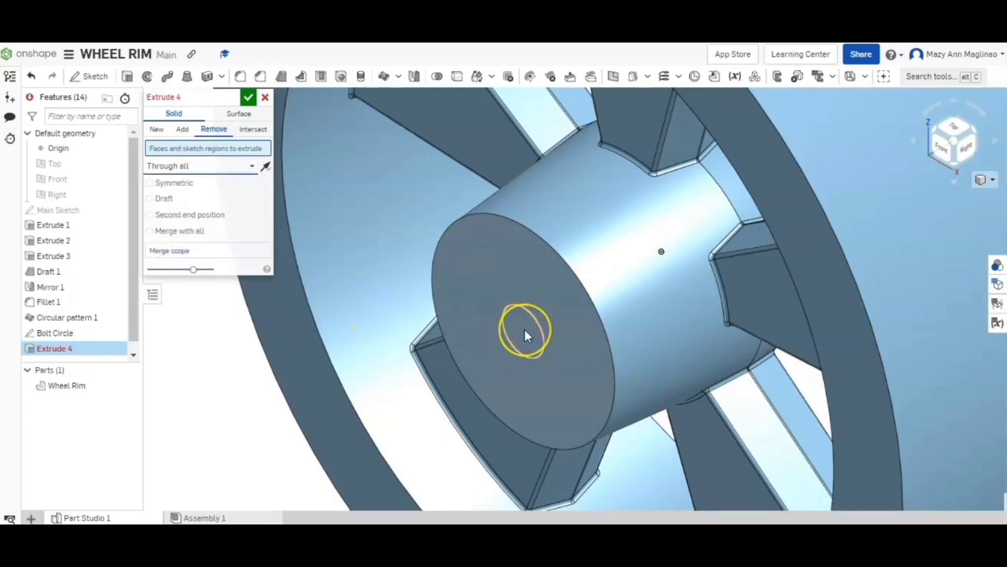
pyautogui.click(526, 329)
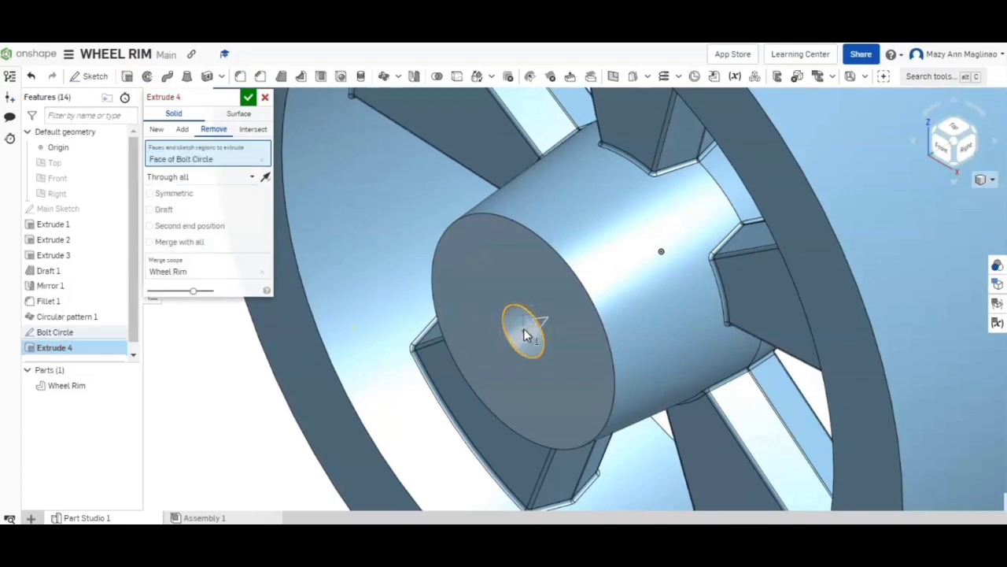
pyautogui.click(247, 97)
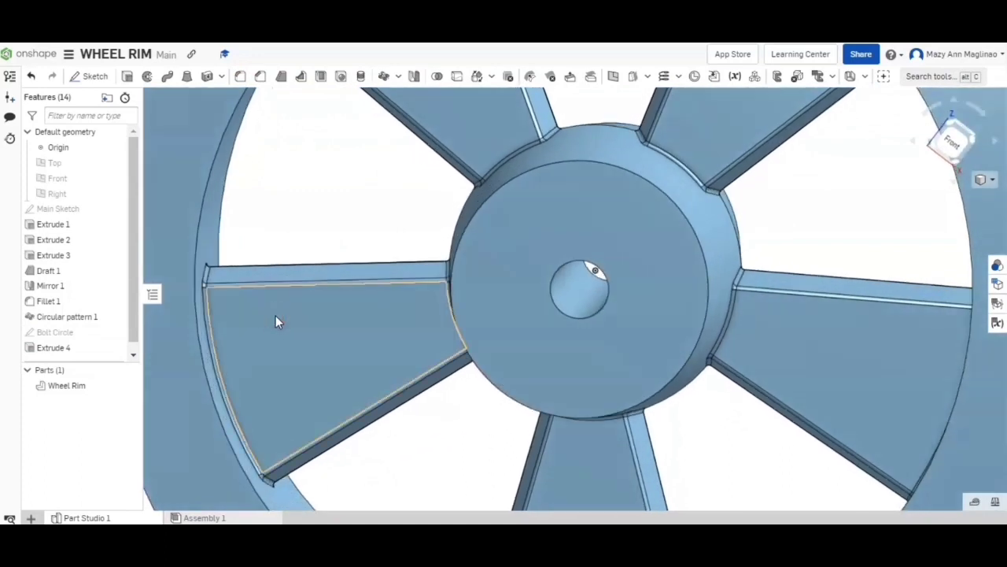
pyautogui.moveTo(307, 315)
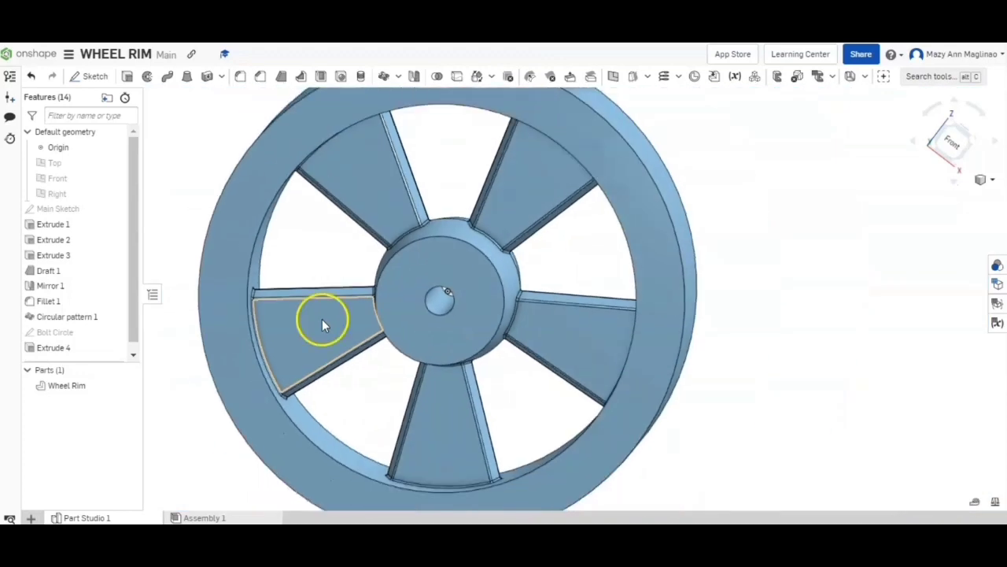
pyautogui.moveTo(323, 323); pyautogui.dragTo(179, 441)
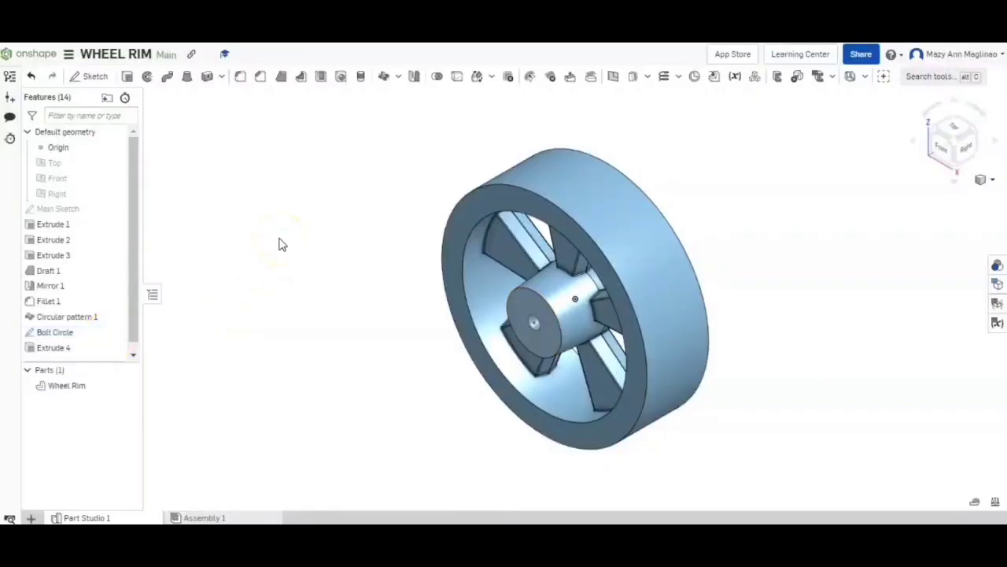
pyautogui.moveTo(340, 77)
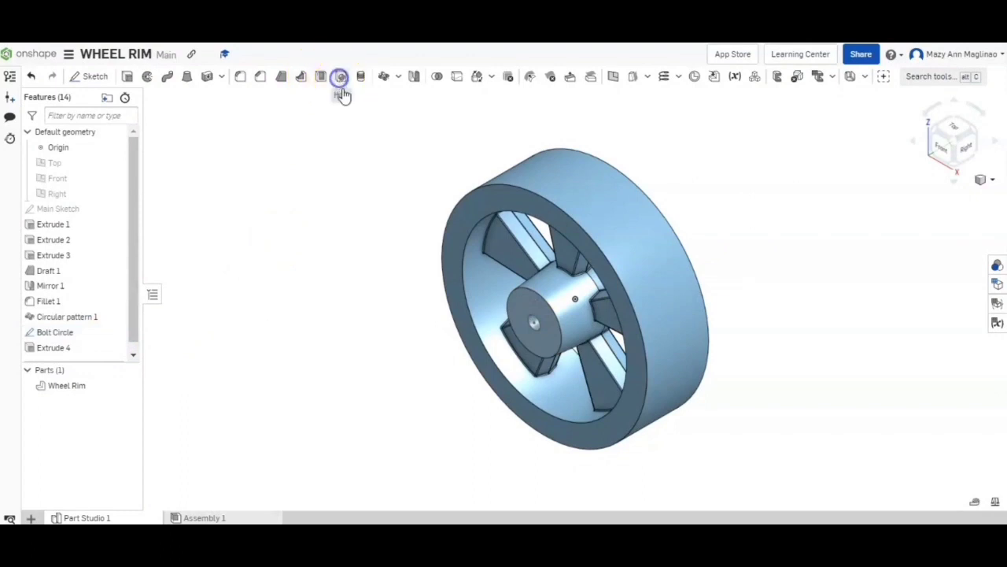
# Place an ISO M10 counterbored through clearance hole at the Bolt Circle vertex, merged into Wheel Rim.
pyautogui.click(340, 76)
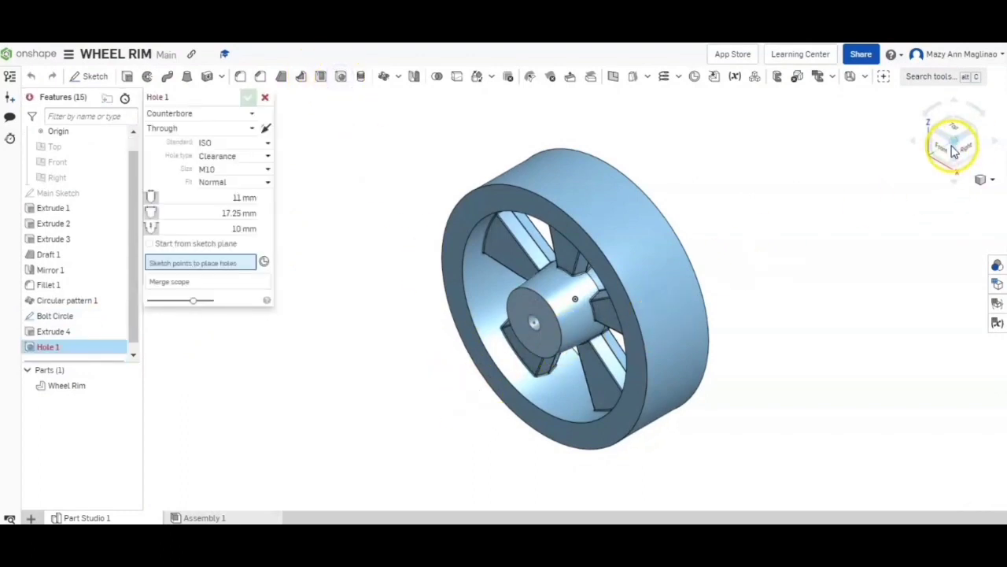
pyautogui.click(952, 140)
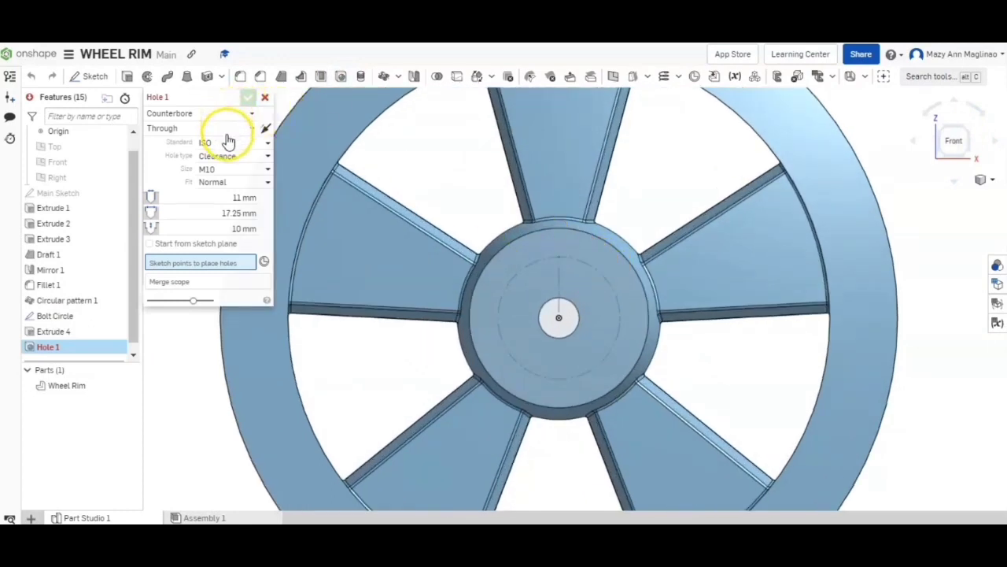
pyautogui.moveTo(233, 152)
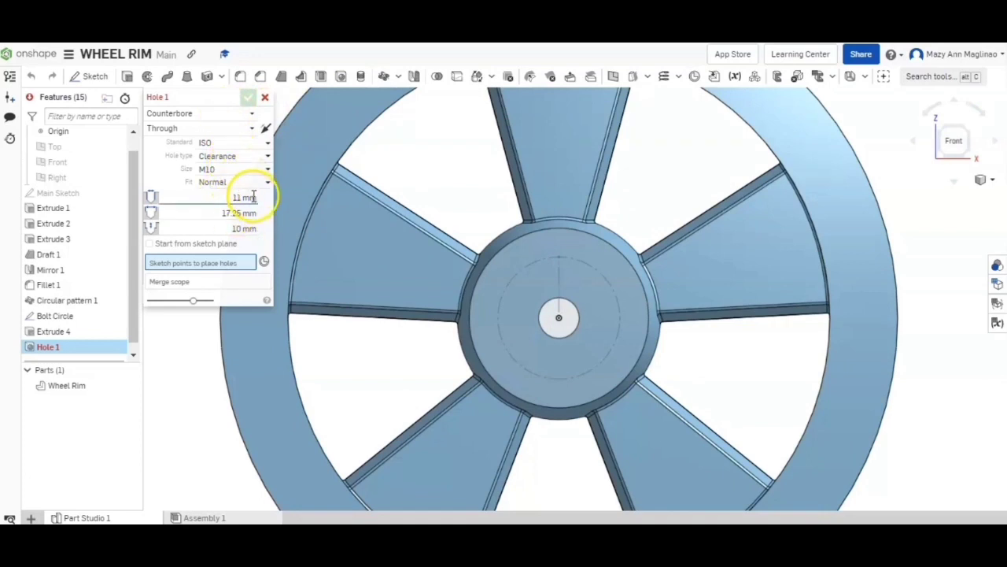
pyautogui.moveTo(260, 228)
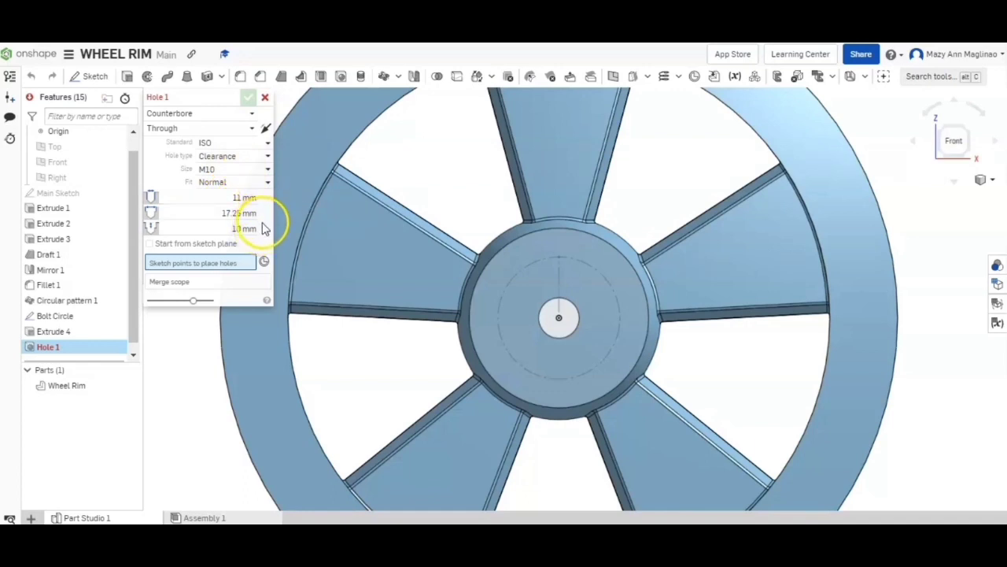
pyautogui.click(226, 262)
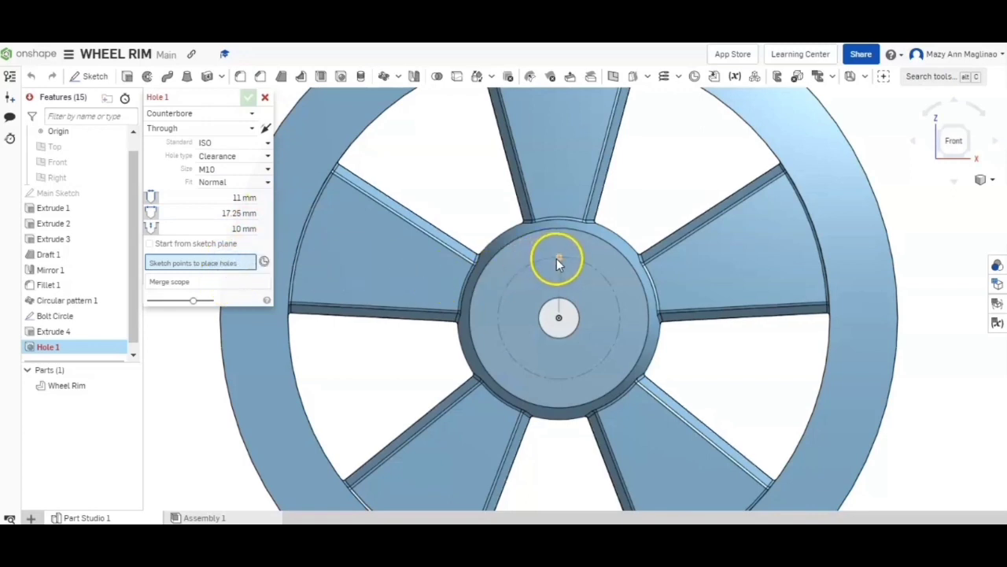
pyautogui.click(559, 258)
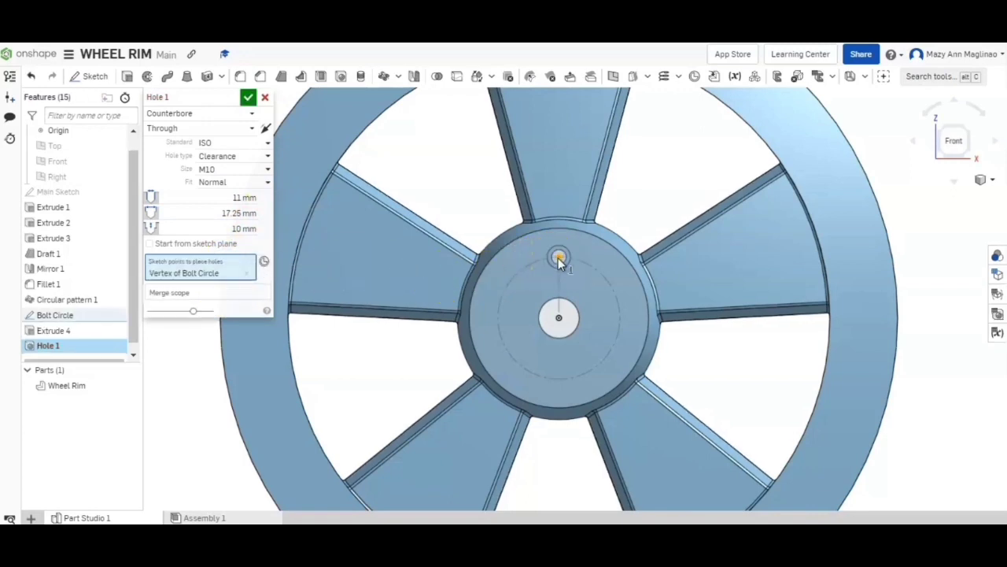
pyautogui.click(574, 385)
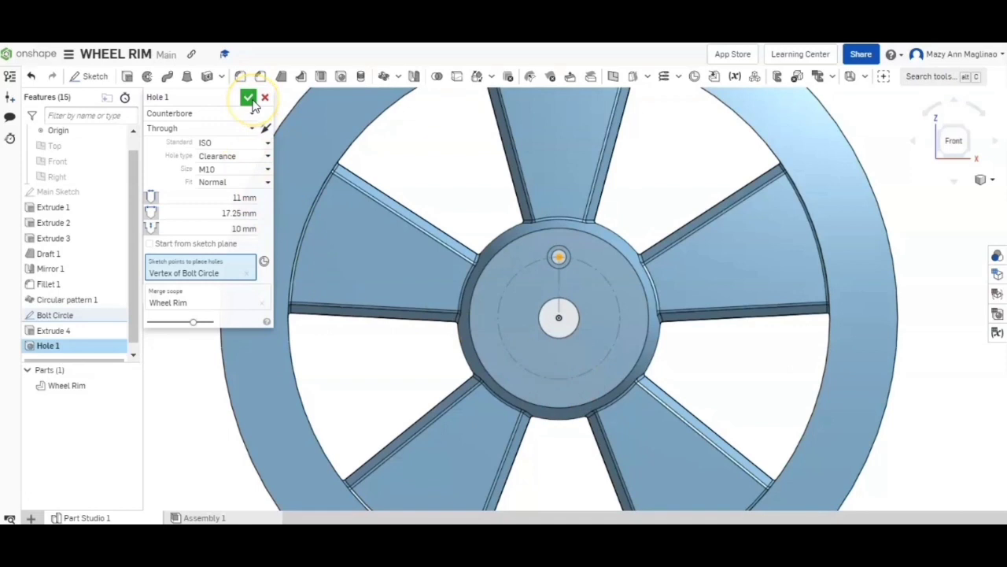
pyautogui.click(249, 98)
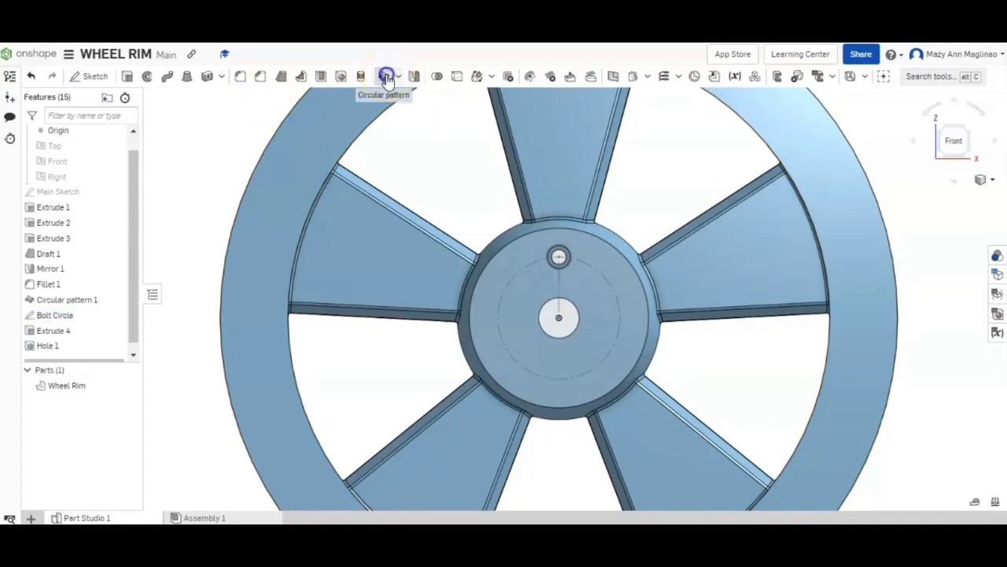
# Pattern Hole 1 five times around the Extrude 2 hub edge.
pyautogui.click(386, 77)
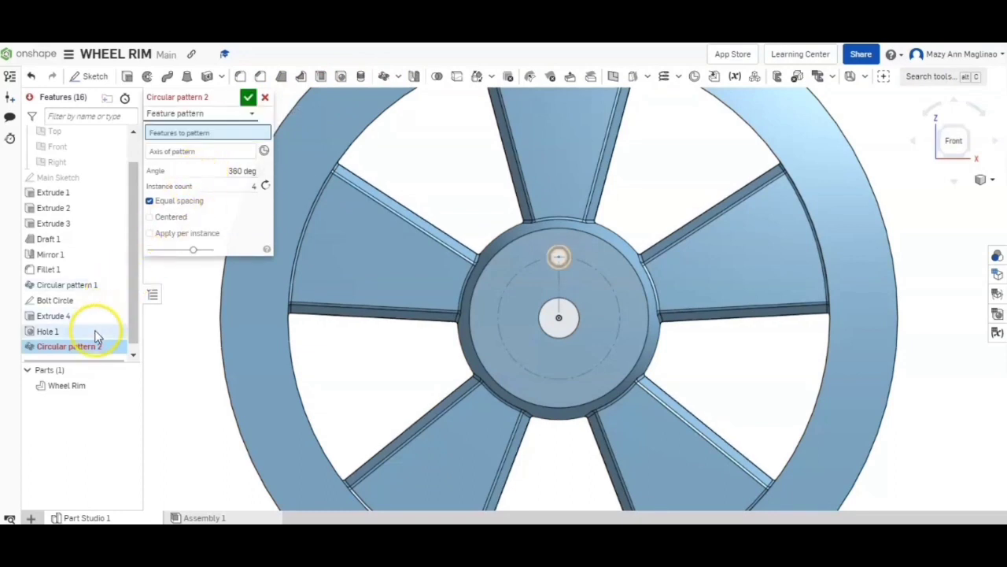
pyautogui.click(47, 330)
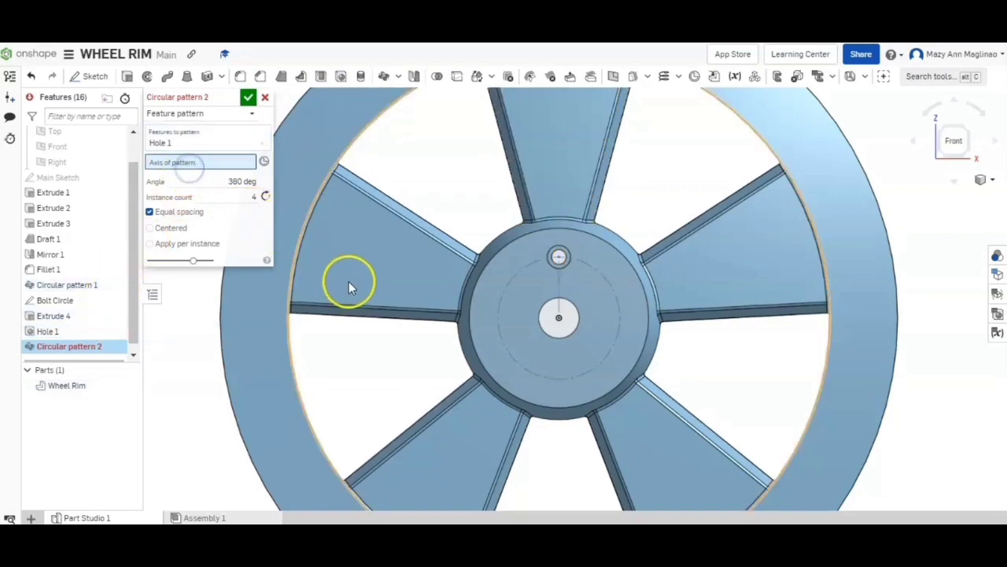
pyautogui.click(472, 331)
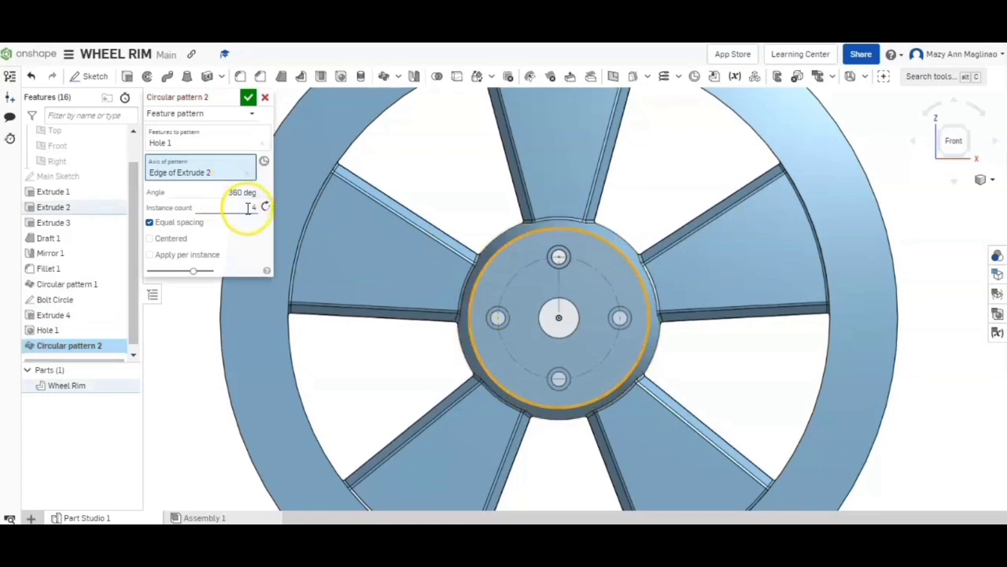
pyautogui.click(236, 207)
pyautogui.write('5')
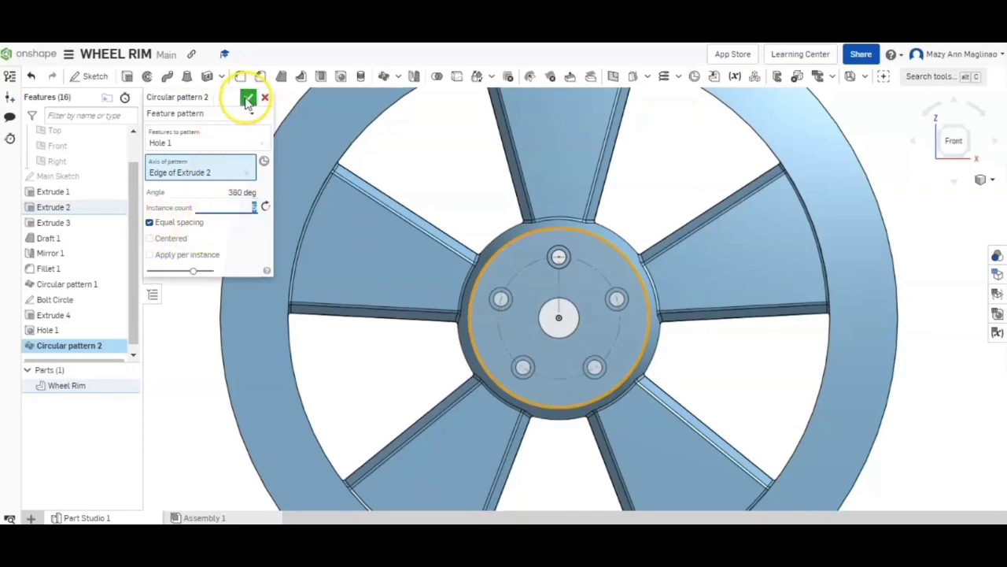
pyautogui.click(248, 97)
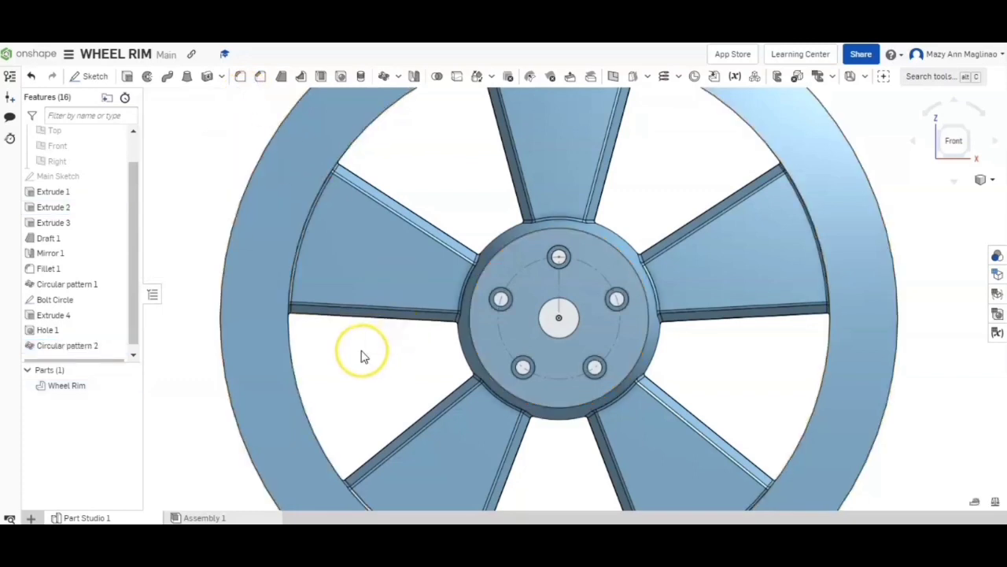
pyautogui.rightClick(362, 352)
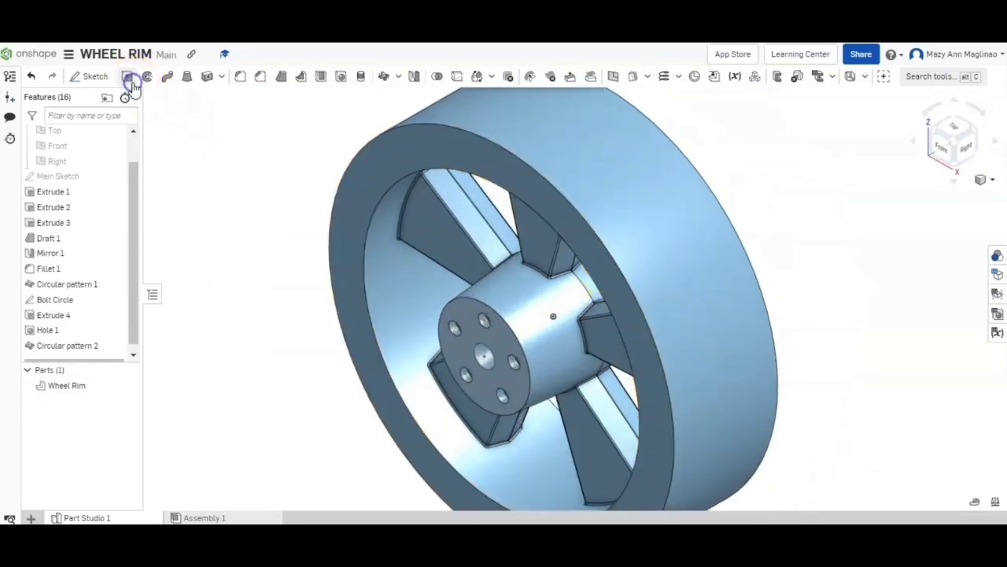
# Set up a removing extrude on the main sketch's outer ring, hiding the Bolt Circle sketch.
pyautogui.click(132, 76)
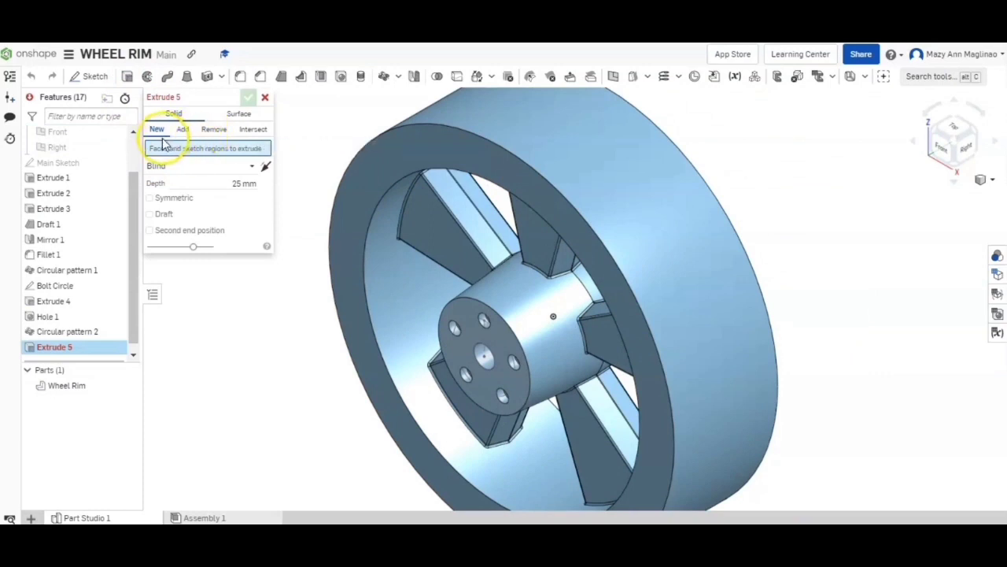
pyautogui.moveTo(78, 270)
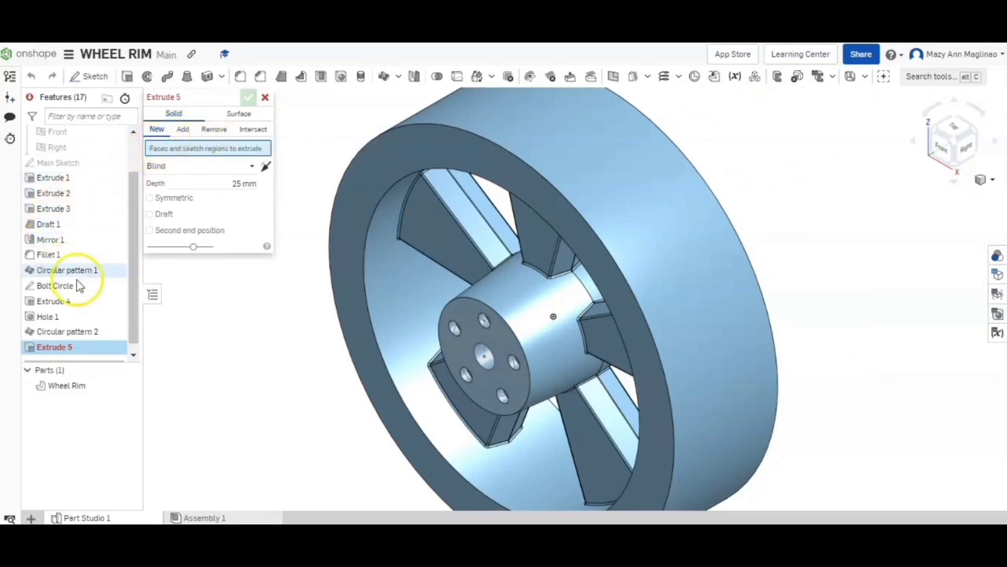
pyautogui.click(55, 285)
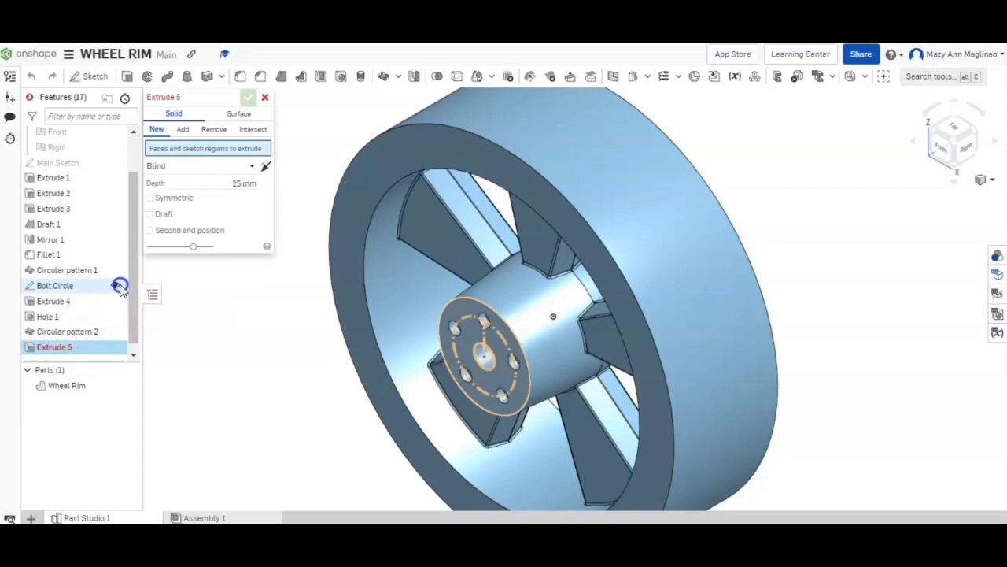
pyautogui.click(116, 162)
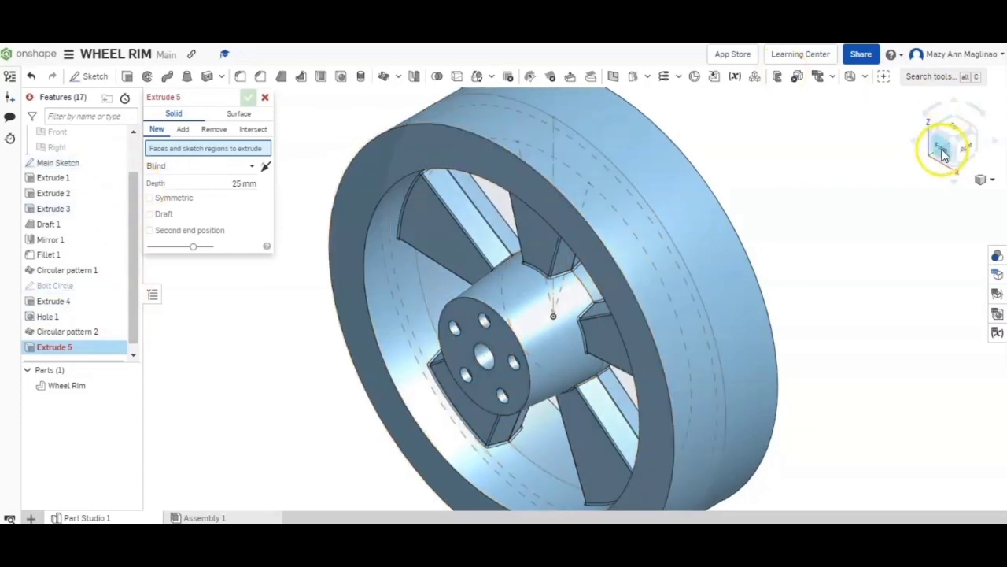
pyautogui.click(953, 140)
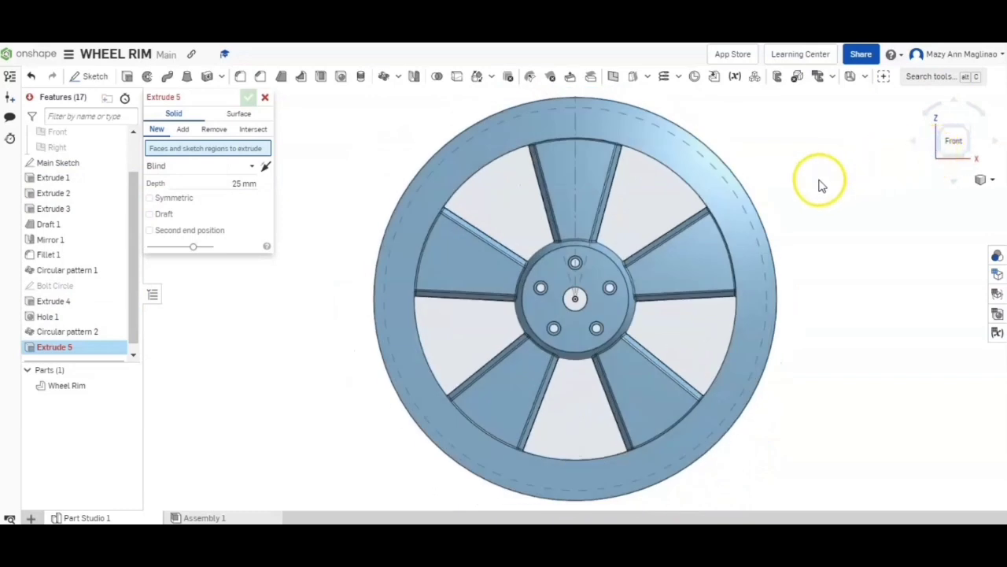
pyautogui.moveTo(220, 327)
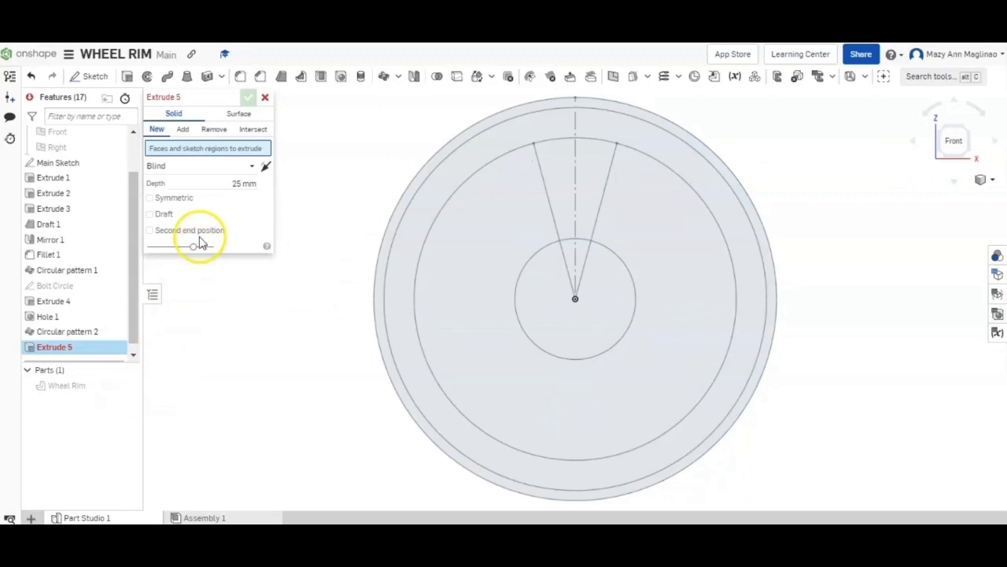
pyautogui.click(213, 129)
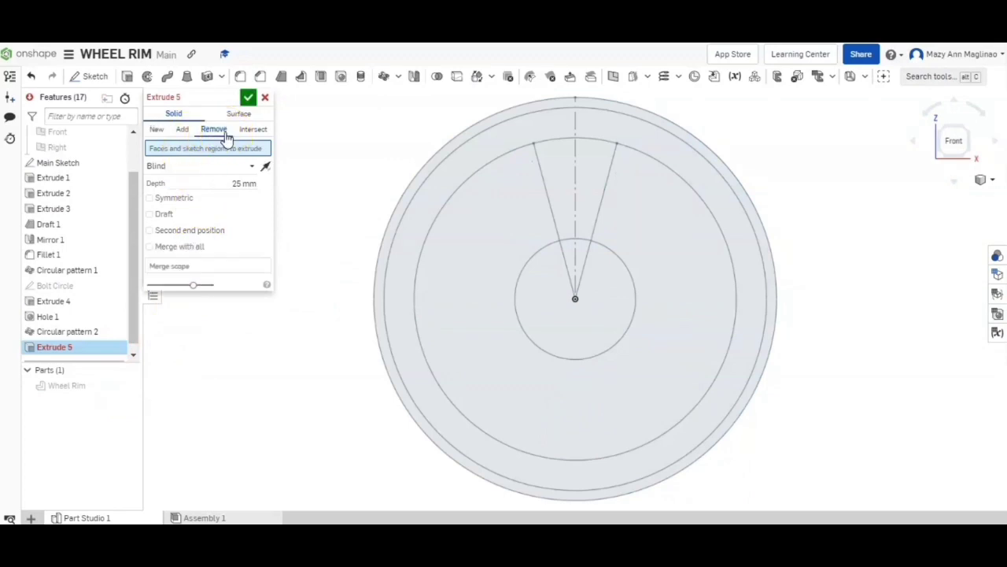
pyautogui.click(526, 109)
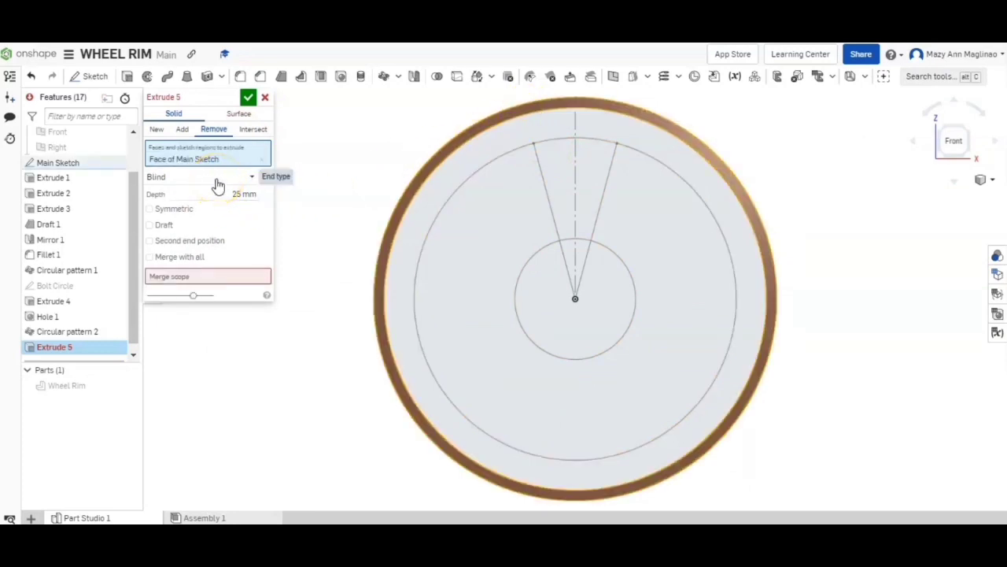
# Make both cut ends stop at Extrude 1 faces with offsets, leaving 20 mm flanges.
pyautogui.click(201, 177)
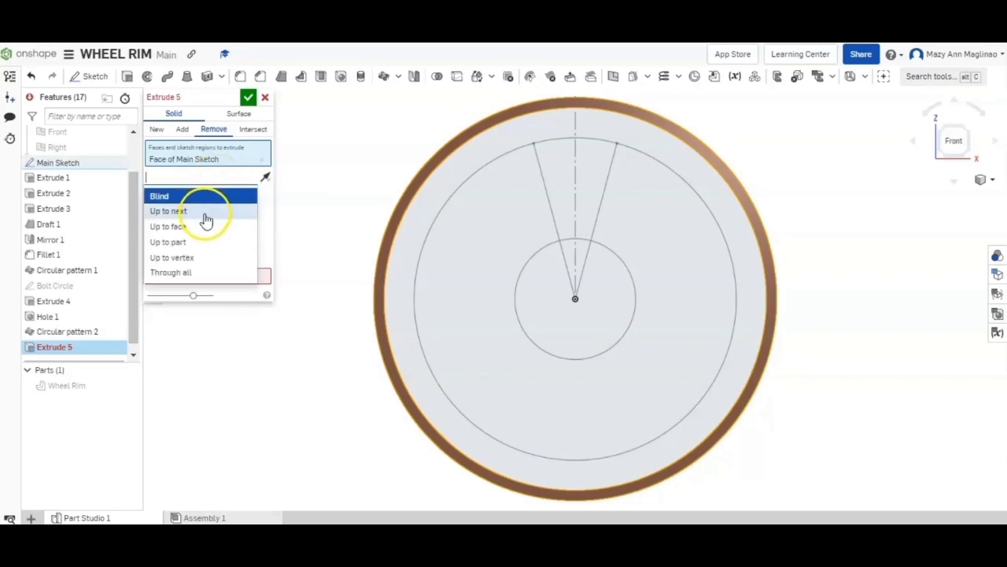
pyautogui.moveTo(196, 228)
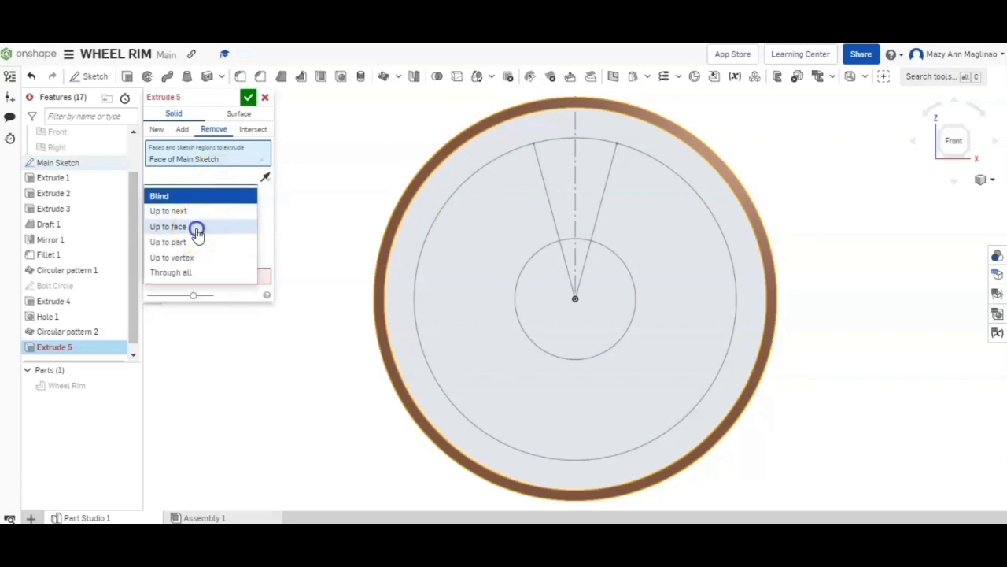
pyautogui.click(168, 227)
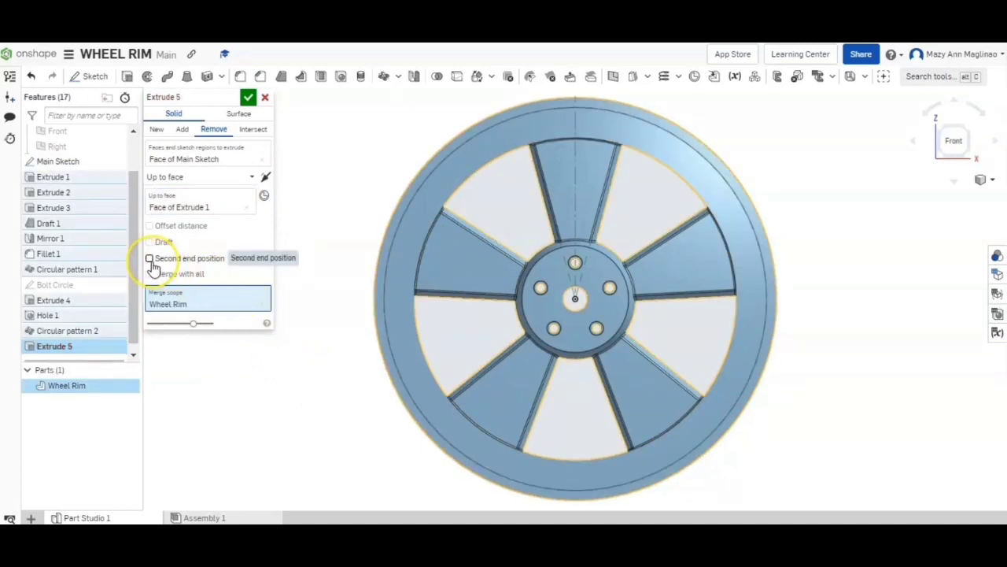
pyautogui.click(149, 258)
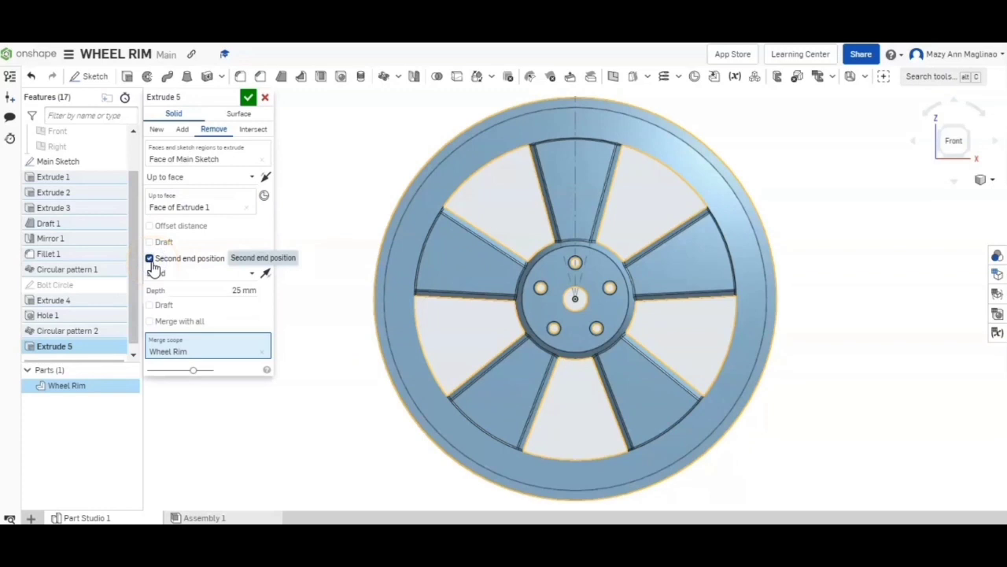
pyautogui.click(150, 226)
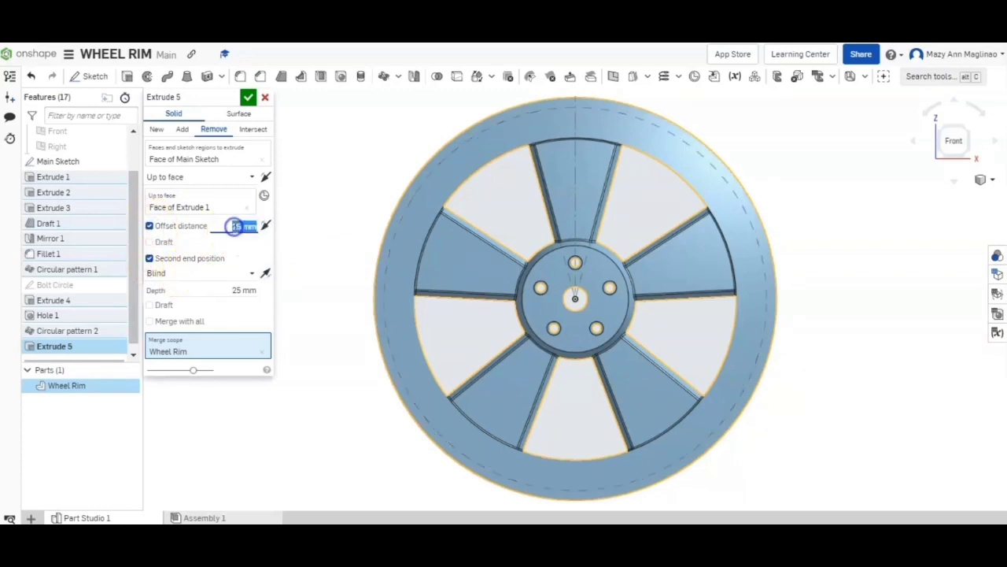
pyautogui.write('30')
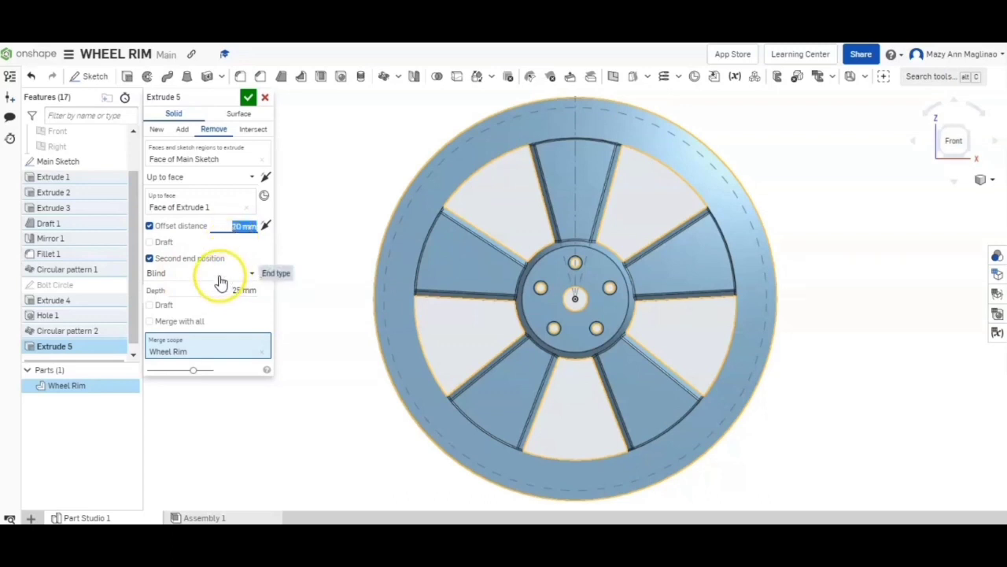
pyautogui.click(201, 273)
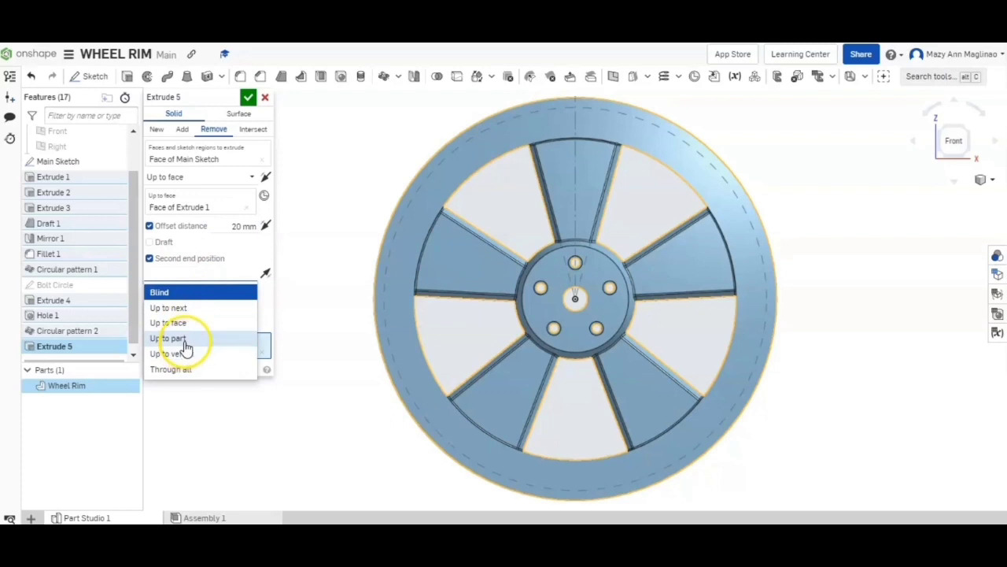
pyautogui.click(168, 322)
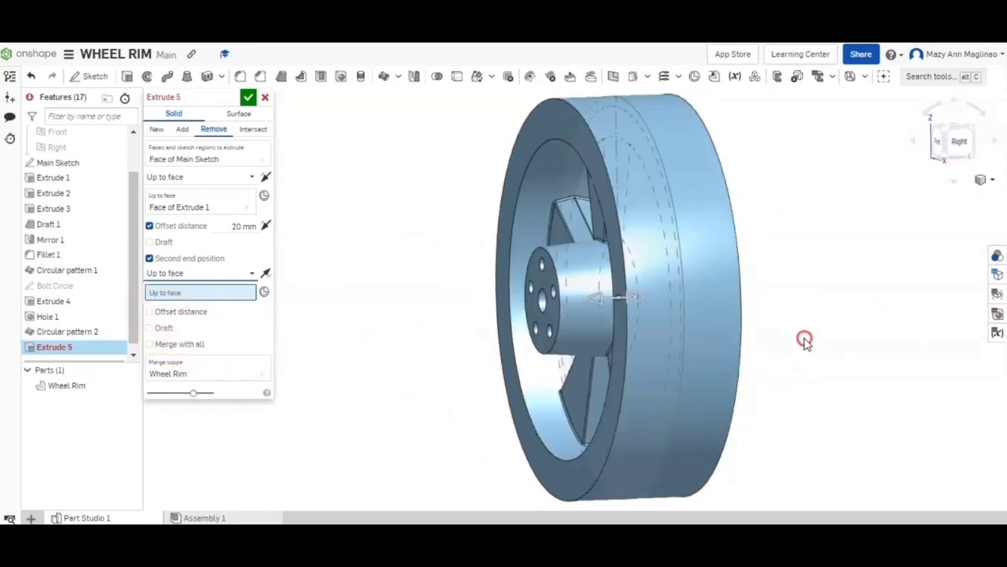
pyautogui.moveTo(805, 340); pyautogui.dragTo(715, 126)
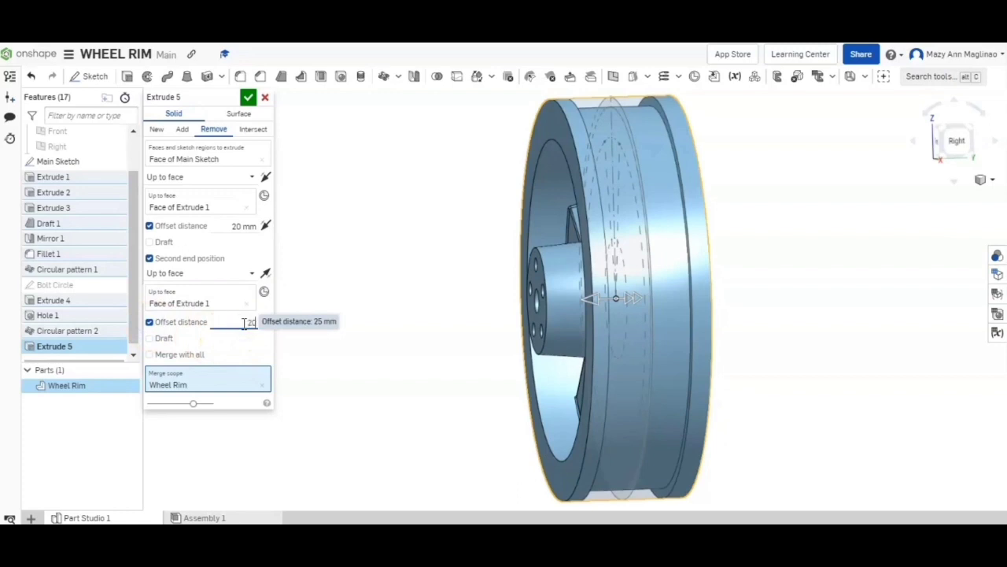
pyautogui.tripleClick(236, 321)
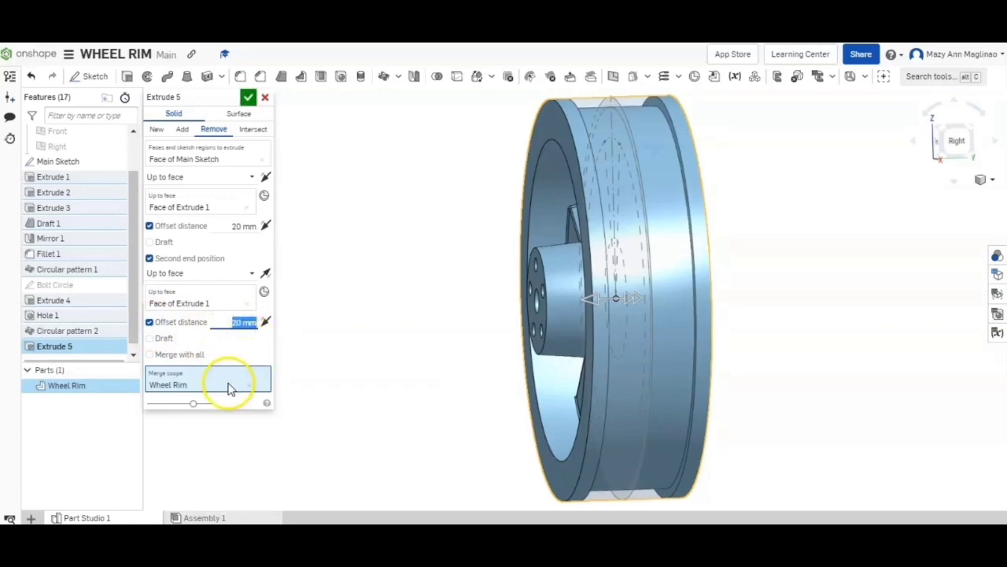
pyautogui.click(248, 97)
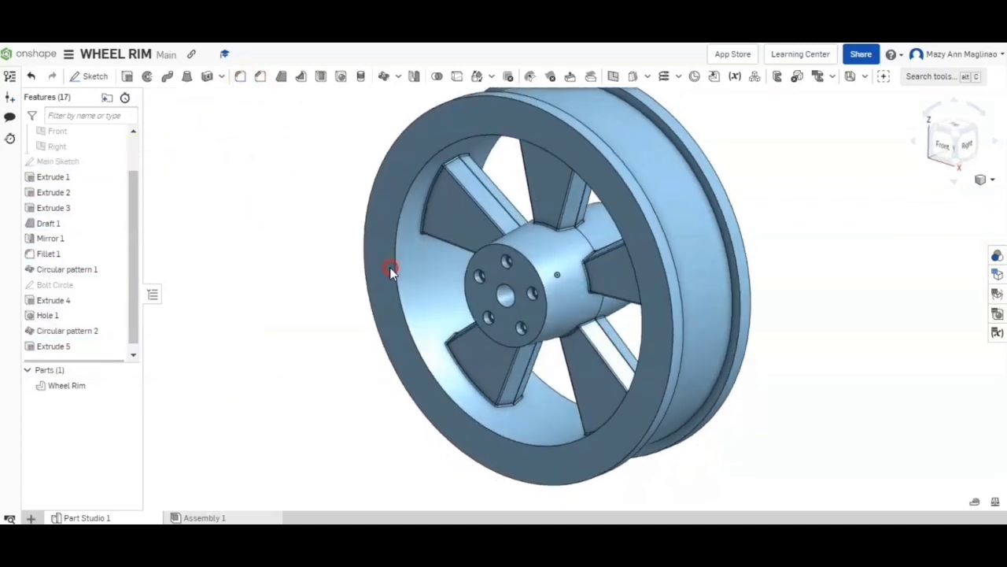
# Chamfer the front, side and back rim edges with an equal 8 mm distance.
pyautogui.click(260, 77)
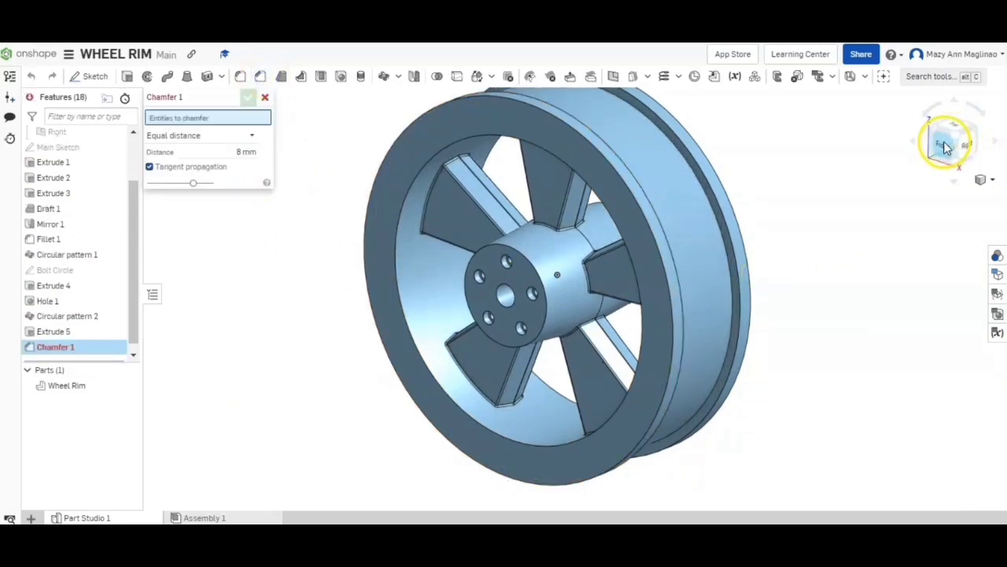
pyautogui.click(953, 140)
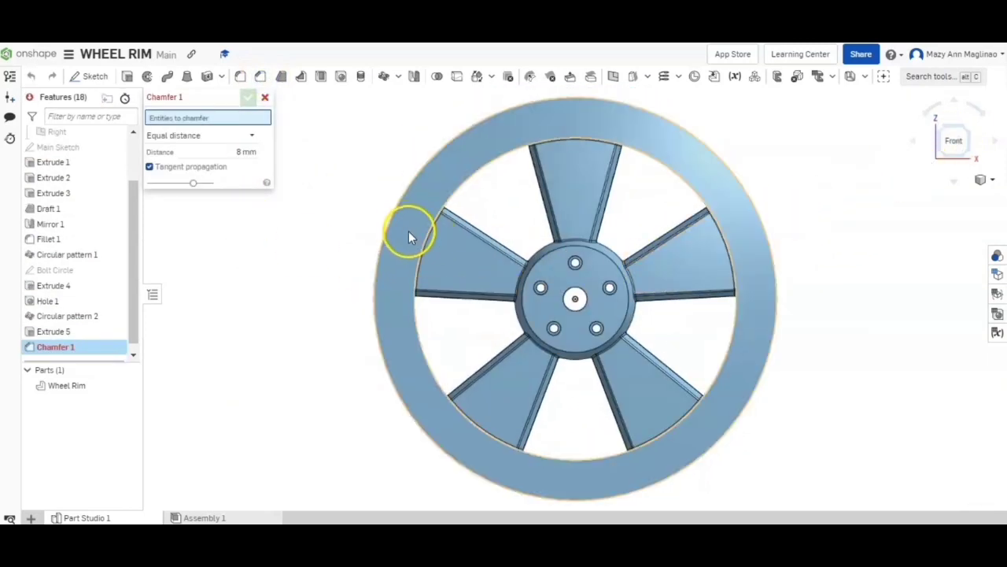
pyautogui.click(395, 216)
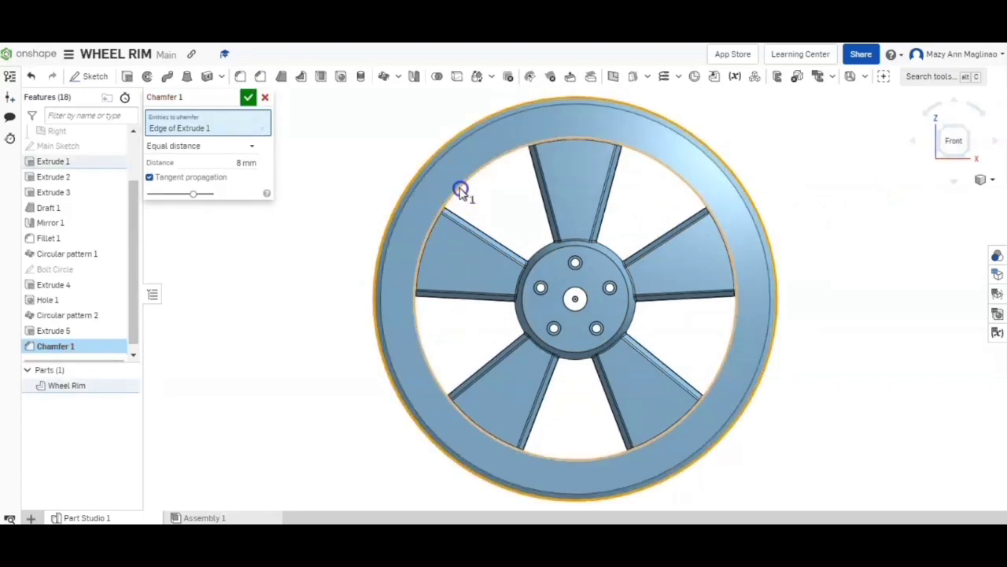
pyautogui.click(543, 252)
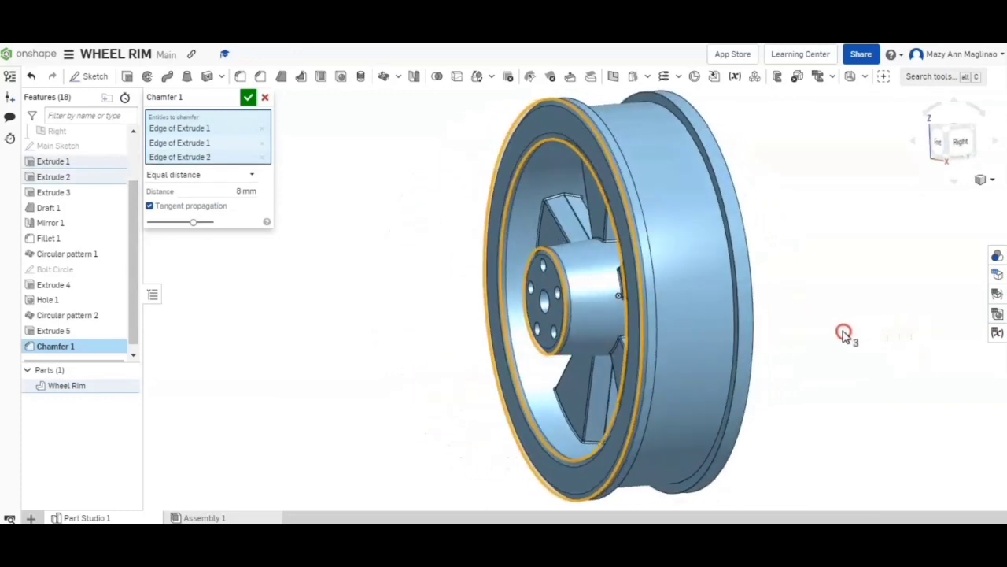
pyautogui.moveTo(842, 330); pyautogui.dragTo(629, 268)
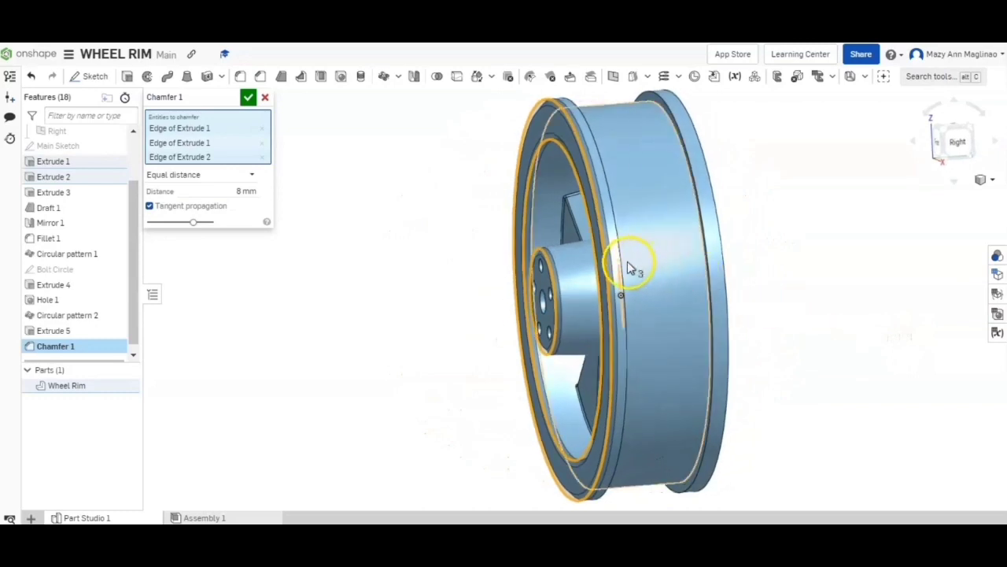
pyautogui.click(693, 248)
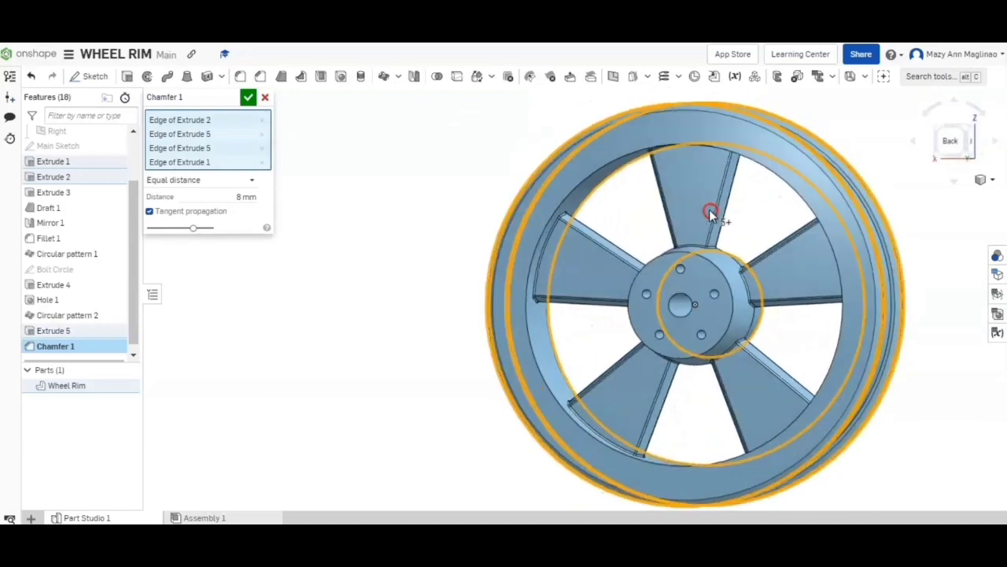
pyautogui.moveTo(708, 212); pyautogui.dragTo(586, 189)
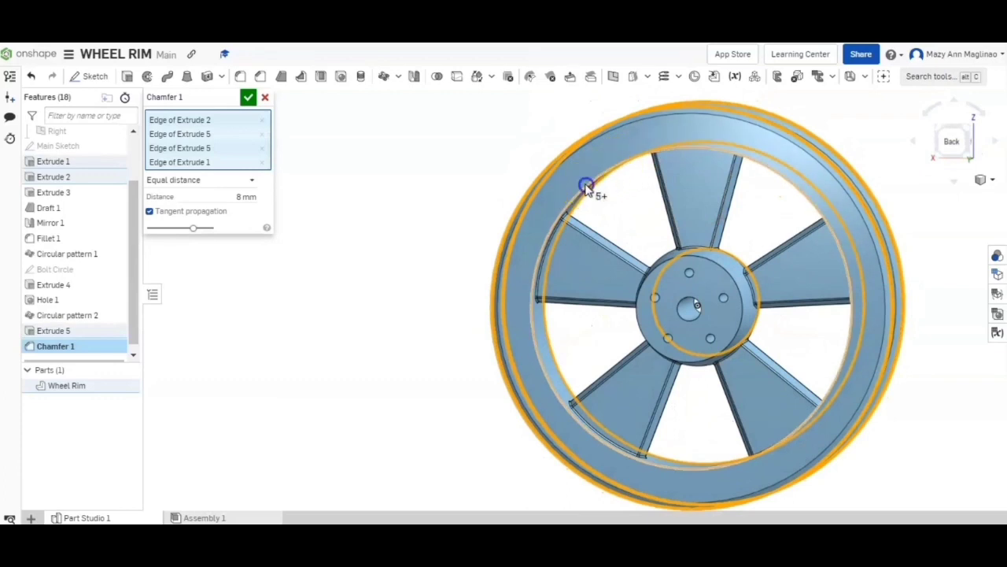
pyautogui.click(638, 327)
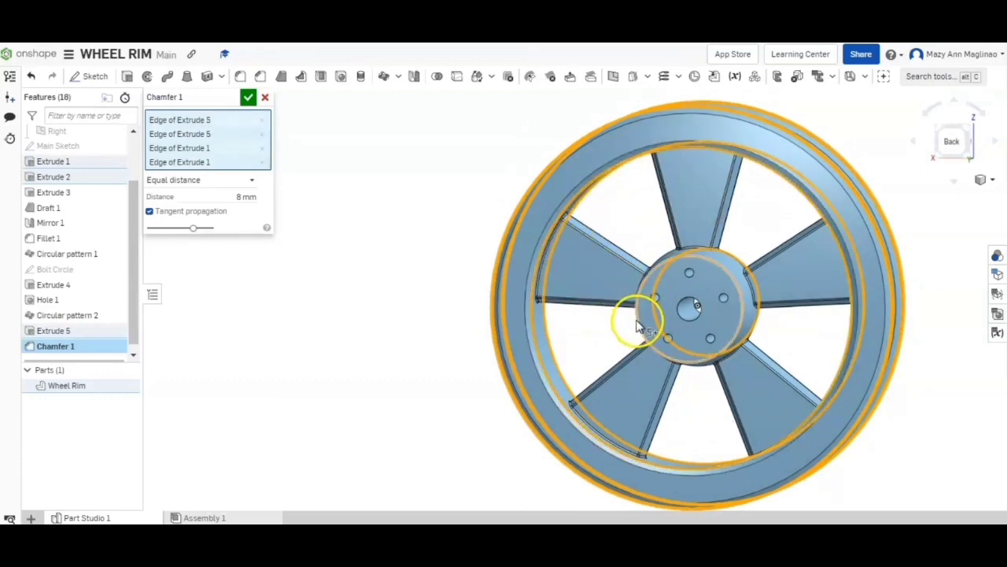
pyautogui.click(641, 327)
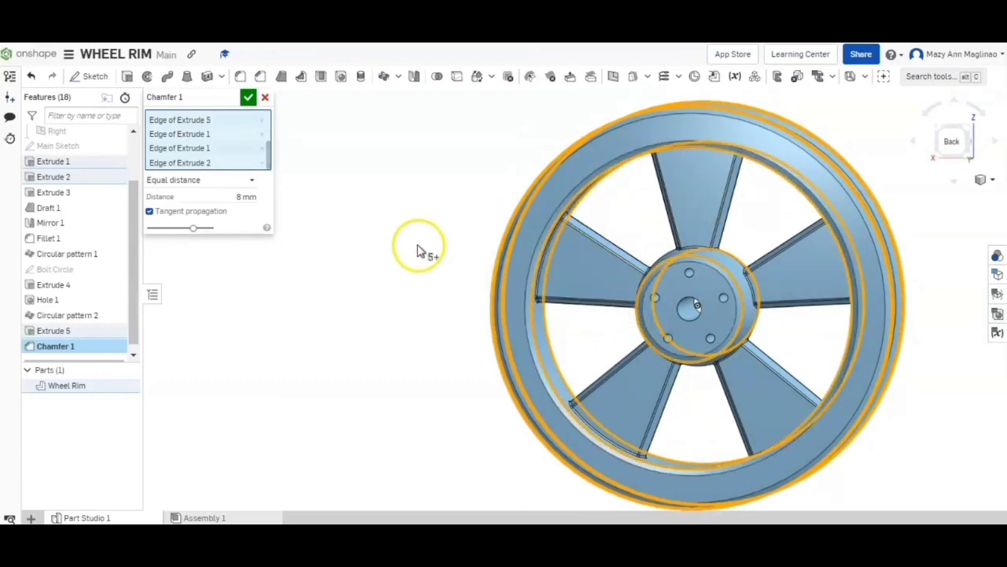
pyautogui.moveTo(421, 248); pyautogui.dragTo(561, 279)
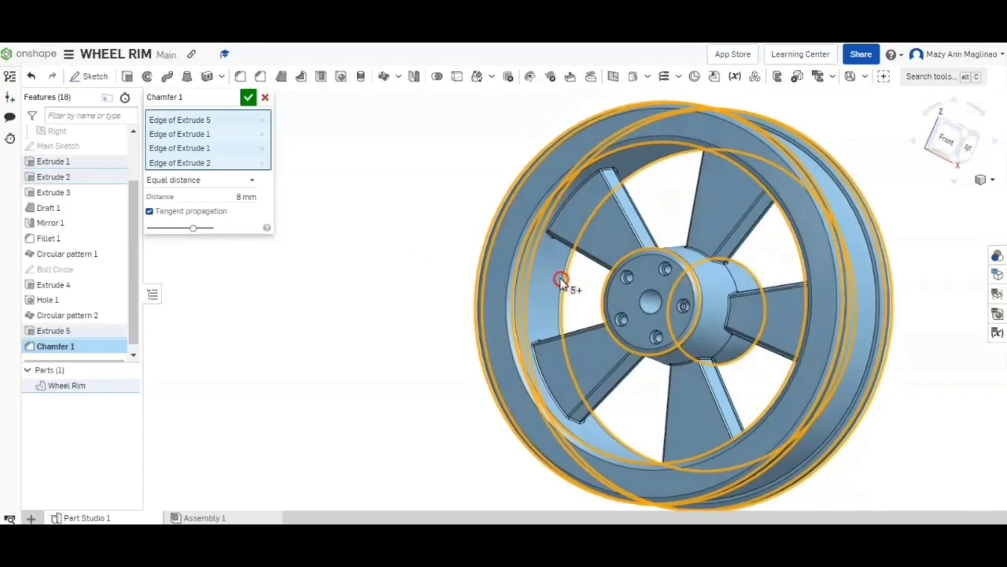
pyautogui.rightClick(561, 281)
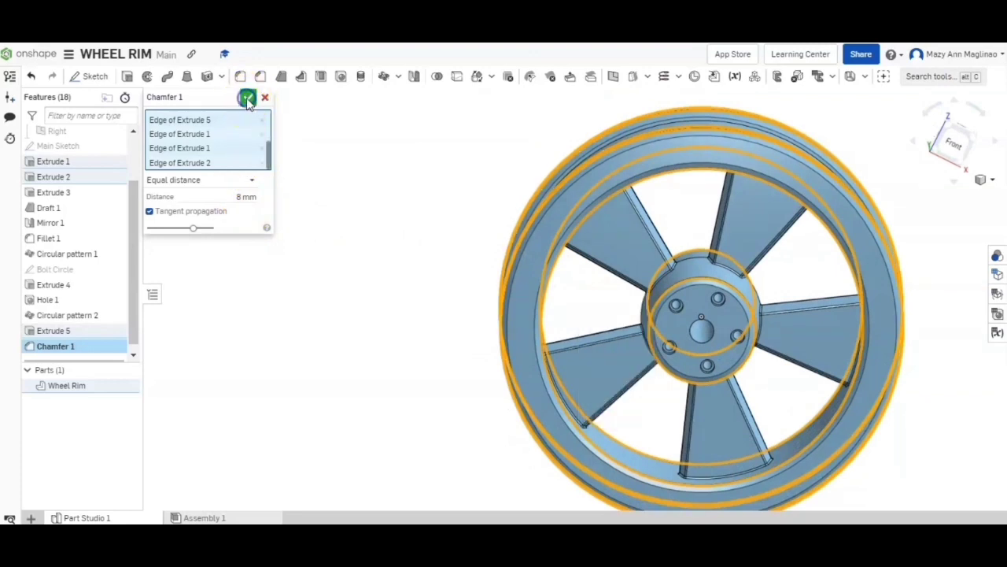
pyautogui.click(247, 97)
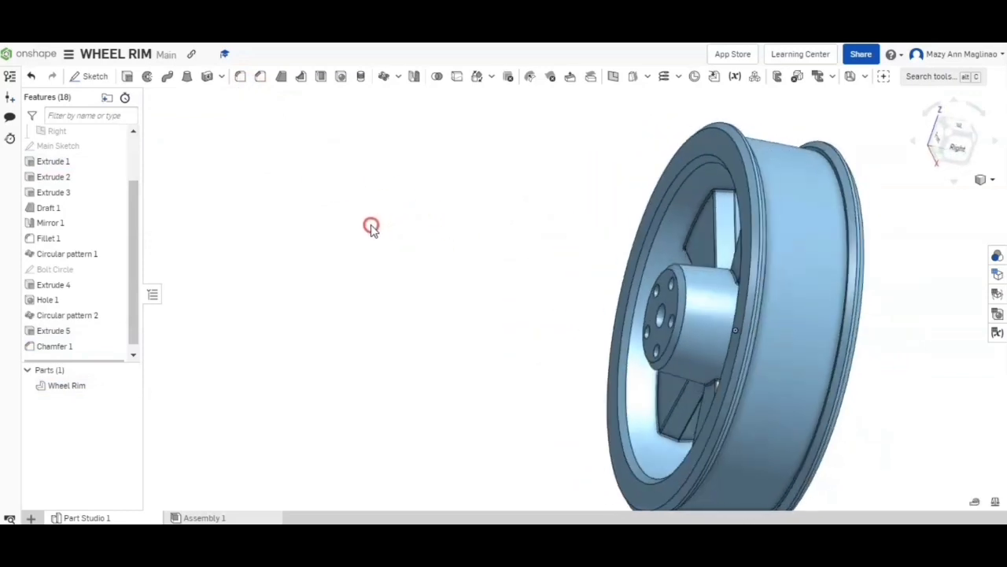
# Switch to isometric view and fillet the two tire-groove edges as Fillet 2.
pyautogui.rightClick(371, 225)
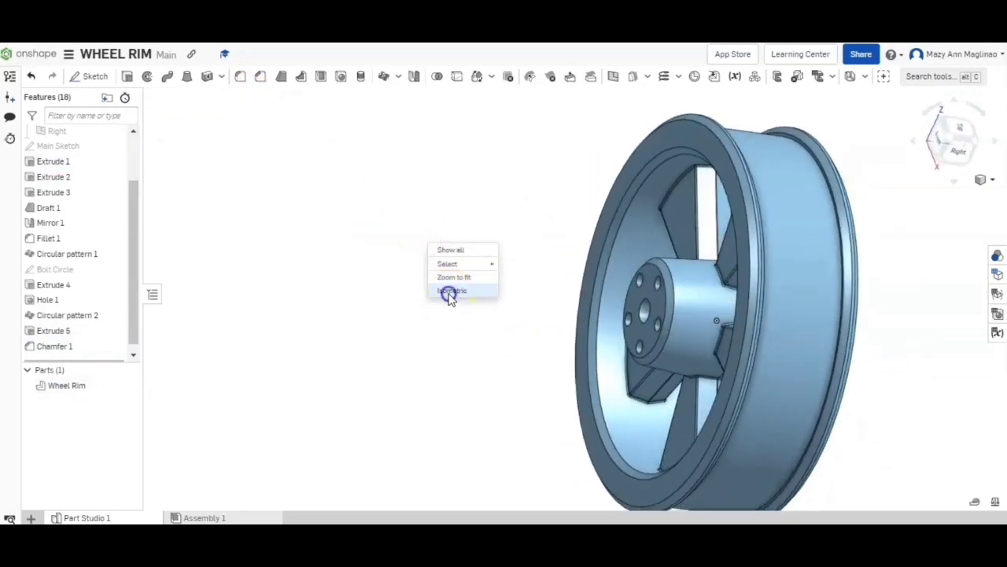
pyautogui.click(452, 290)
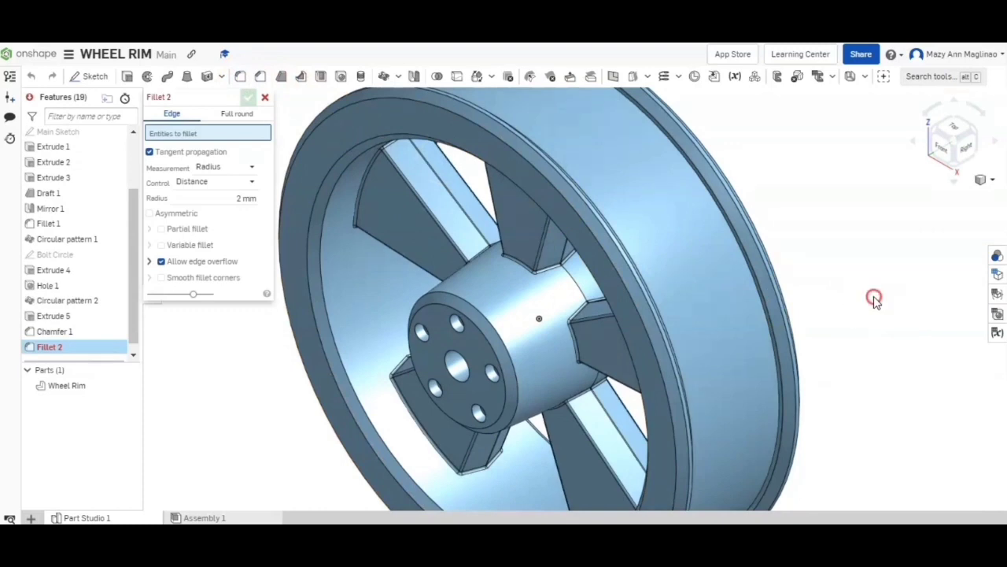
pyautogui.rightClick(874, 297)
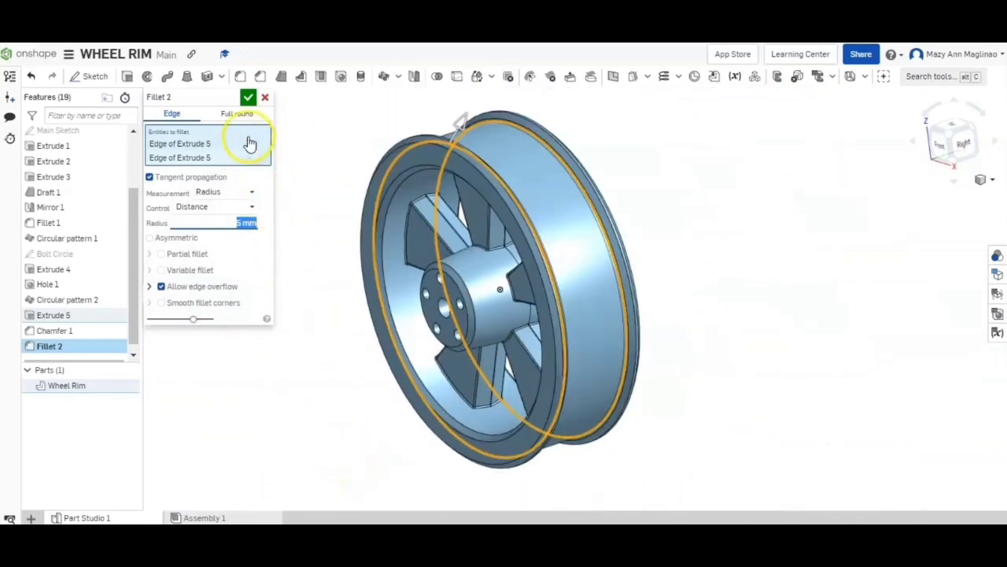
pyautogui.click(248, 97)
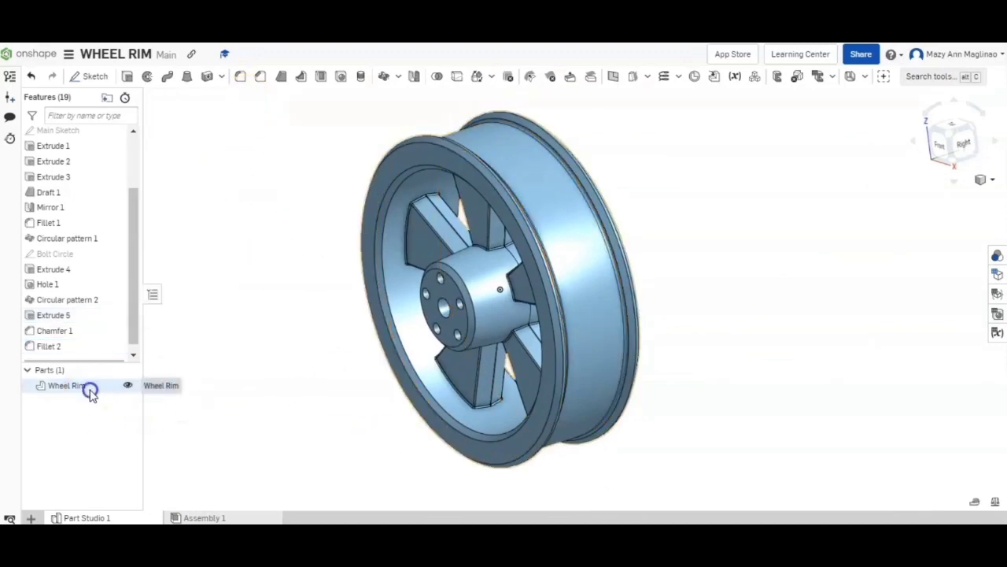
# Assign Aluminum 6061 from the material library to the Wheel Rim part.
pyautogui.rightClick(67, 385)
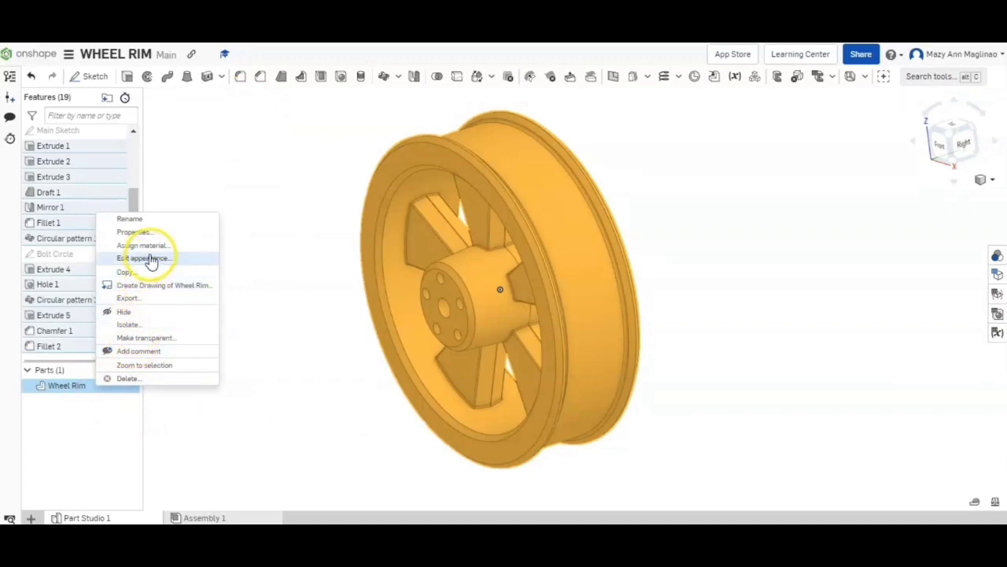
pyautogui.click(143, 244)
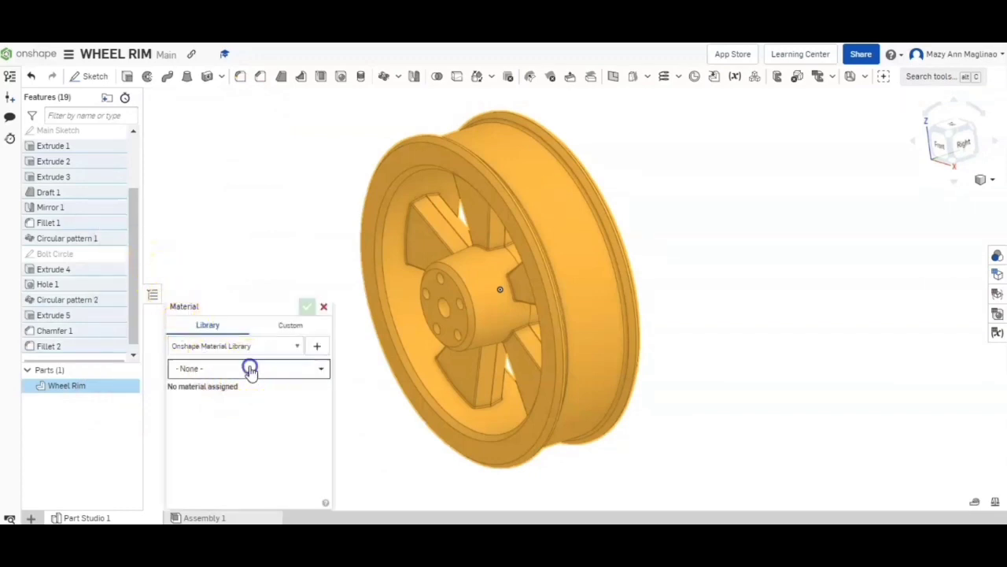
pyautogui.click(248, 368)
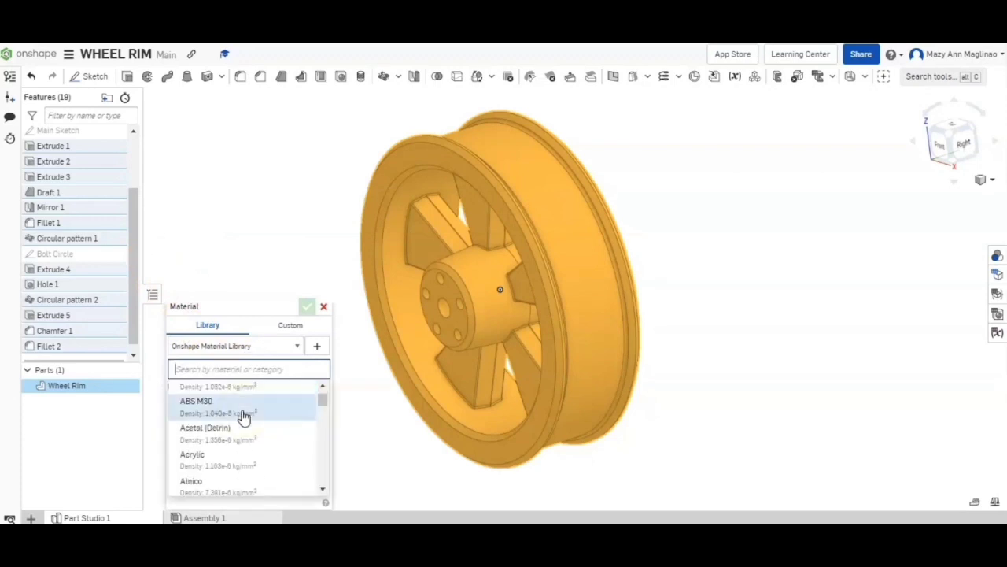
pyautogui.scroll(-3)
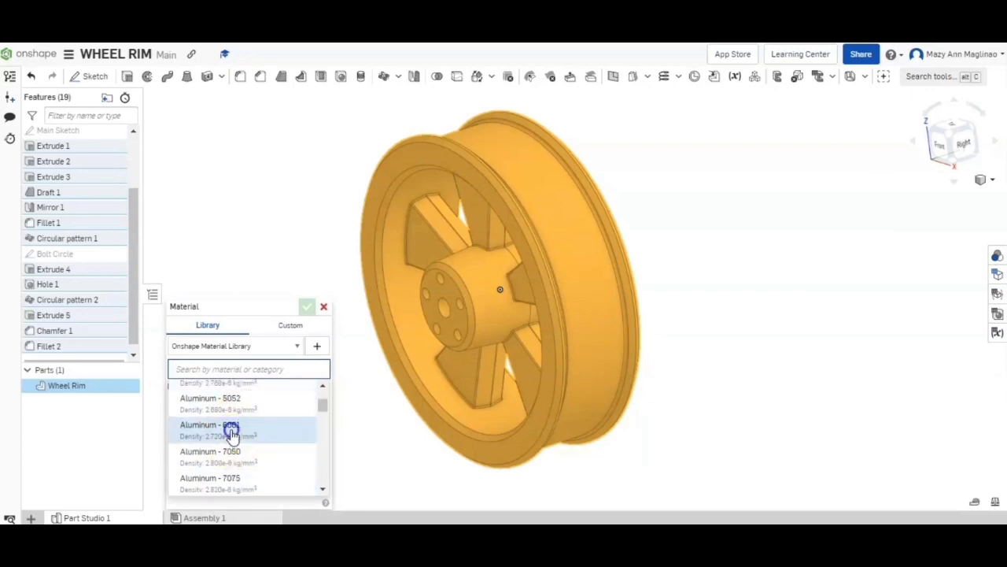
pyautogui.click(307, 306)
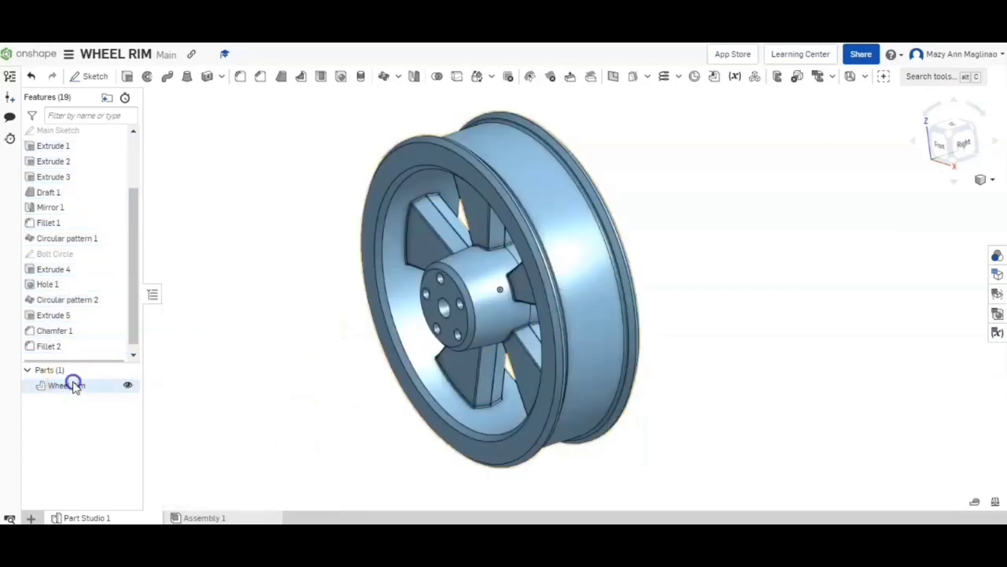
# Give the Wheel Rim a bright gold appearance from the colour palette.
pyautogui.rightClick(66, 384)
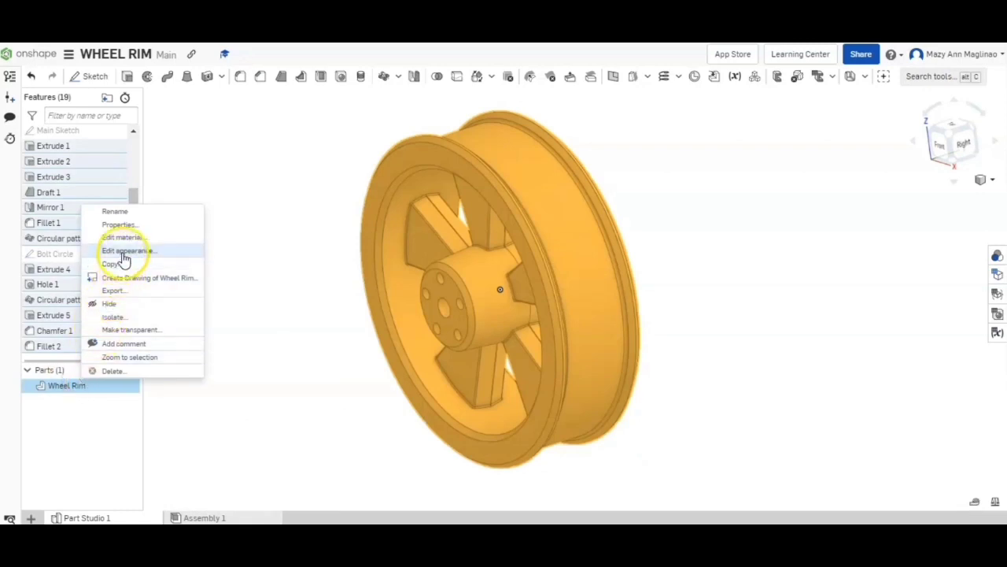
pyautogui.click(128, 250)
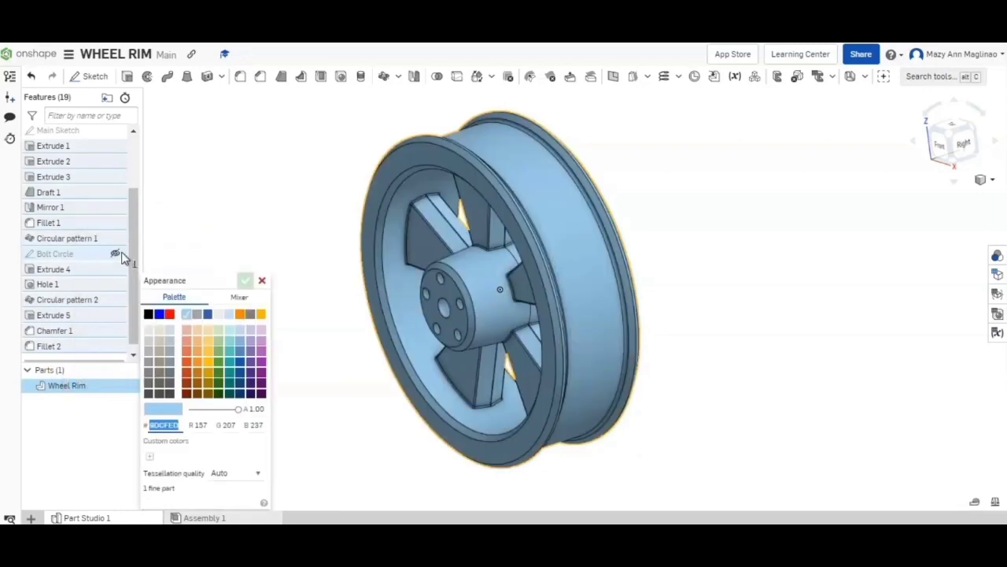
pyautogui.click(197, 361)
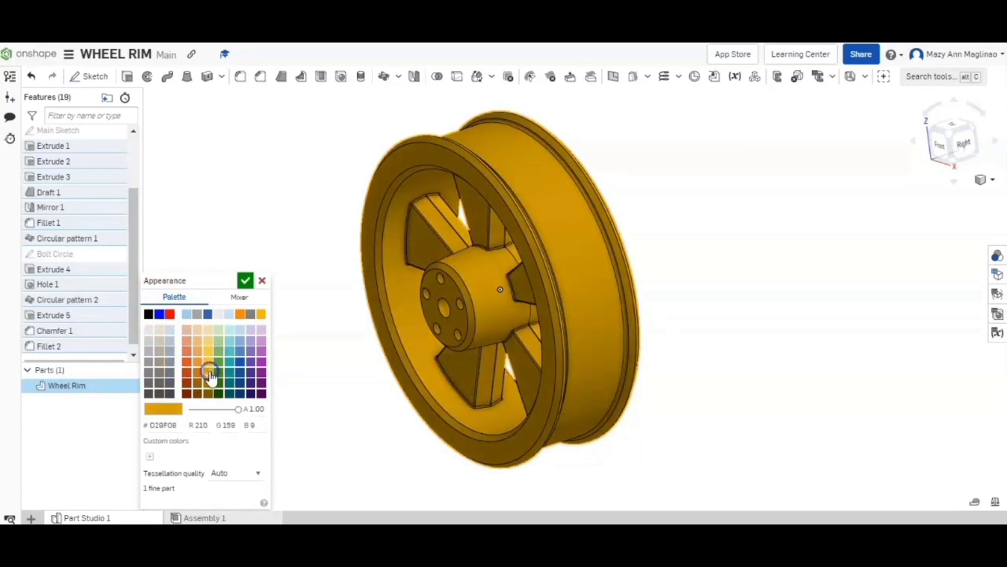
pyautogui.click(240, 313)
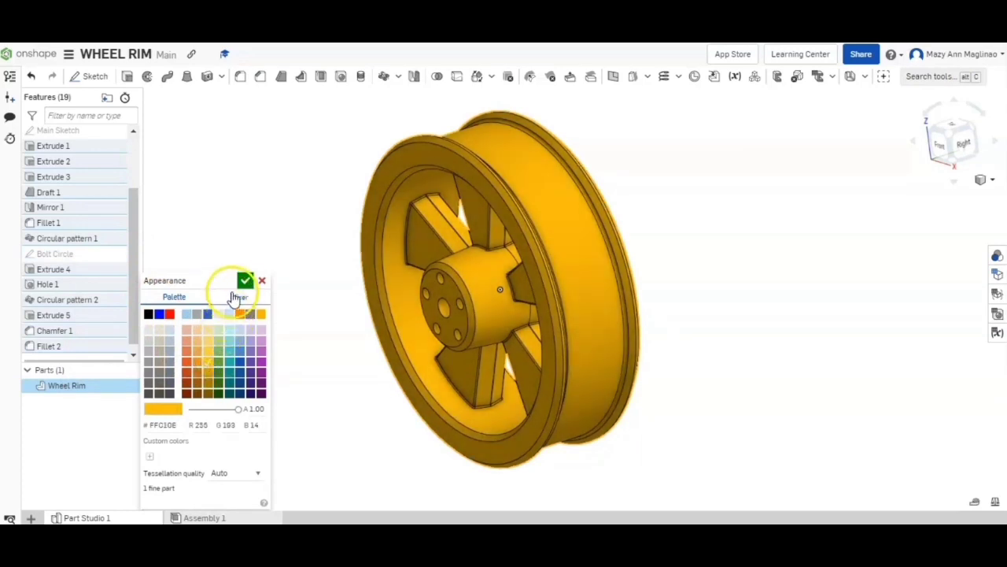
pyautogui.click(246, 280)
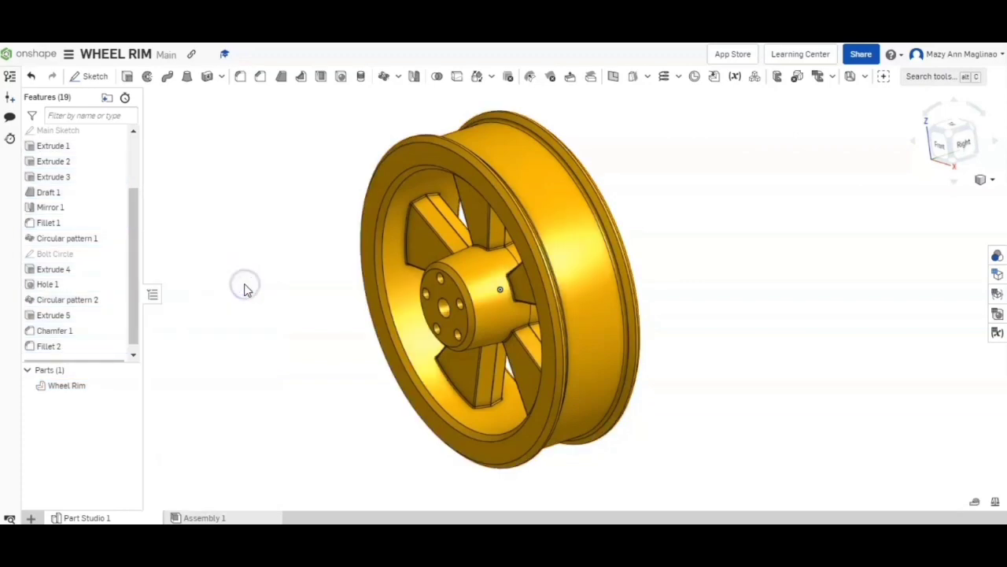